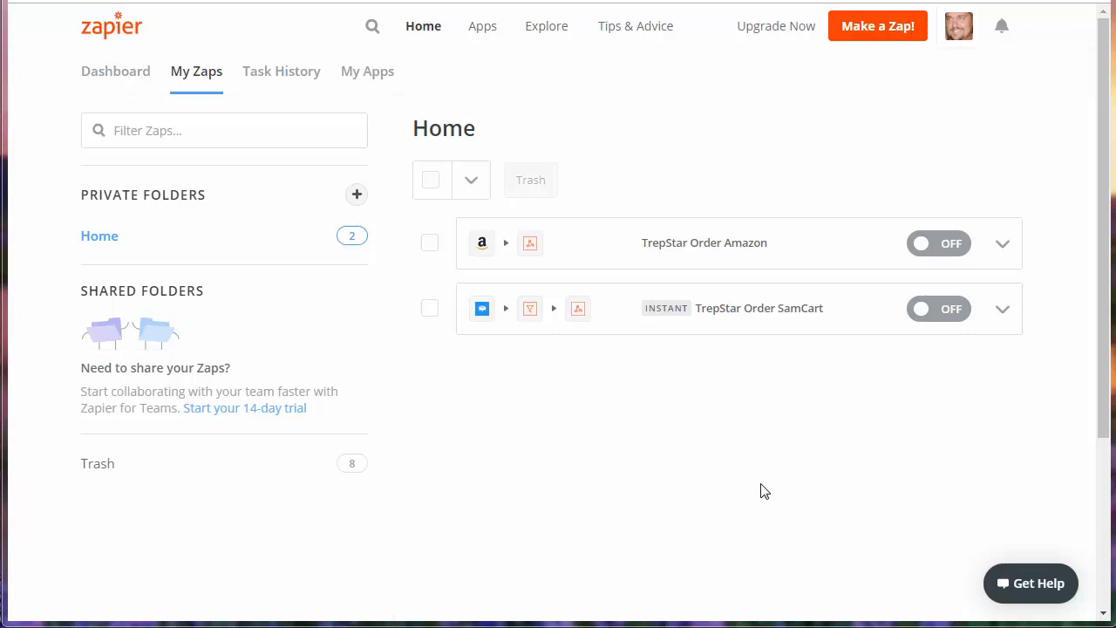
mouse_move(765, 221)
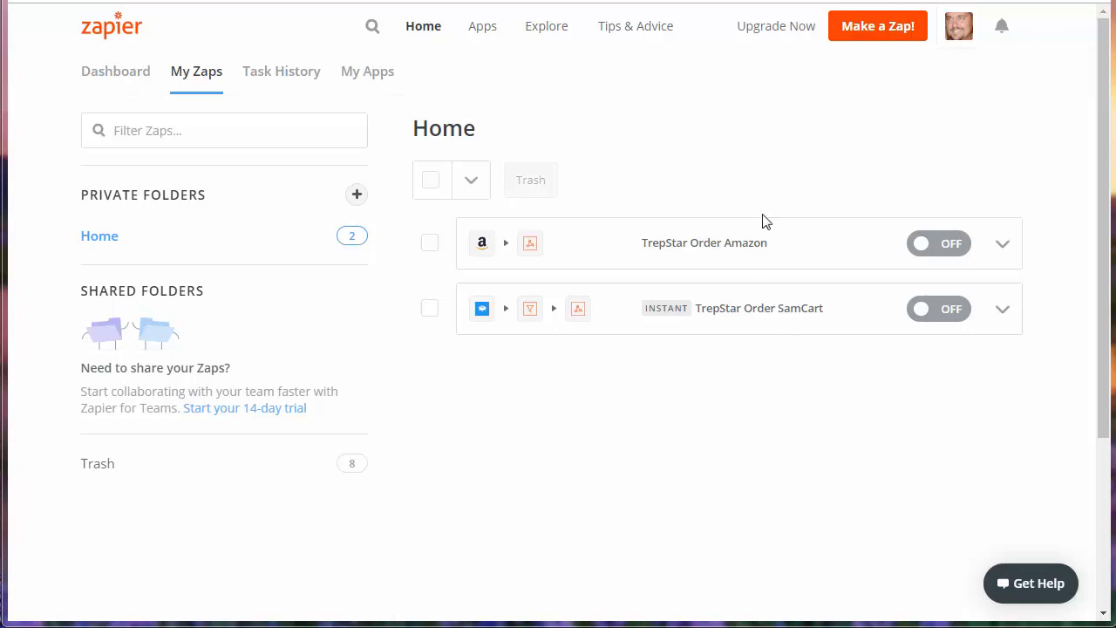
mouse_move(765, 444)
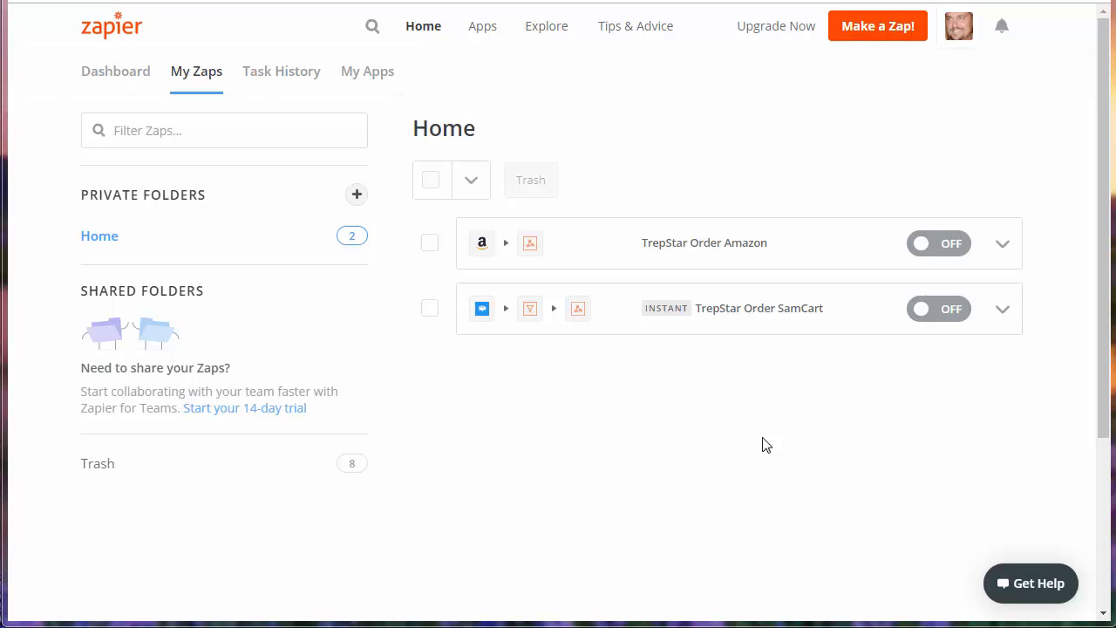
mouse_move(736, 422)
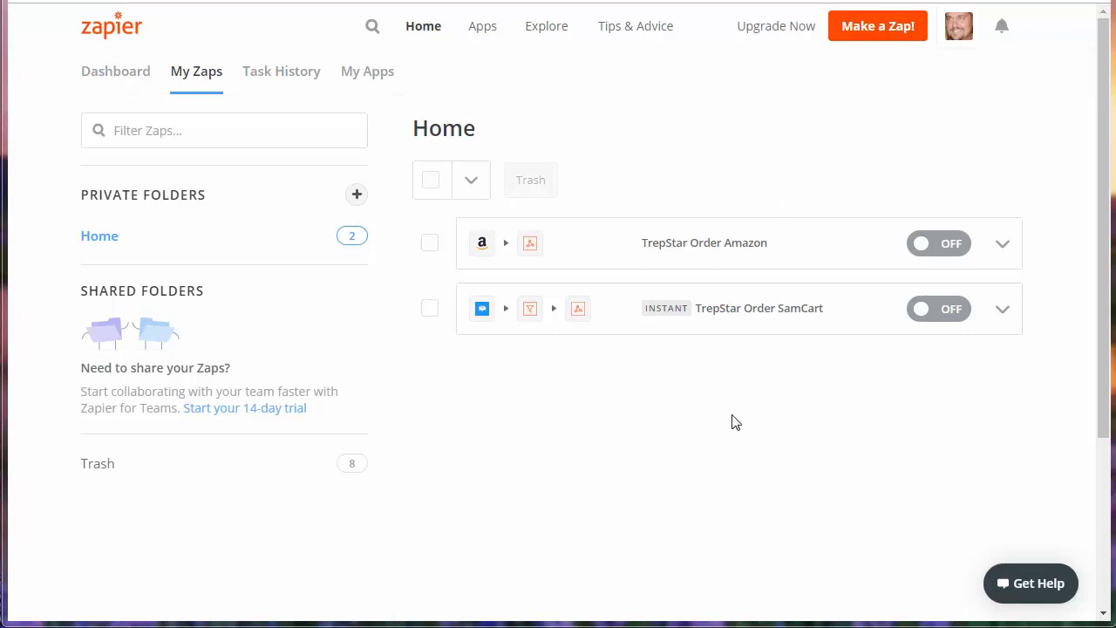
mouse_move(774, 405)
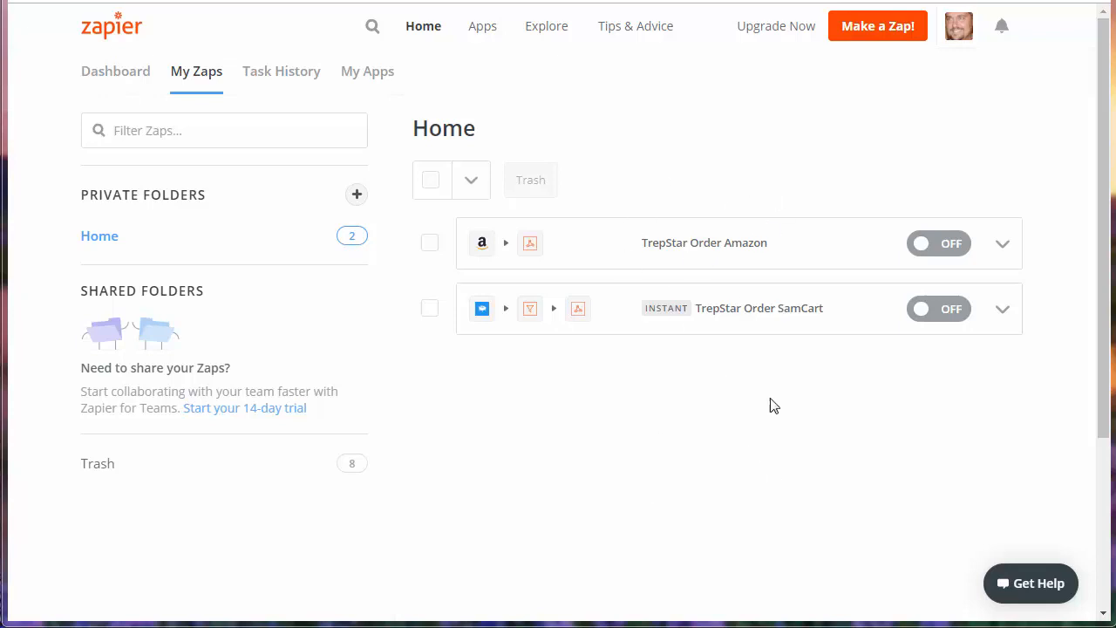
mouse_move(819, 189)
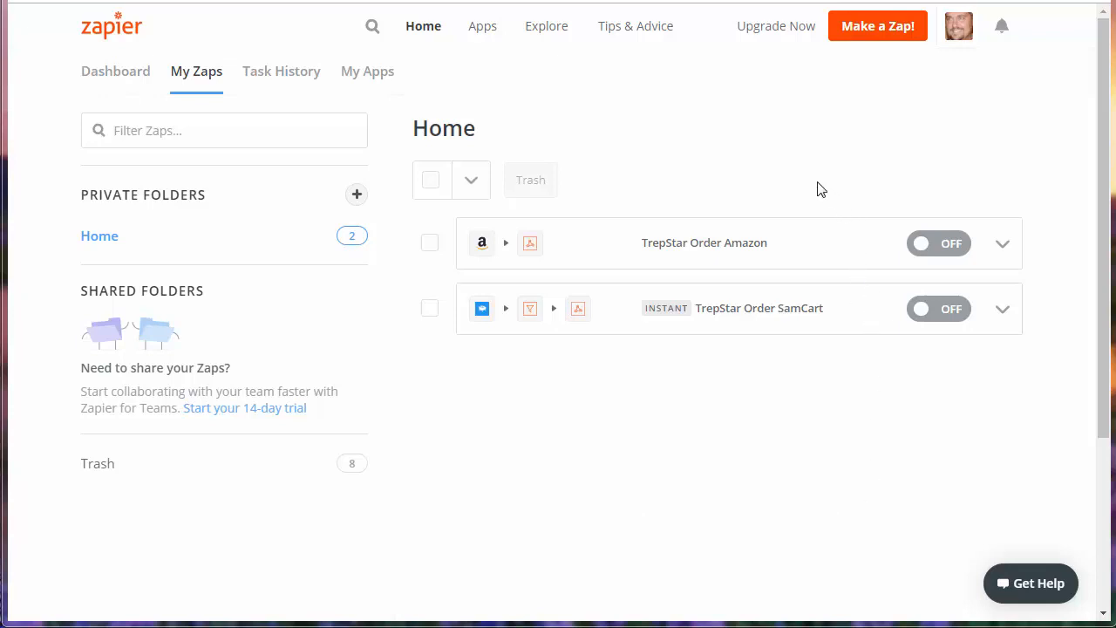
mouse_move(628, 350)
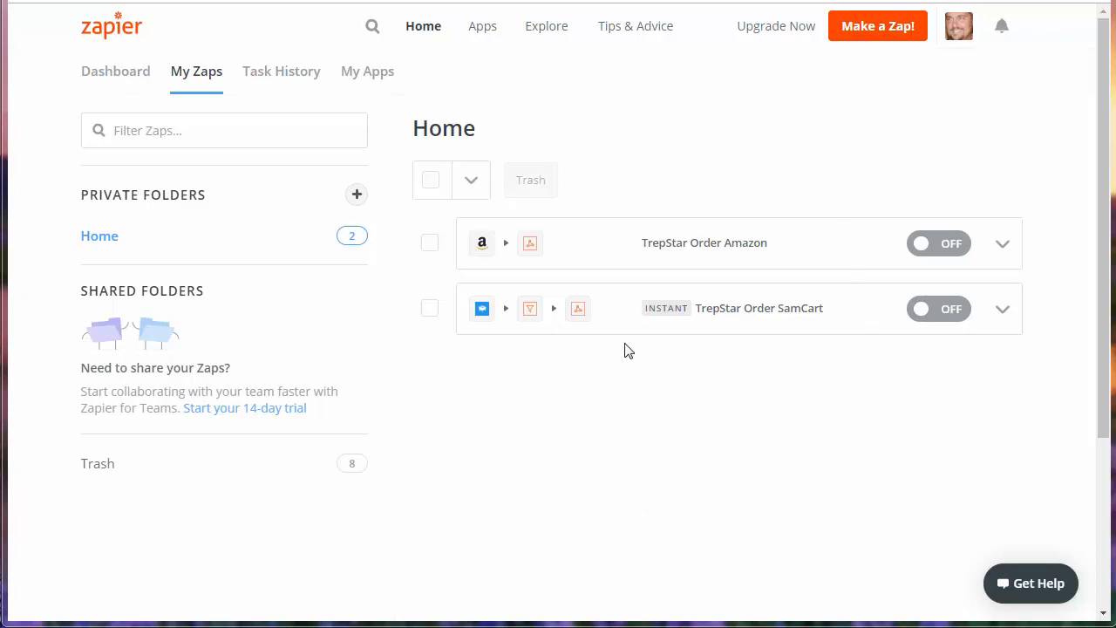
mouse_move(680, 290)
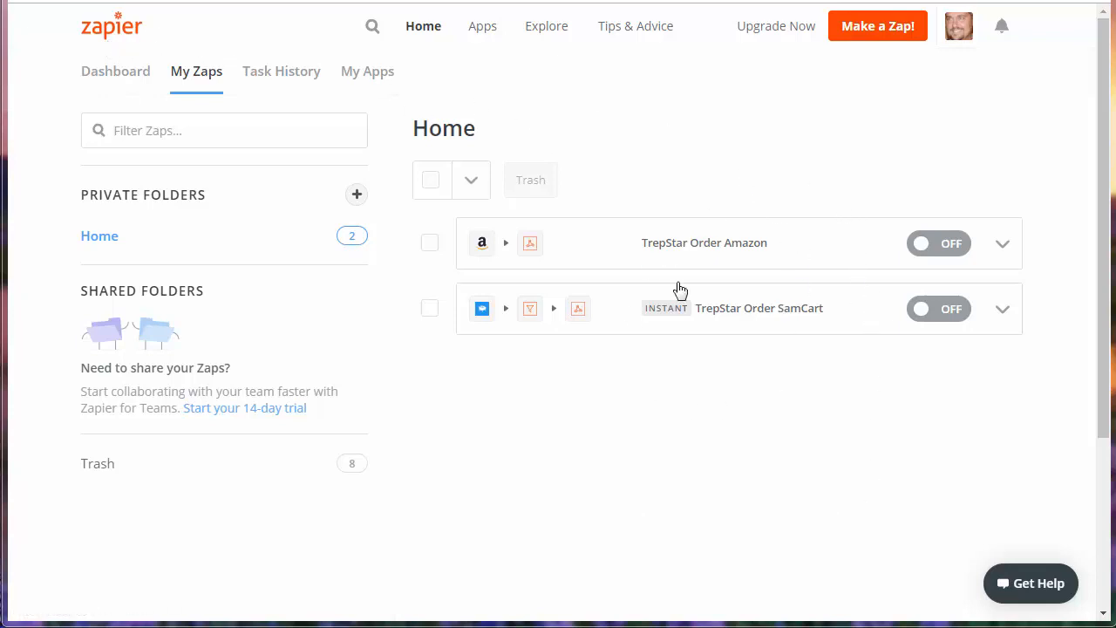
mouse_move(628, 375)
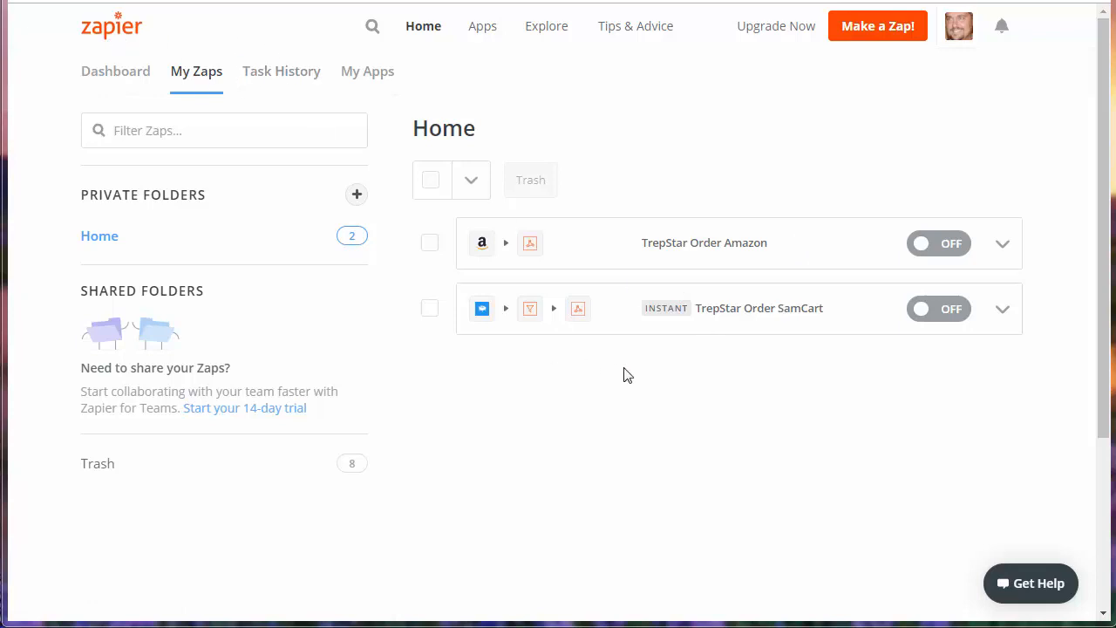
mouse_move(784, 123)
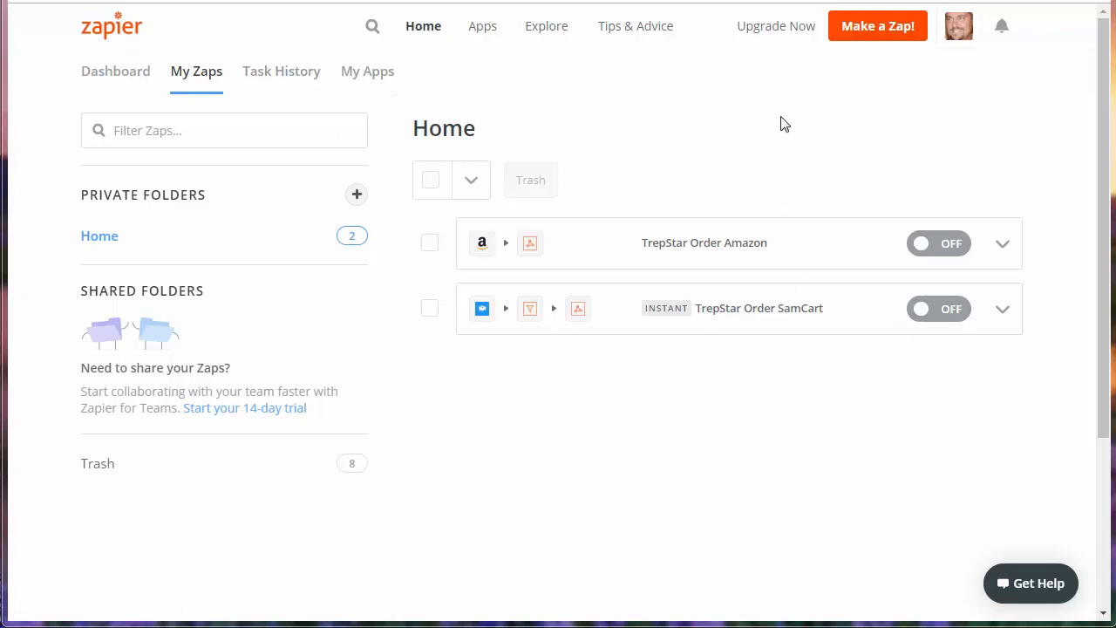
mouse_move(709, 171)
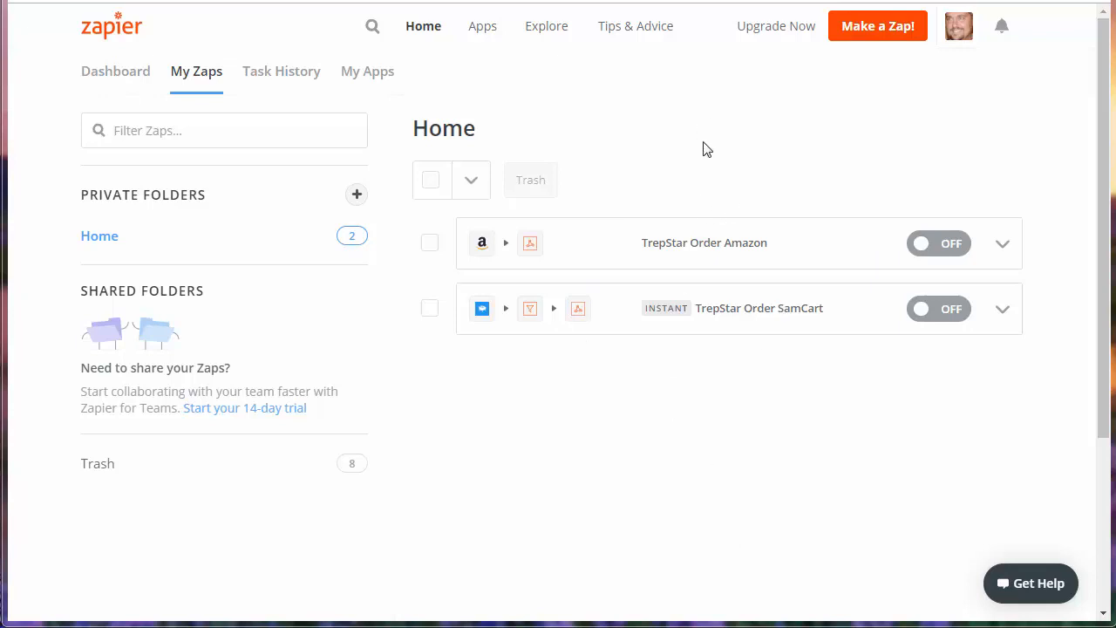
mouse_move(1018, 323)
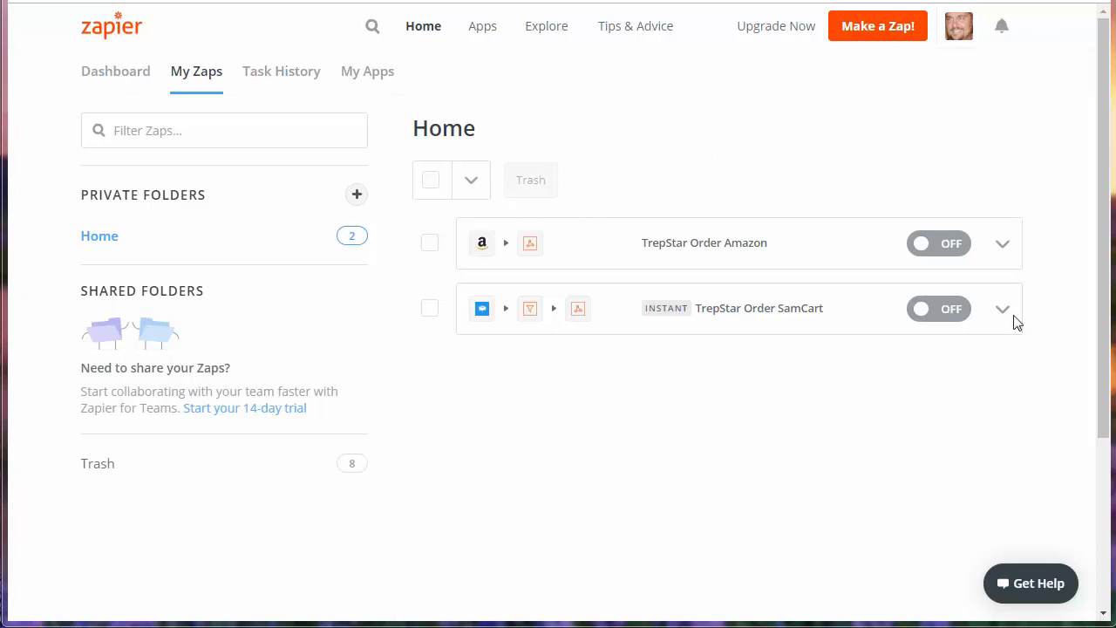
mouse_move(713, 159)
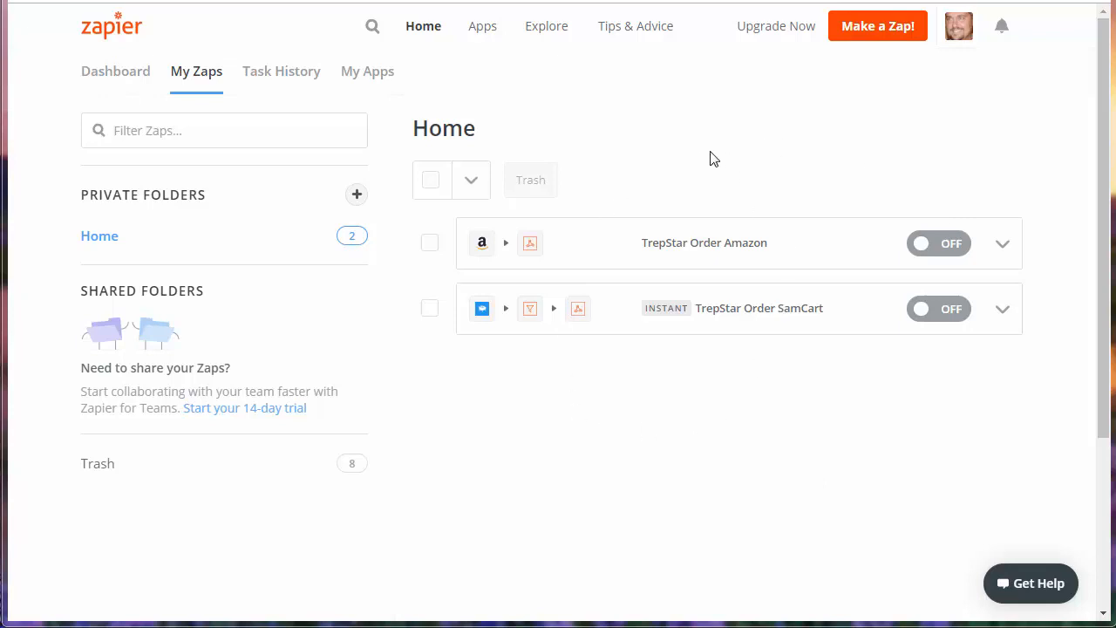
mouse_move(685, 158)
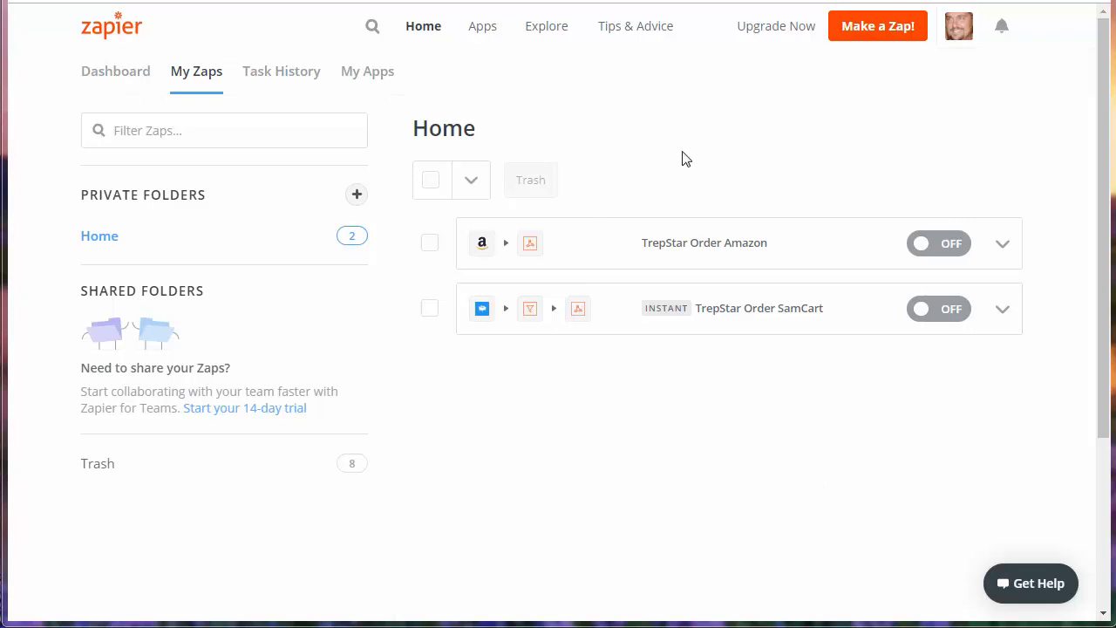
mouse_move(737, 389)
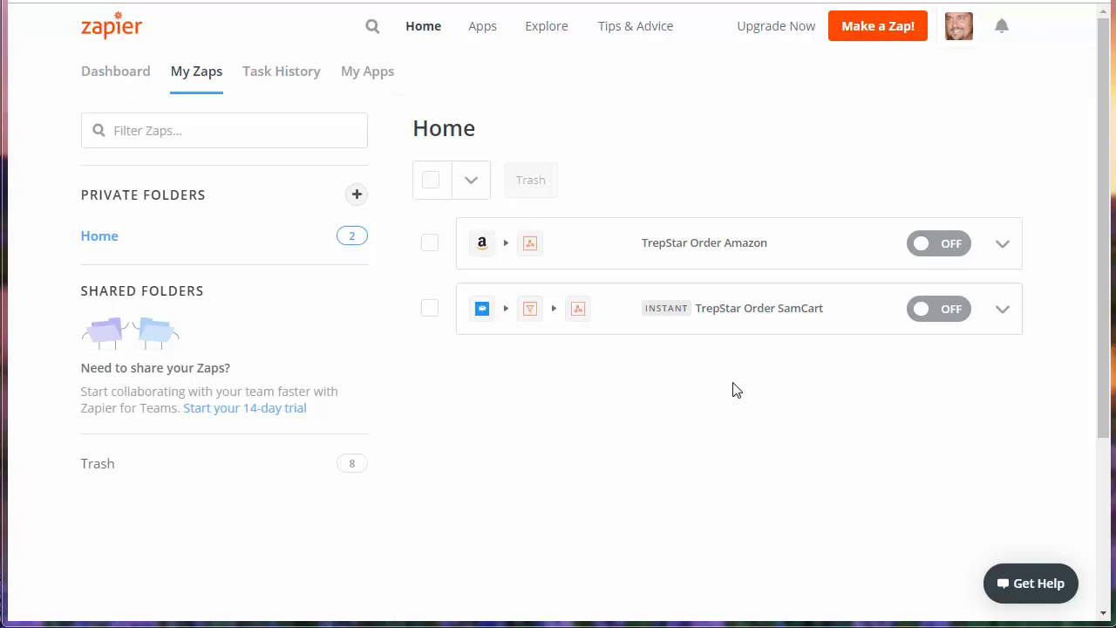
mouse_move(651, 151)
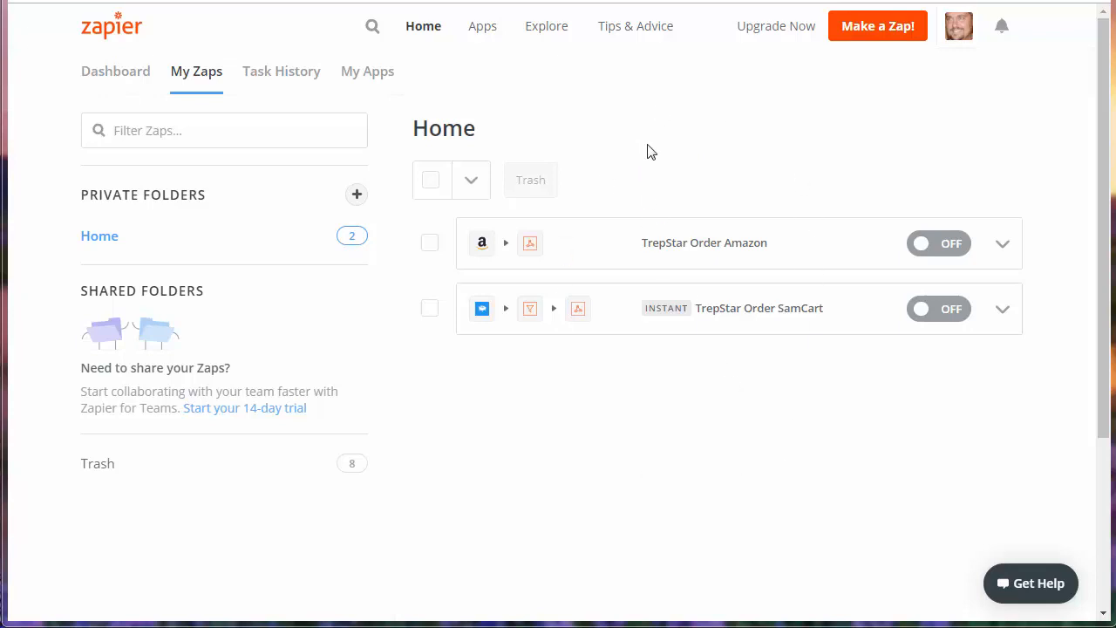
mouse_move(740, 250)
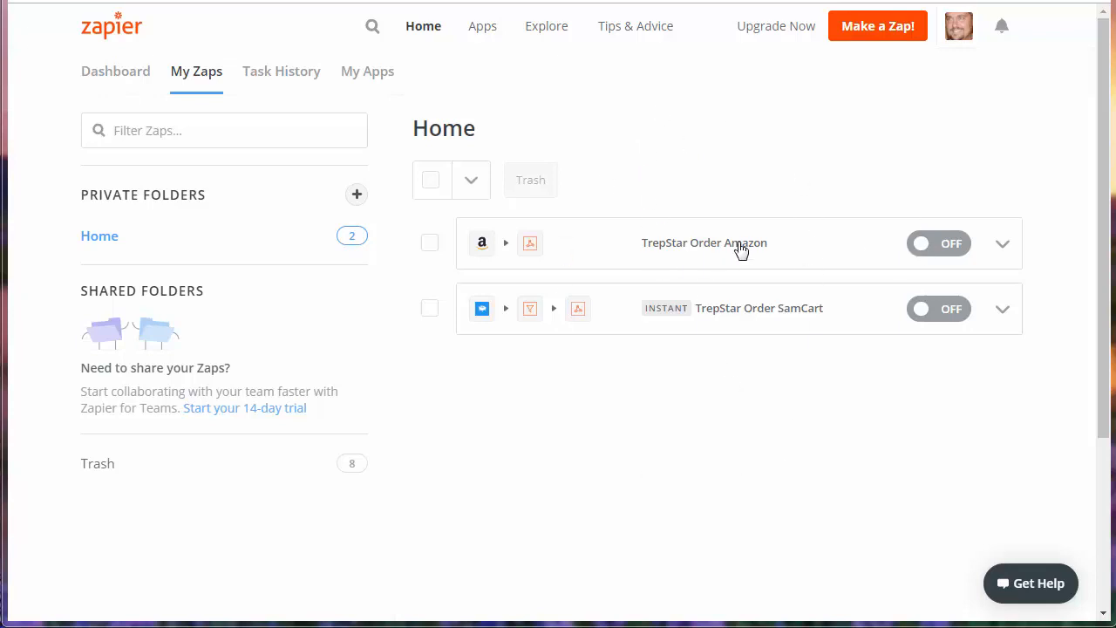
mouse_move(656, 251)
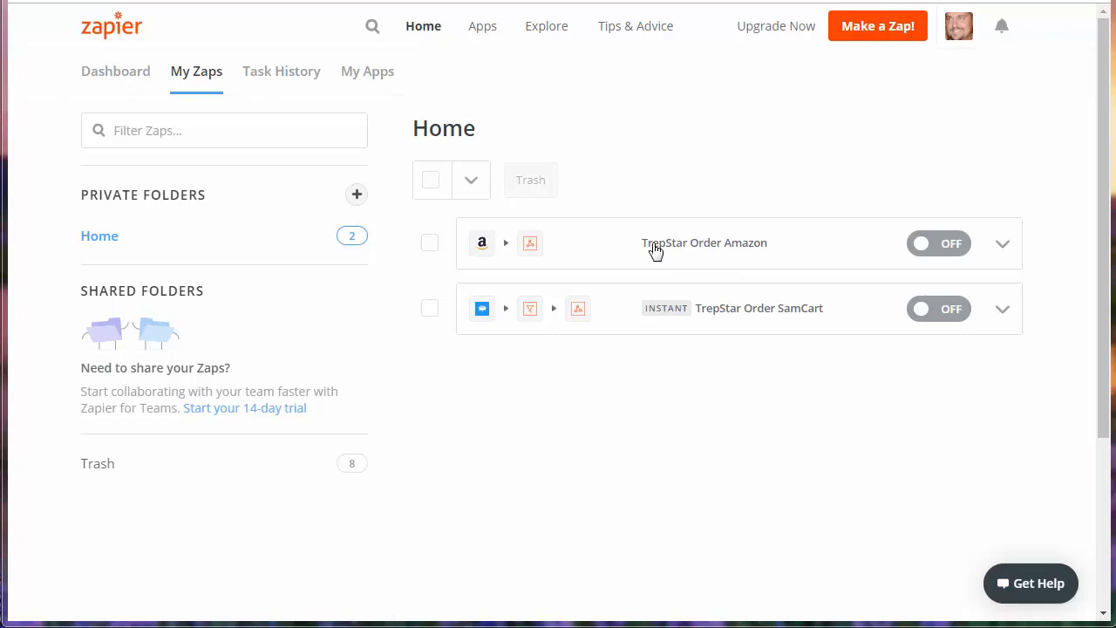
mouse_move(852, 146)
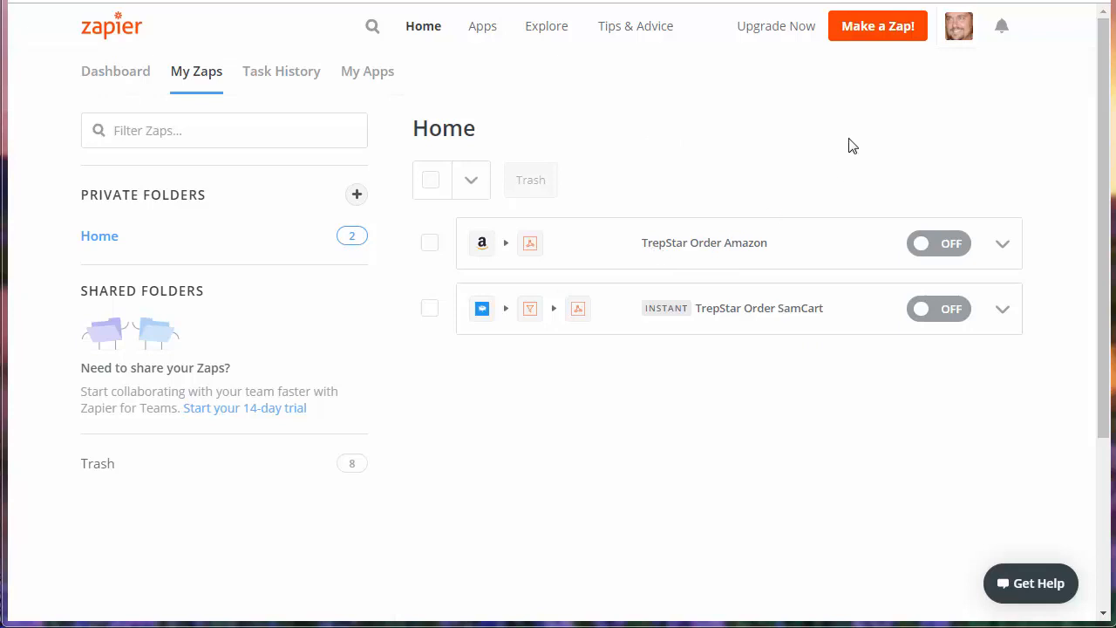
mouse_move(879, 26)
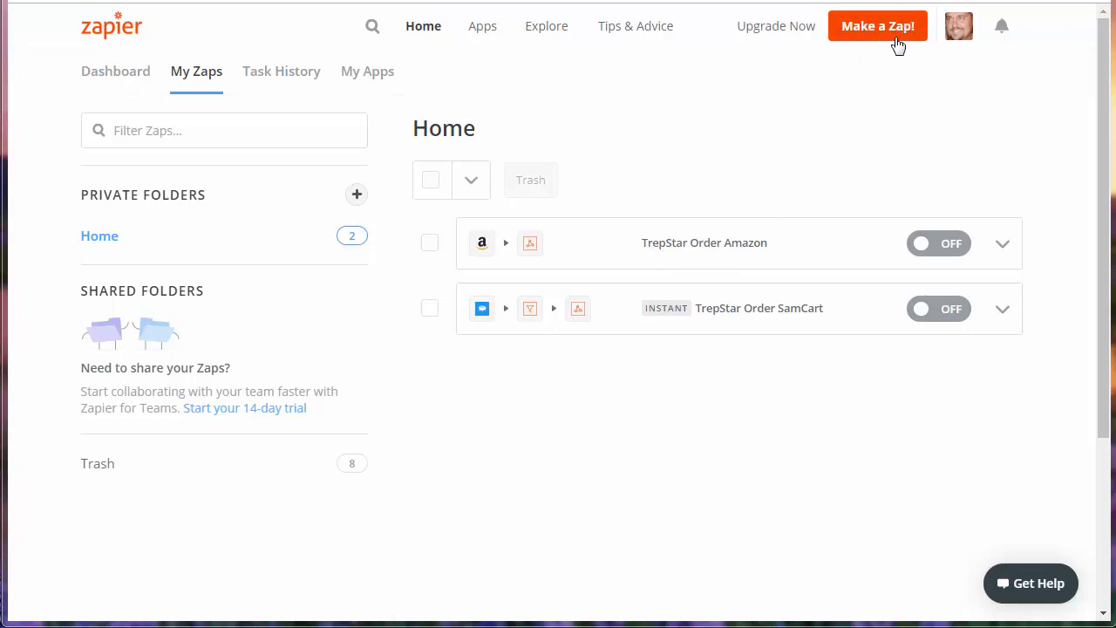
- Start a new Zap using the Amazon Seller Central app (searched 'amaz') with the New Order trigger
left_click(877, 26)
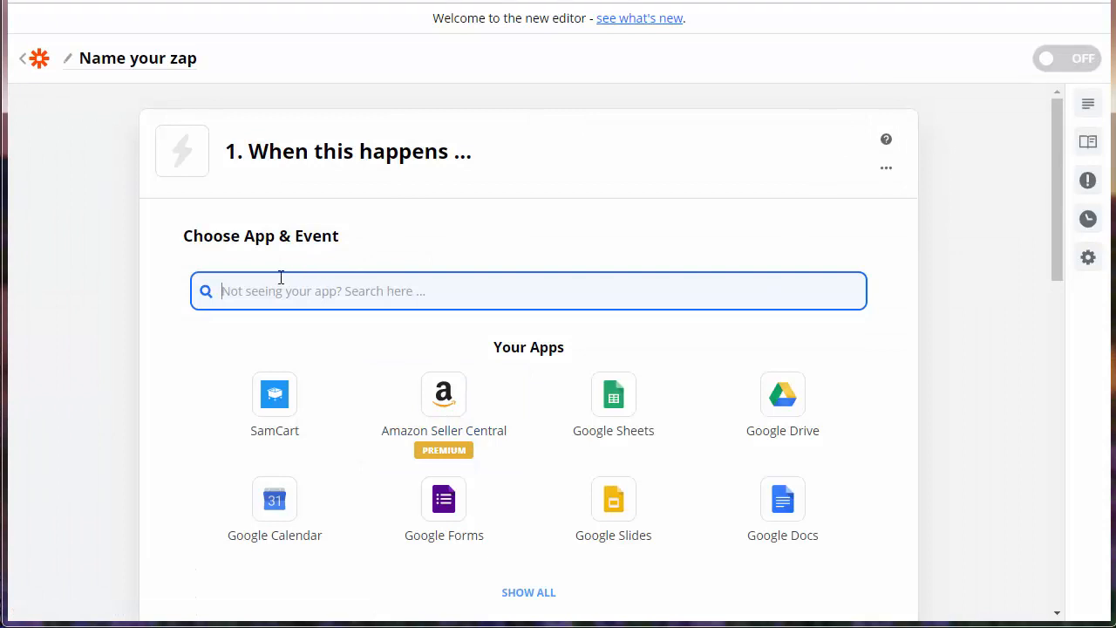
type("amaz")
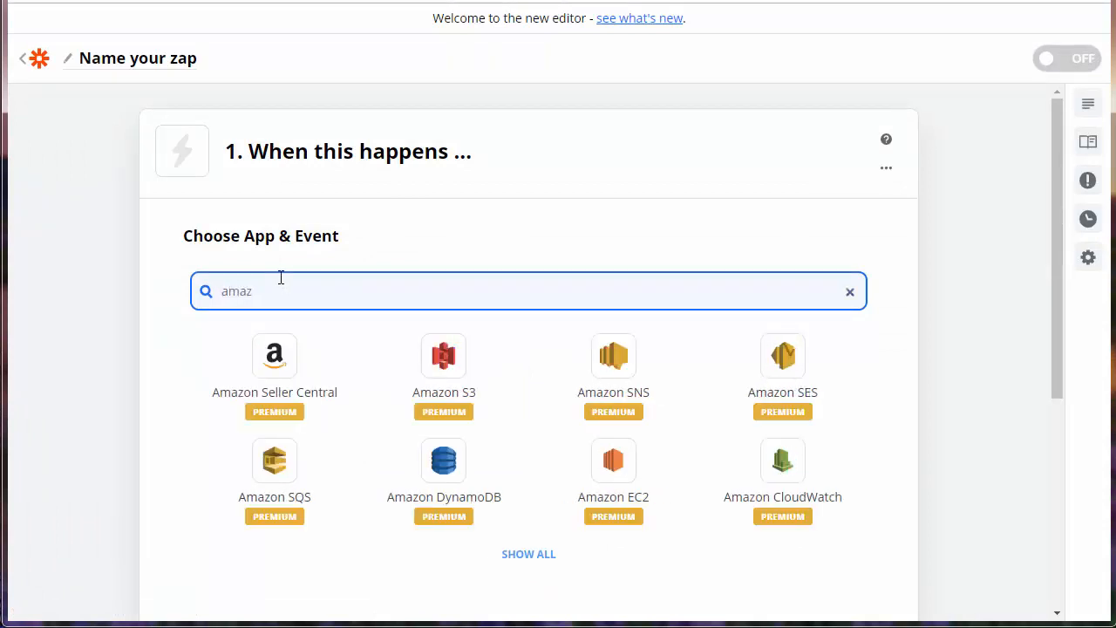
left_click(275, 356)
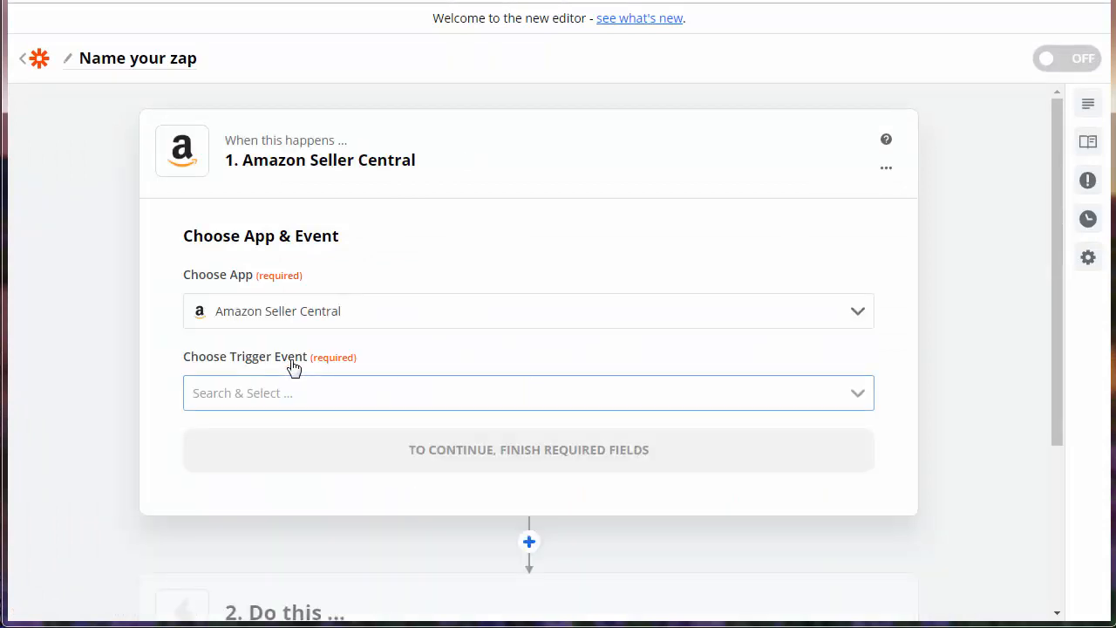
left_click(528, 392)
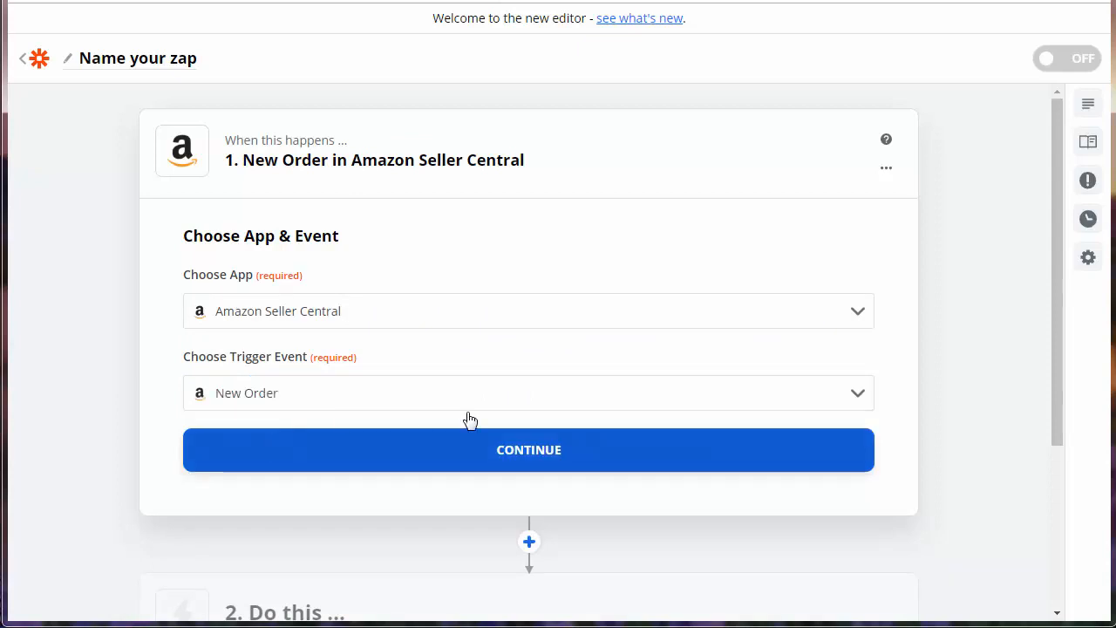
left_click(529, 449)
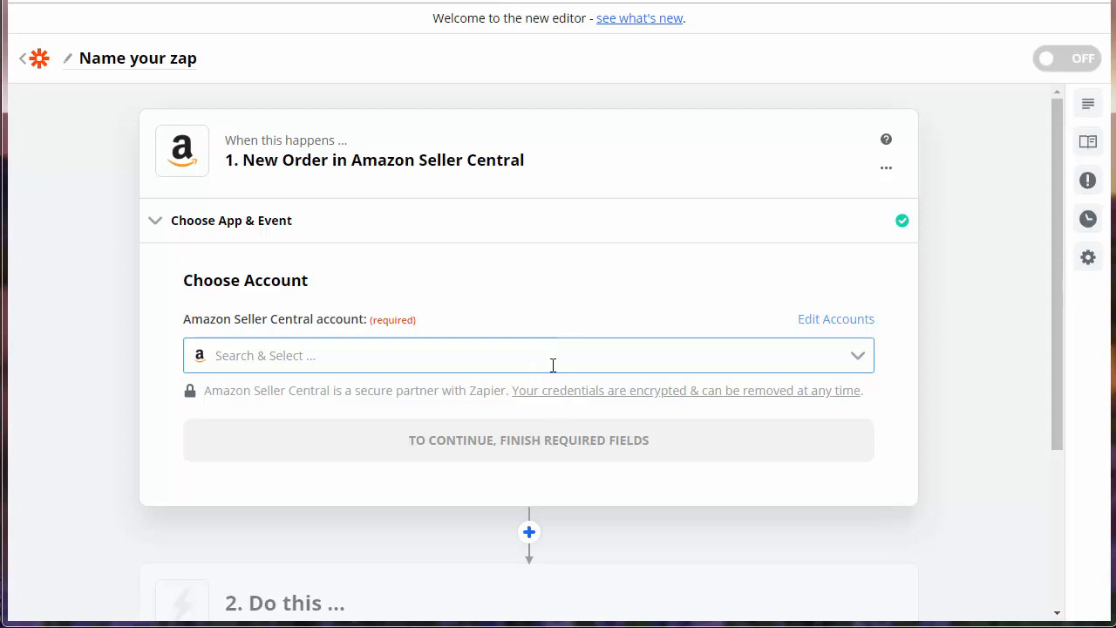
mouse_move(623, 381)
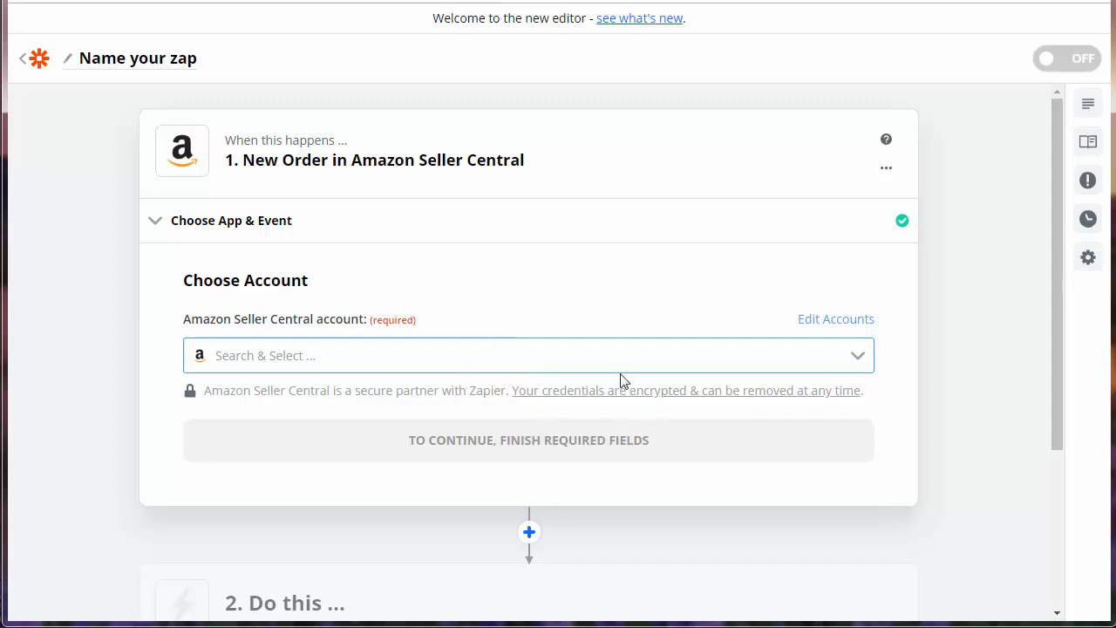
- Begin connecting an Amazon Seller Central account to the trigger
left_click(529, 355)
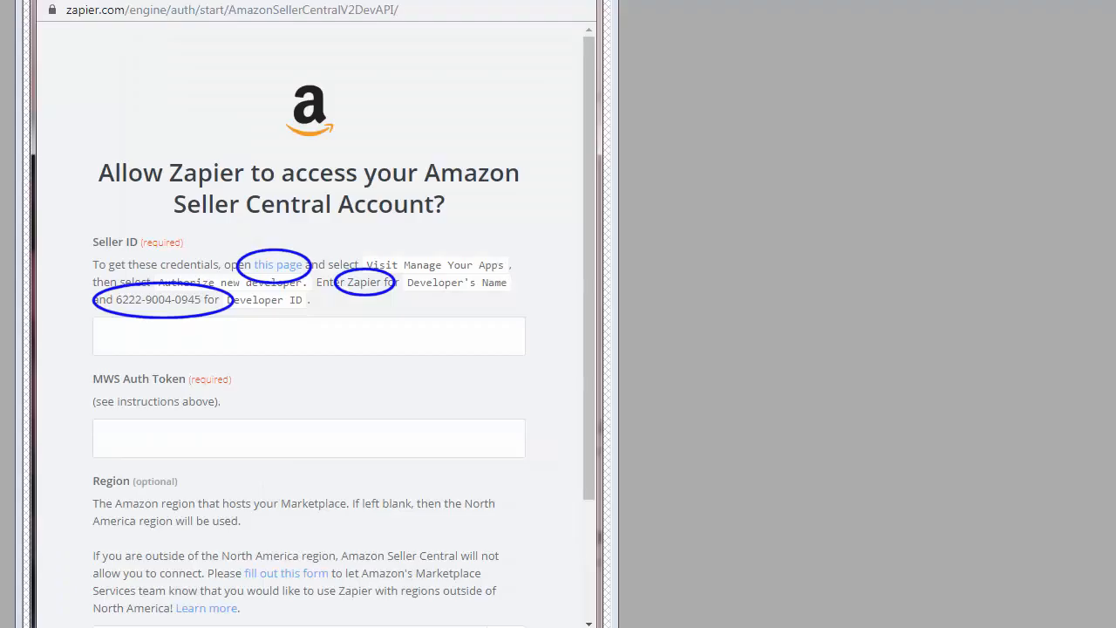
mouse_move(168, 401)
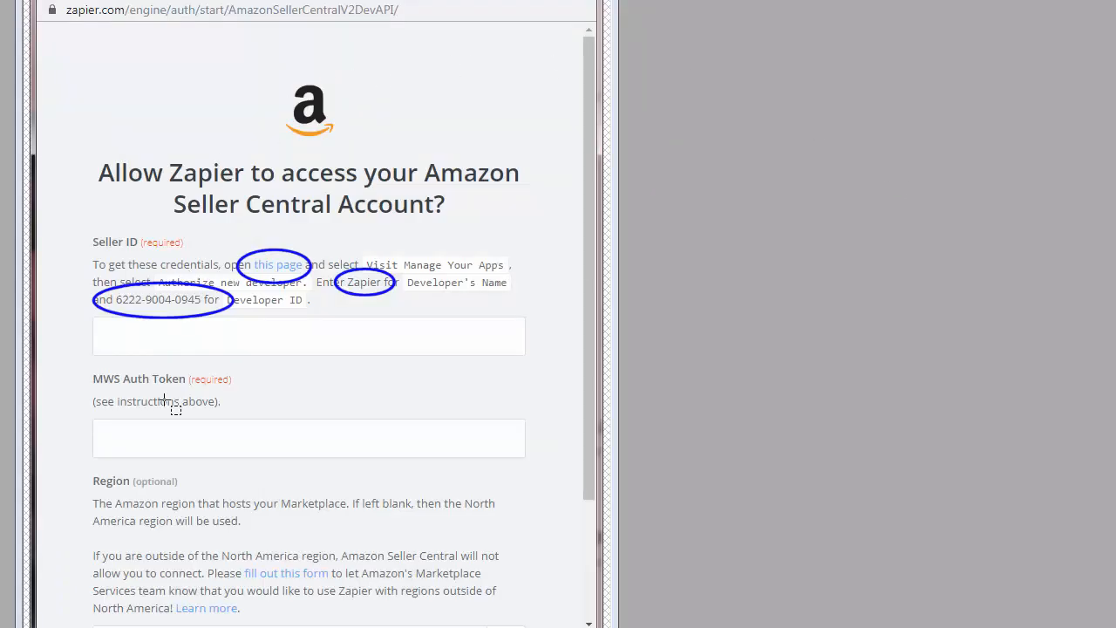
mouse_move(286, 273)
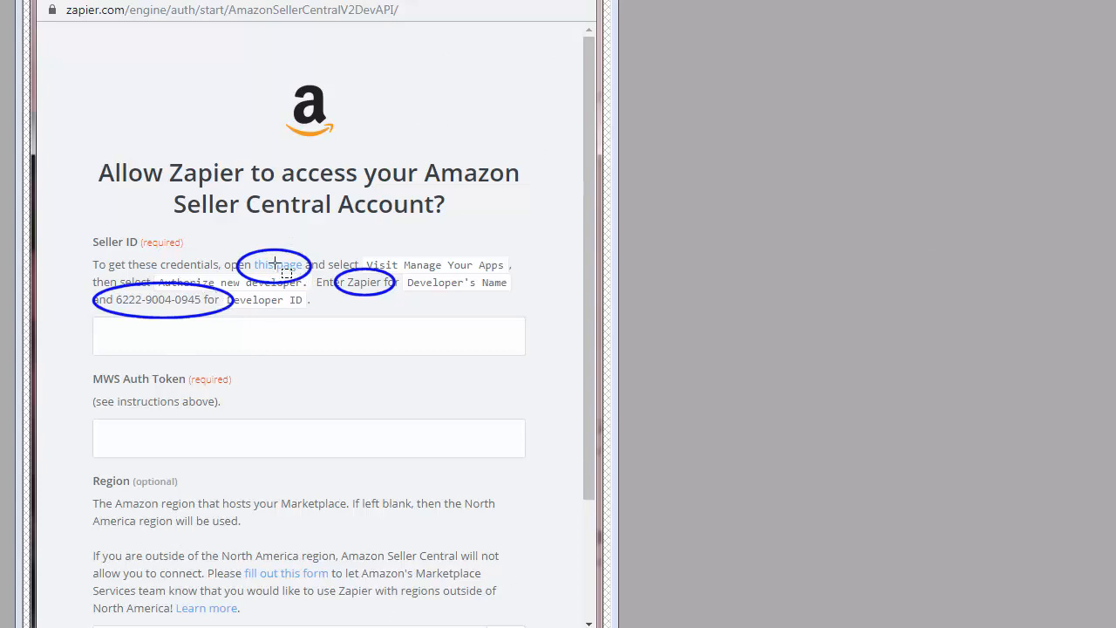
mouse_move(279, 273)
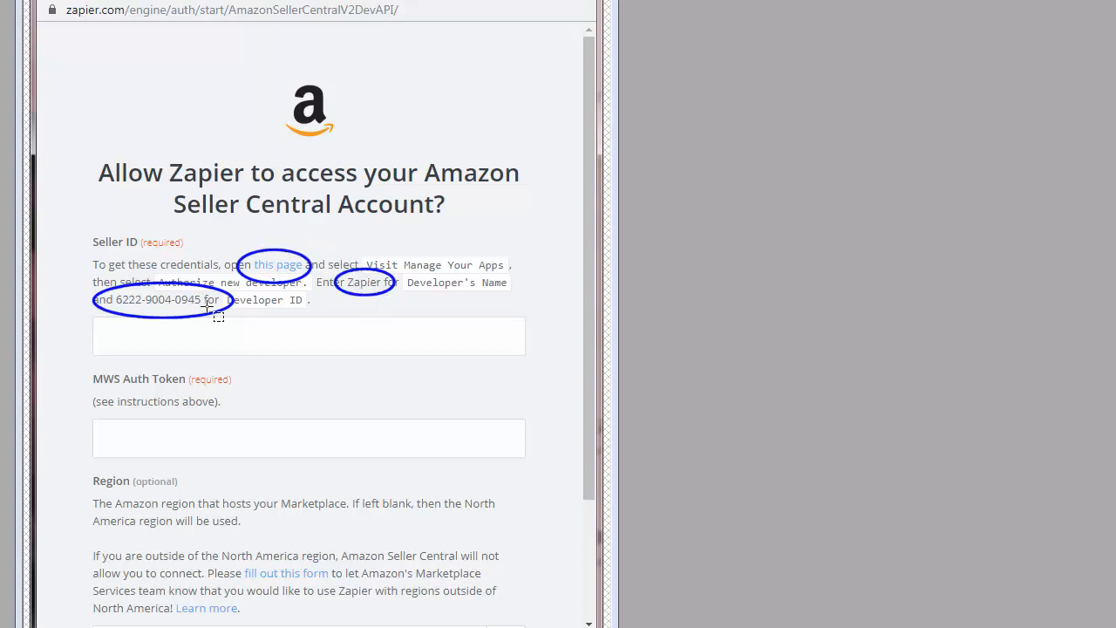
mouse_move(213, 446)
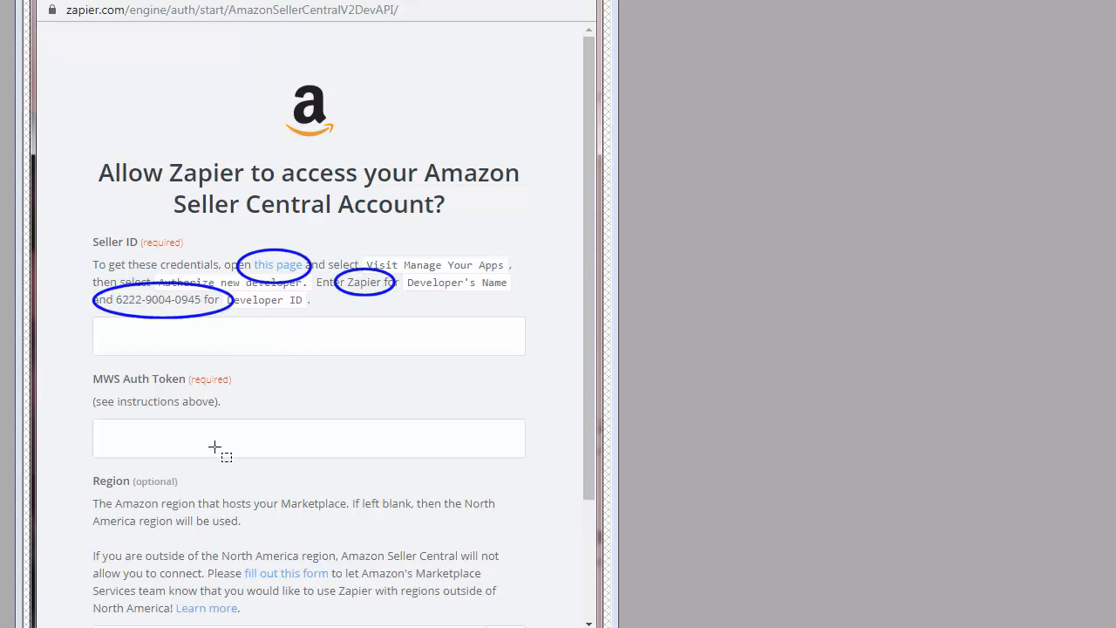
mouse_move(926, 239)
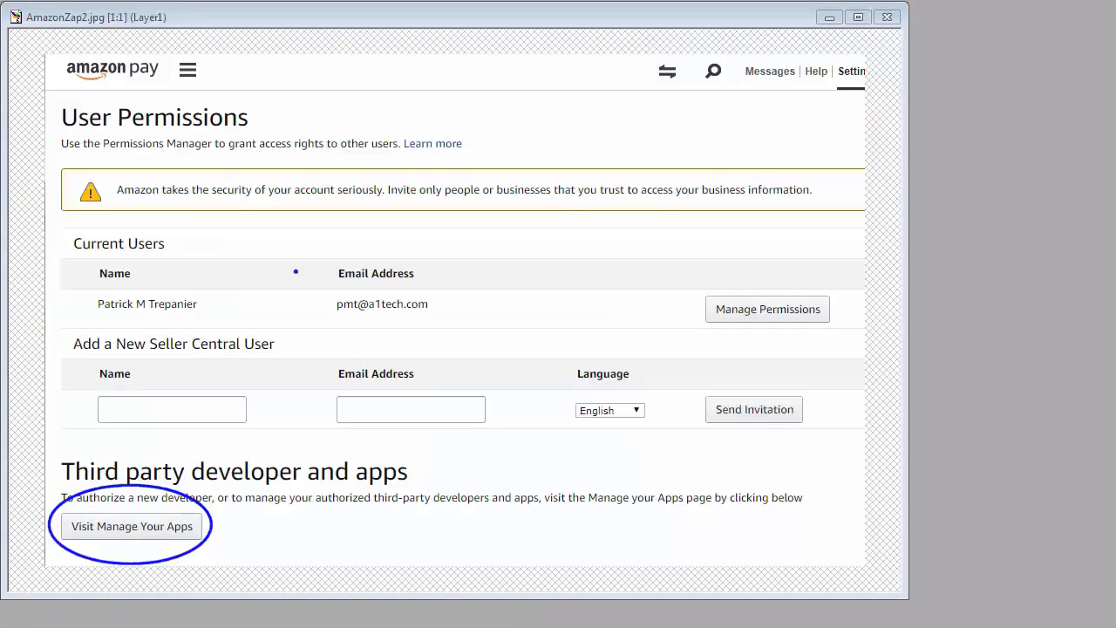
mouse_move(428, 65)
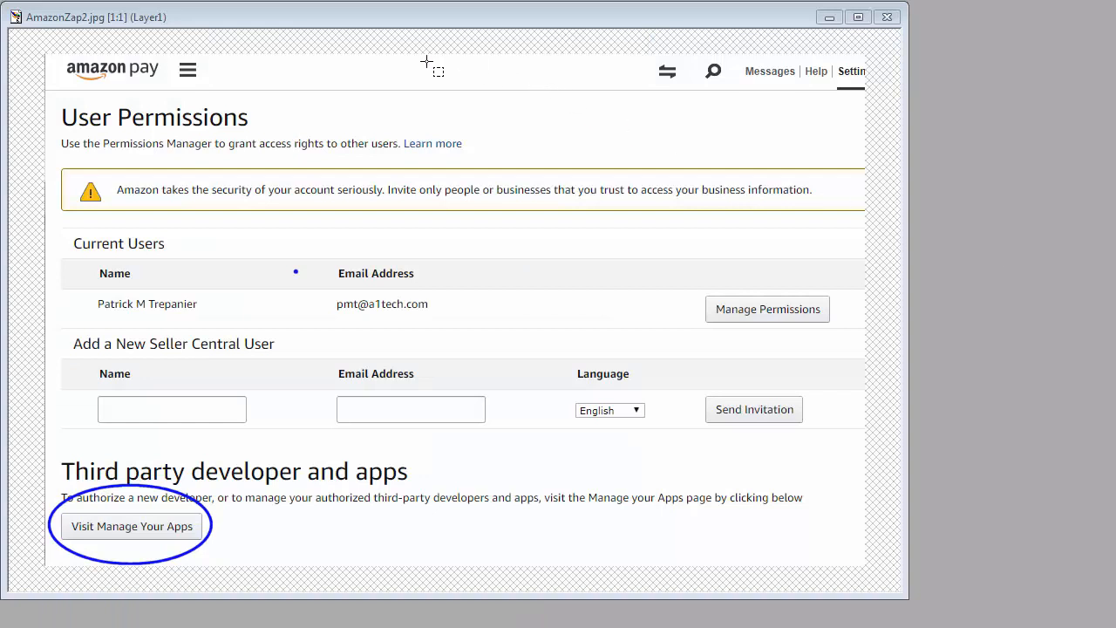
mouse_move(61, 515)
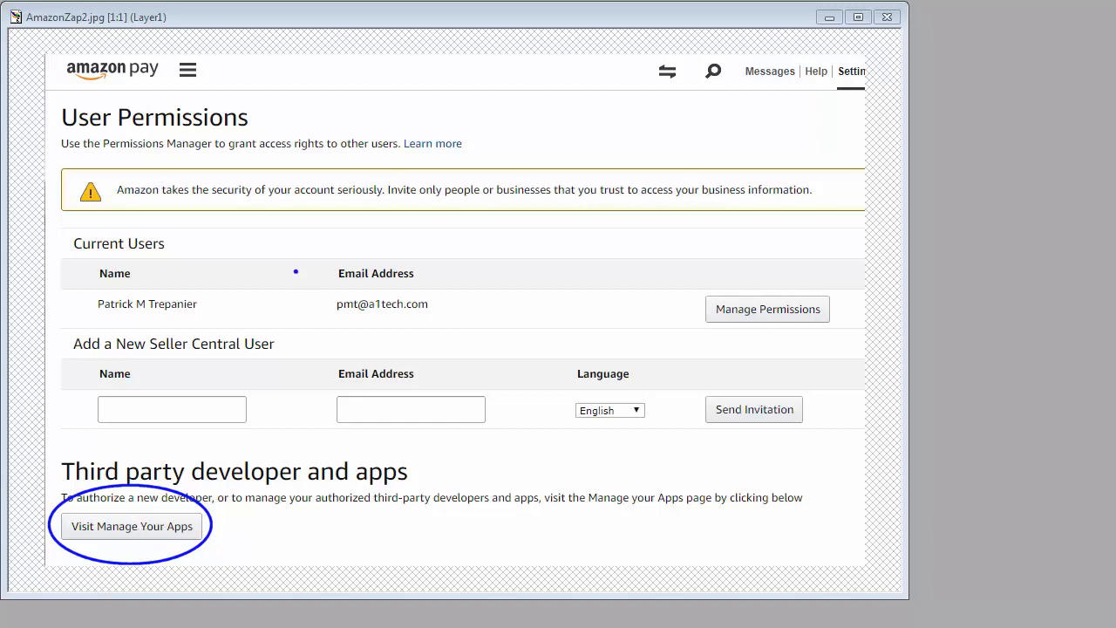
- View the Manage your apps and developer details screenshots, AmazonZap3 and AmazonZap4
left_click(132, 525)
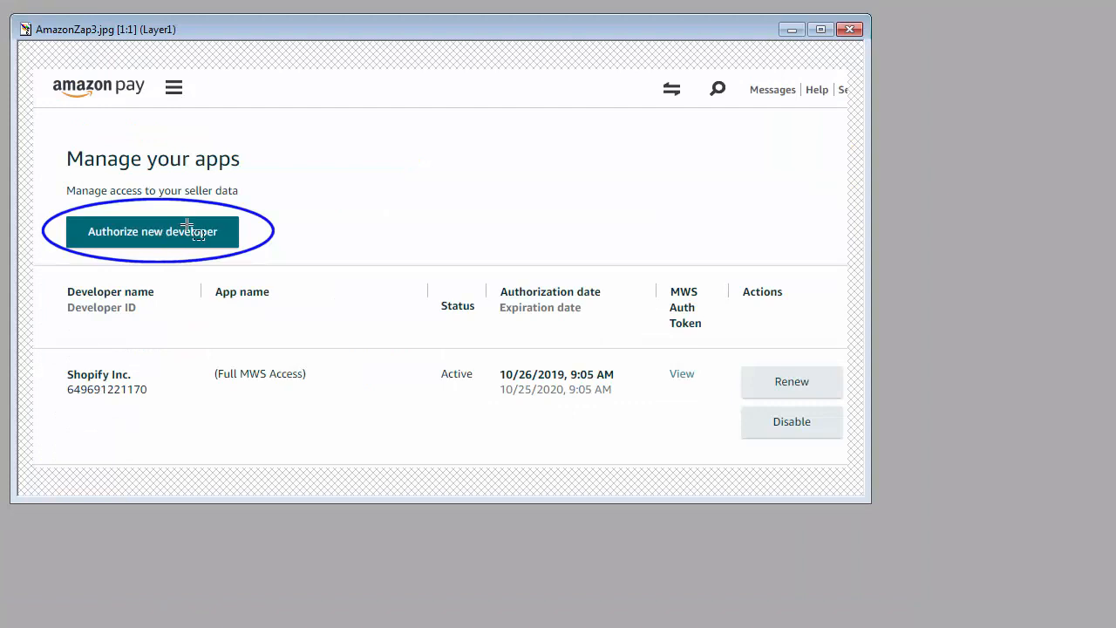
mouse_move(671, 440)
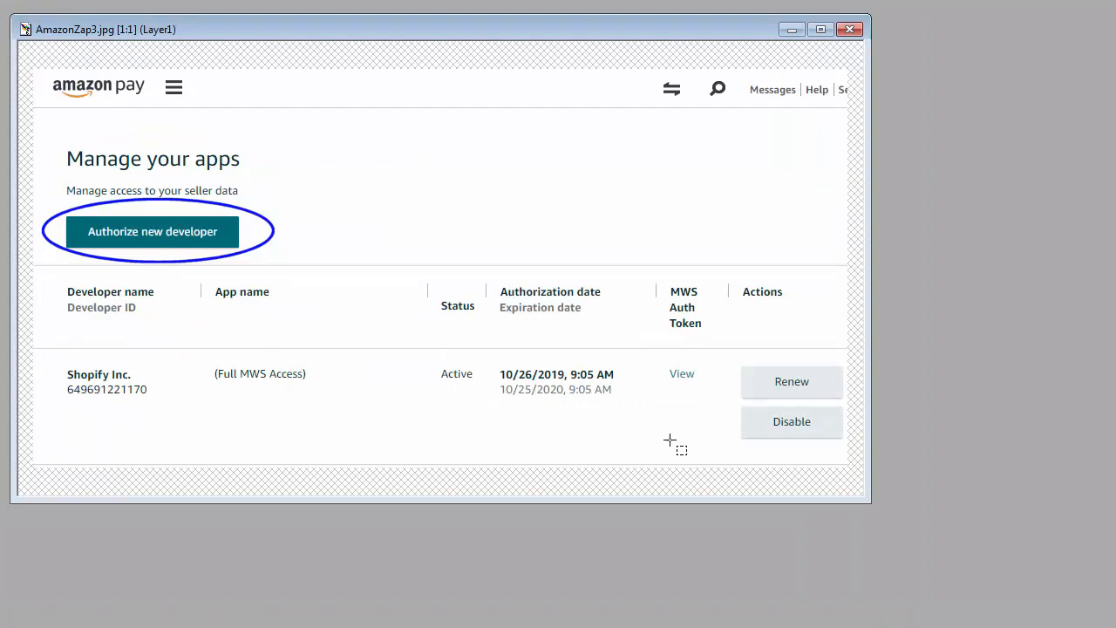
mouse_move(139, 445)
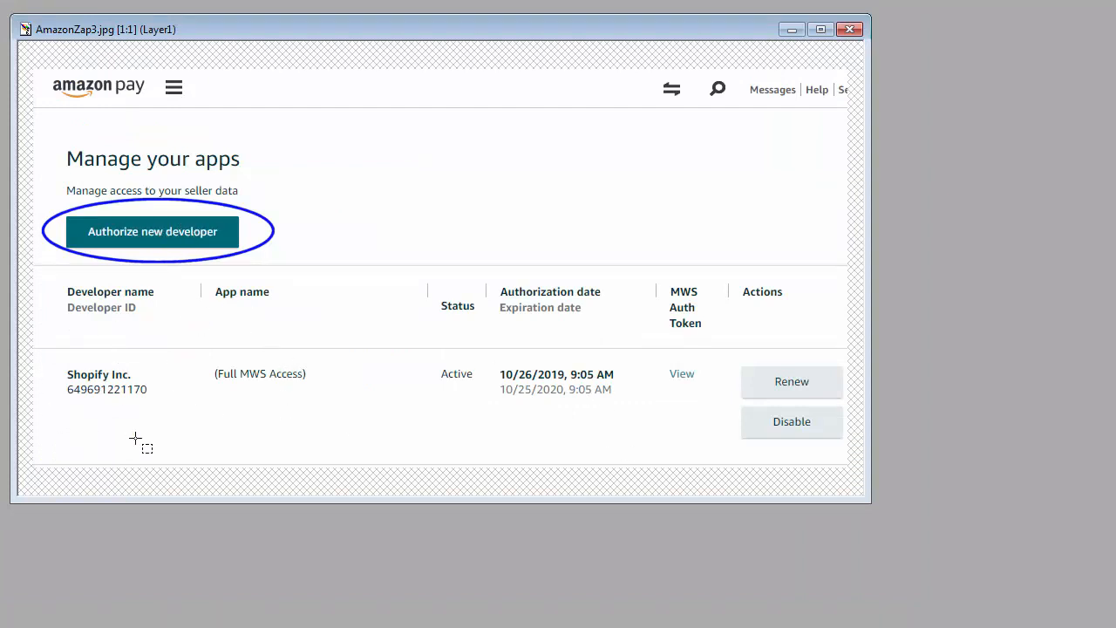
left_click(153, 231)
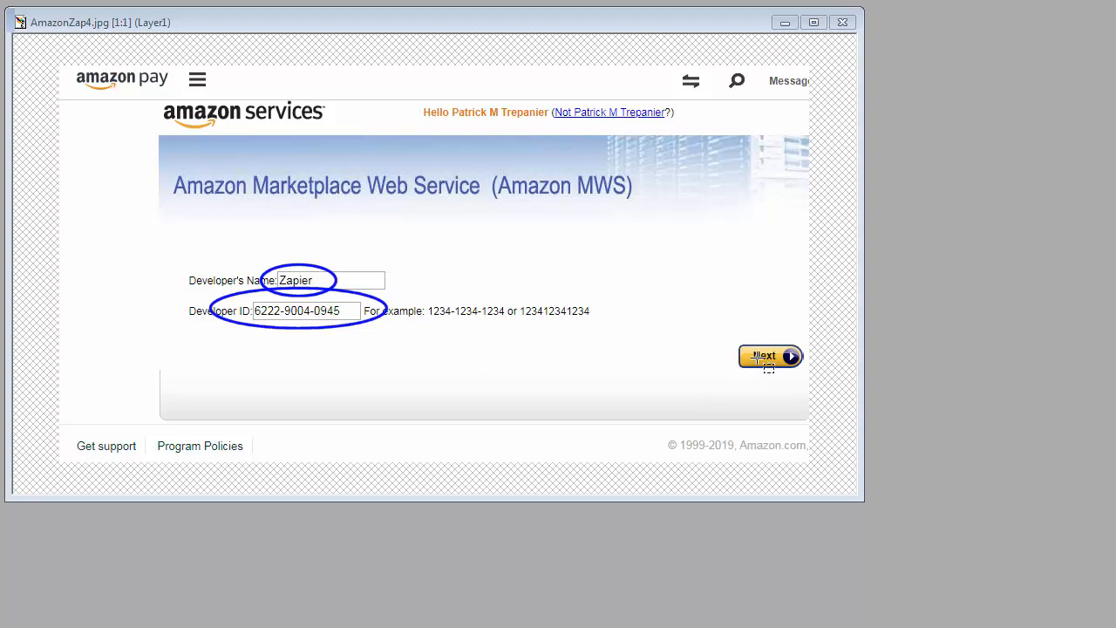
- View the authorization agreement and issued credentials screenshots, AmazonZap5 and AmazonZap6
left_click(763, 357)
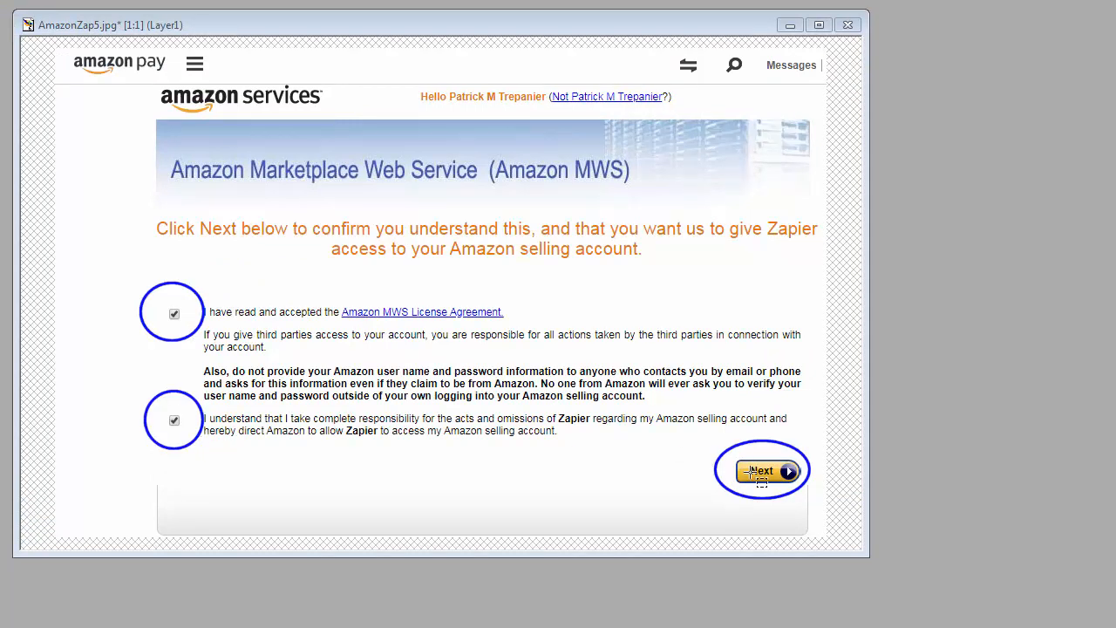
left_click(760, 470)
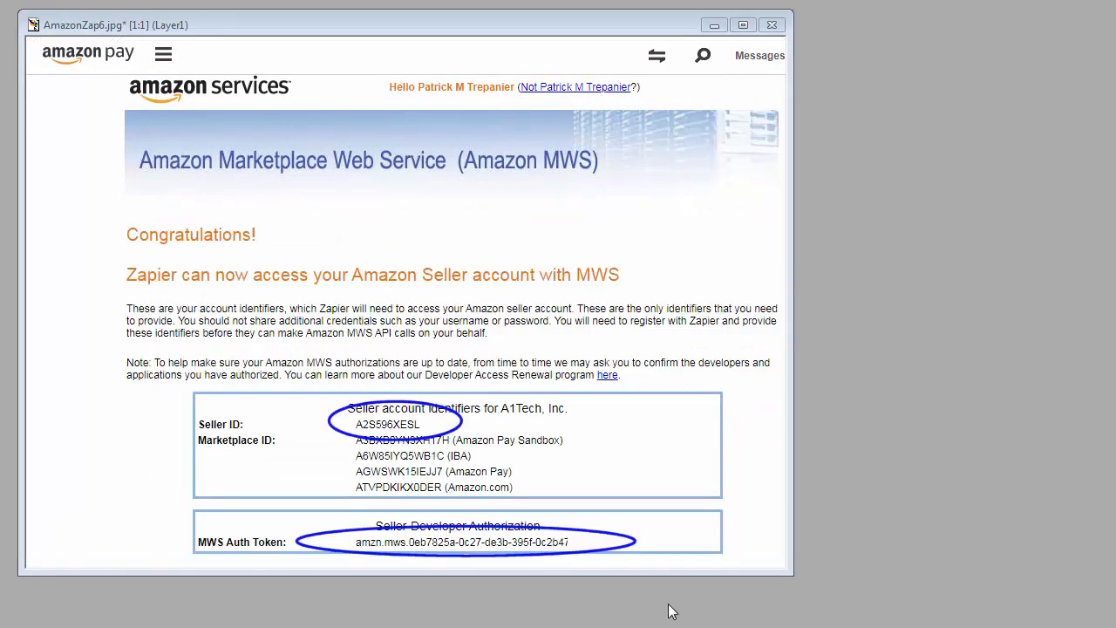
mouse_move(405, 404)
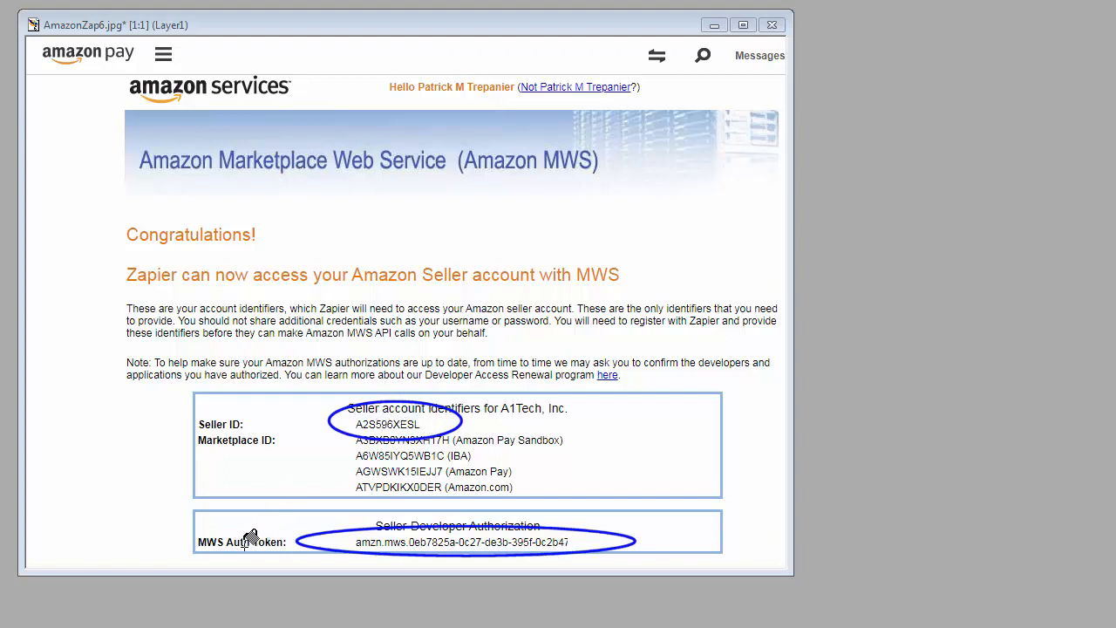
mouse_move(508, 502)
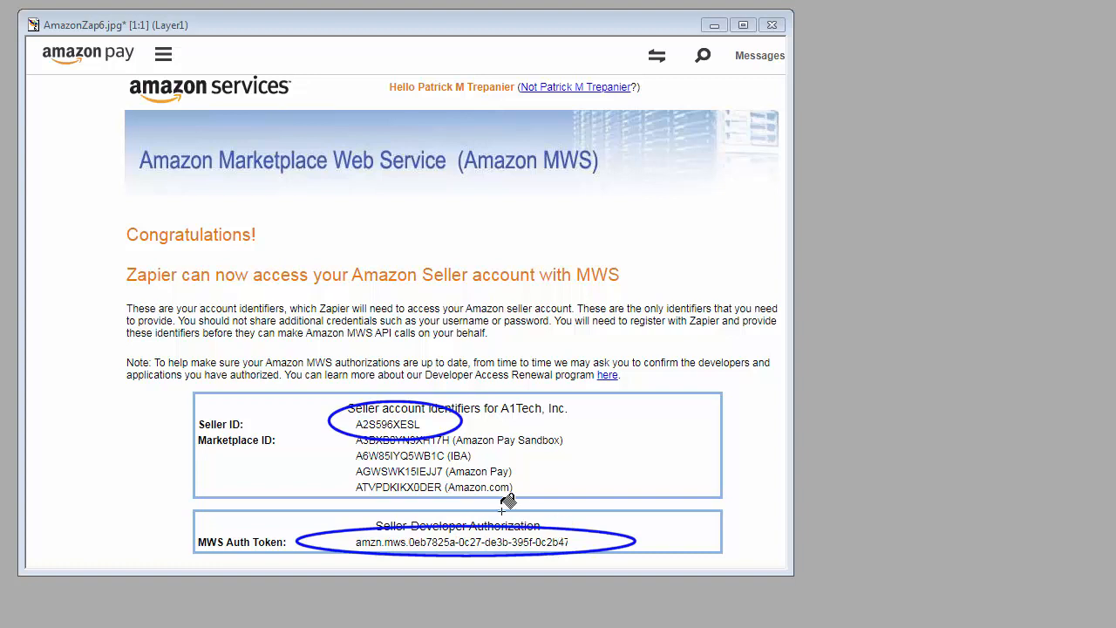
mouse_move(427, 446)
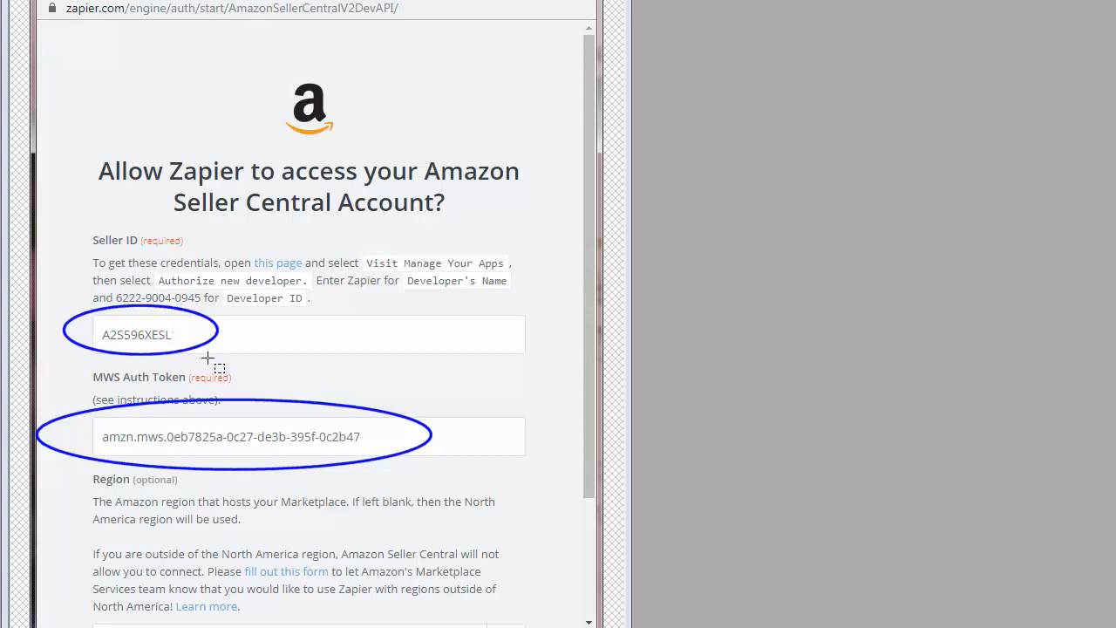
mouse_move(179, 358)
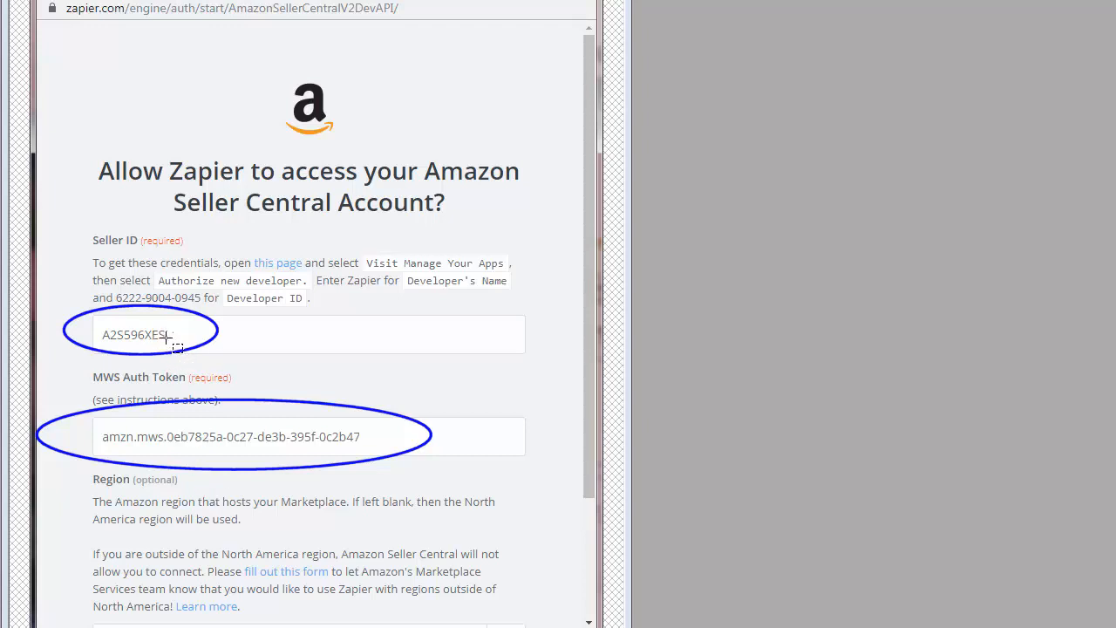
mouse_move(290, 485)
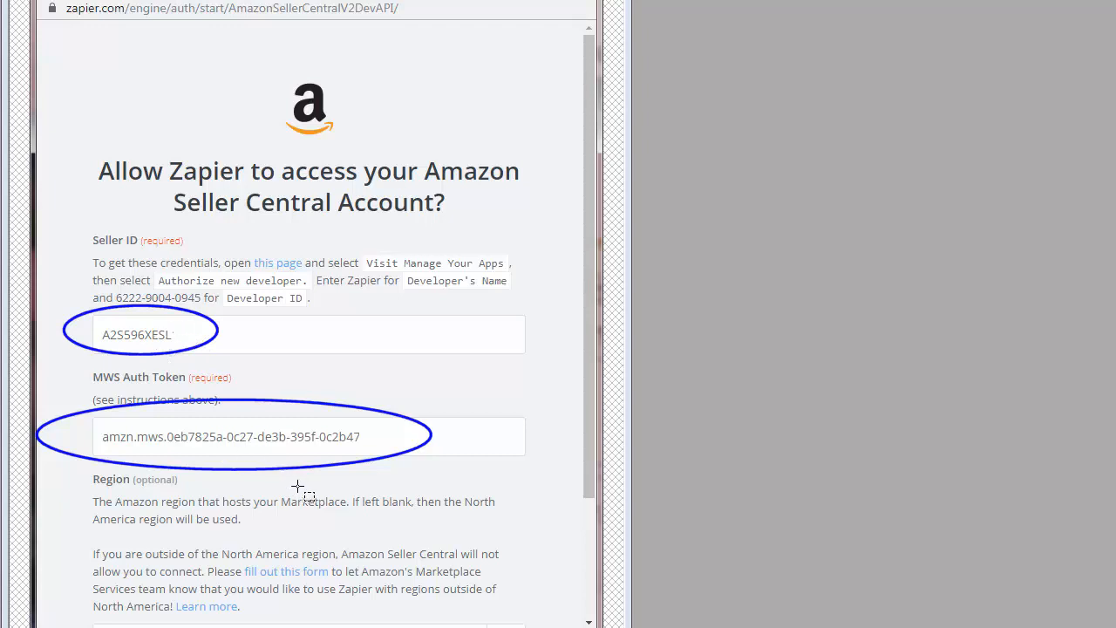
mouse_move(860, 509)
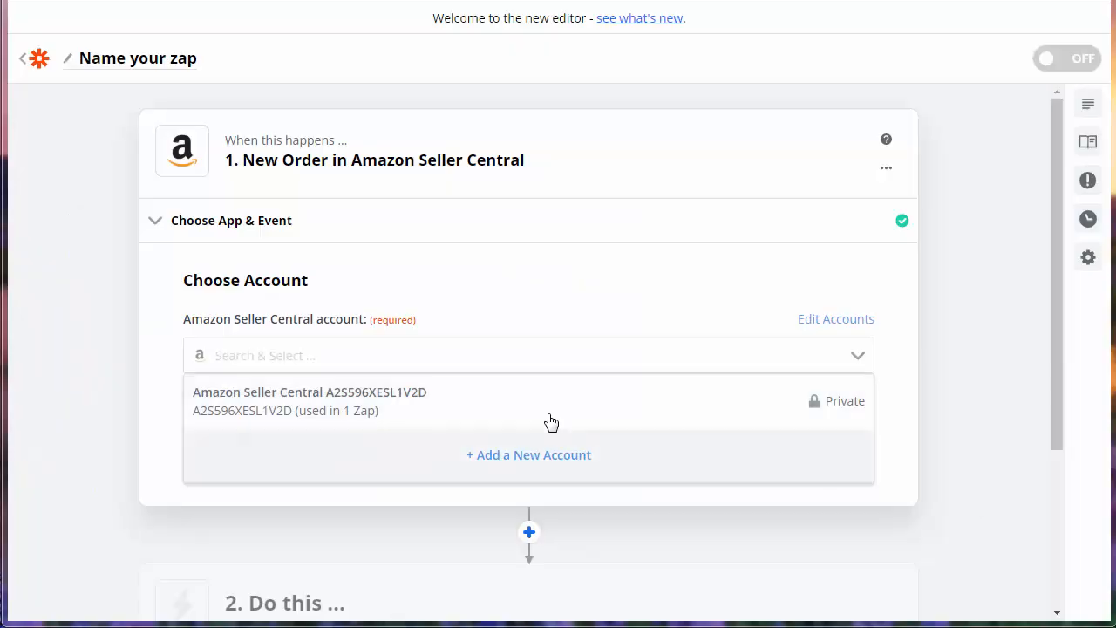
mouse_move(305, 403)
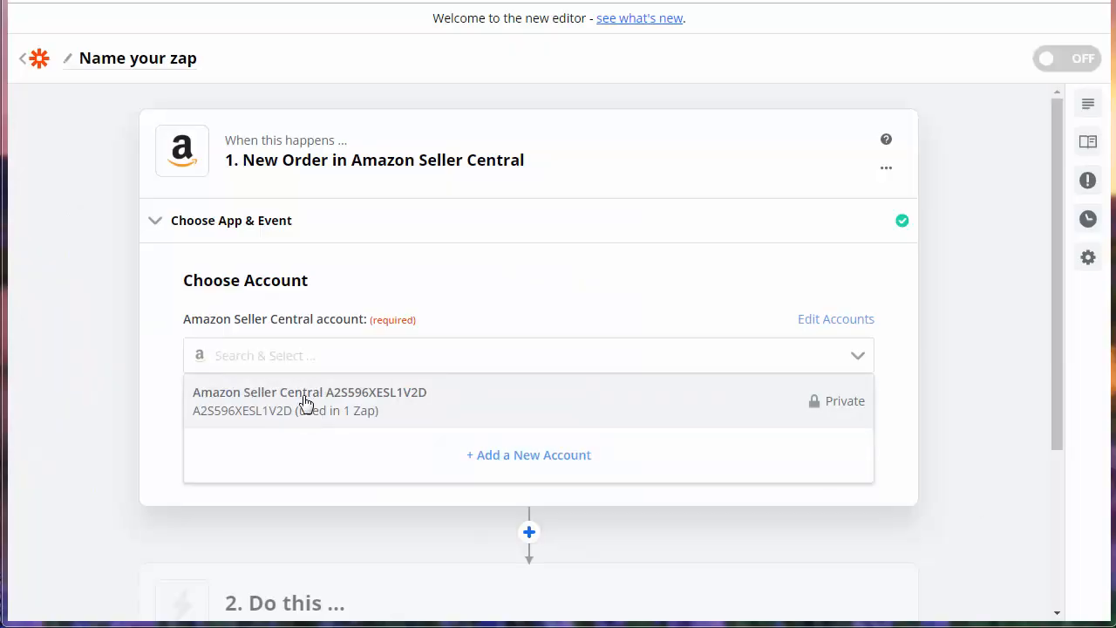
- Use the connected Amazon Seller Central account and trigger only on Unshipped orders
left_click(309, 391)
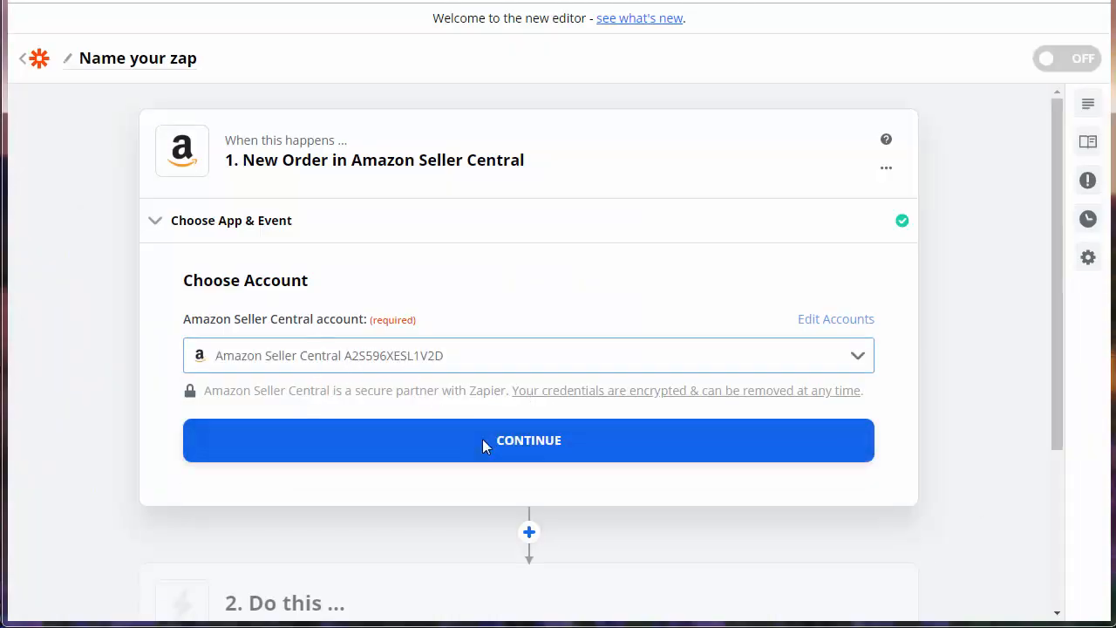
left_click(529, 440)
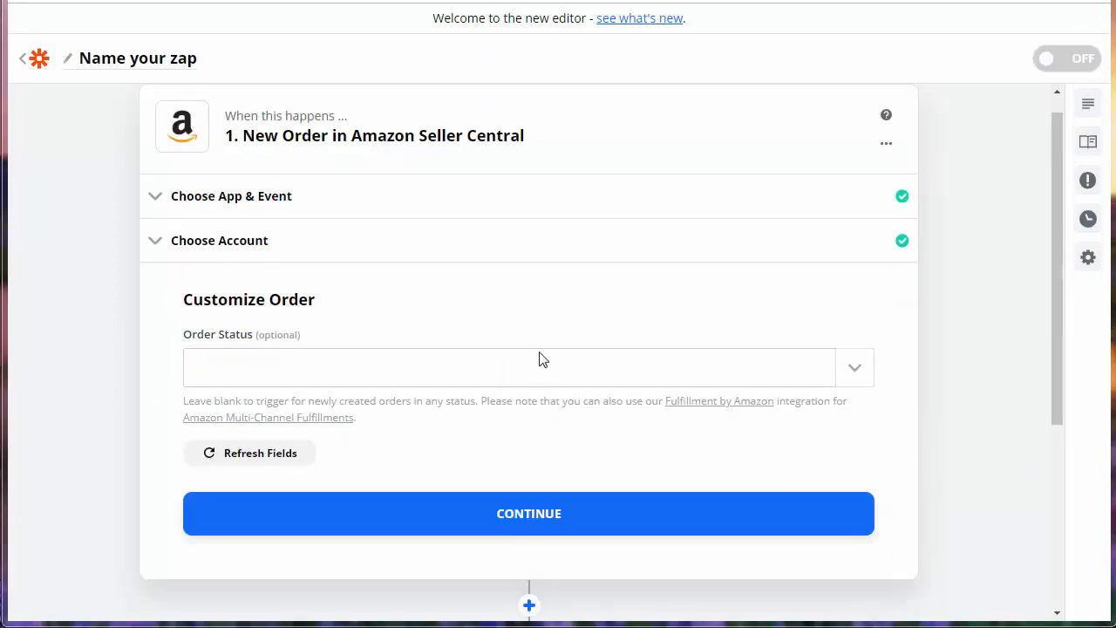
mouse_move(354, 382)
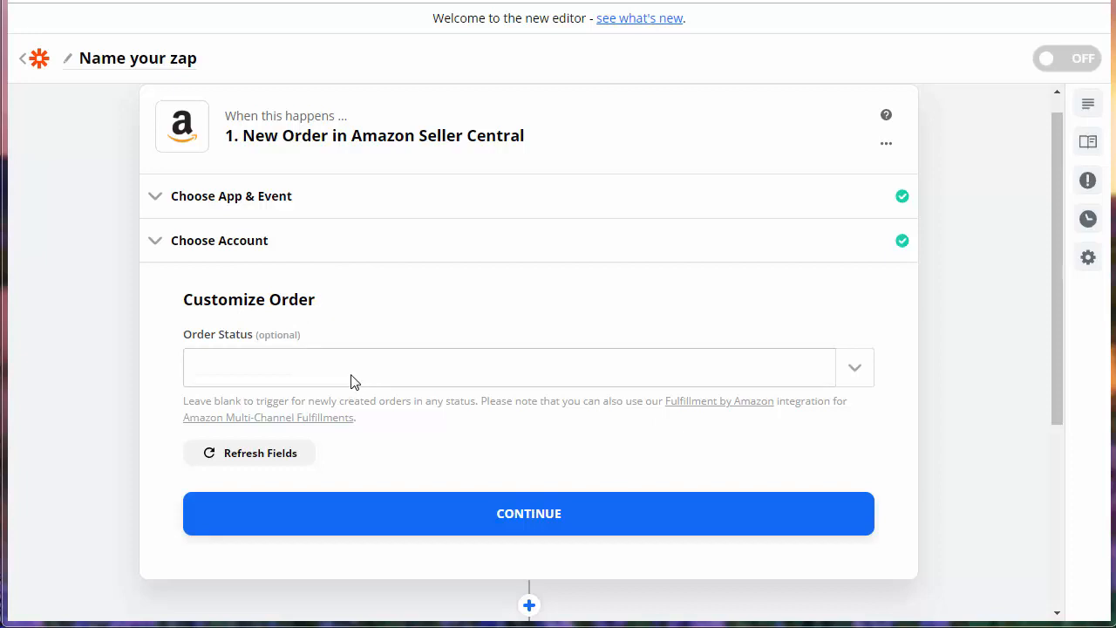
mouse_move(365, 379)
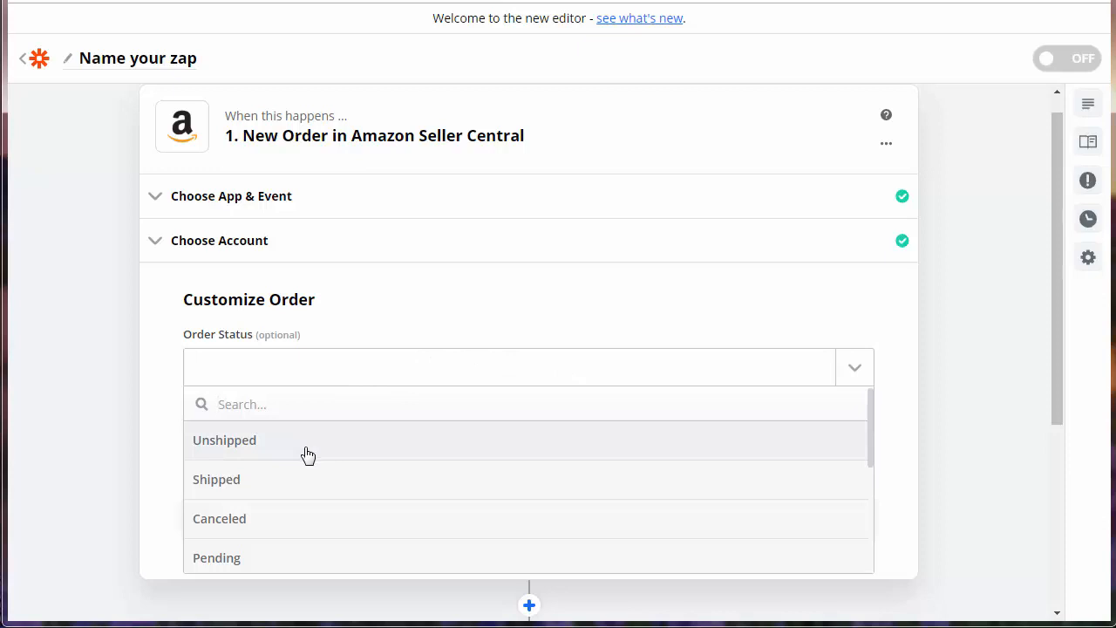
left_click(224, 439)
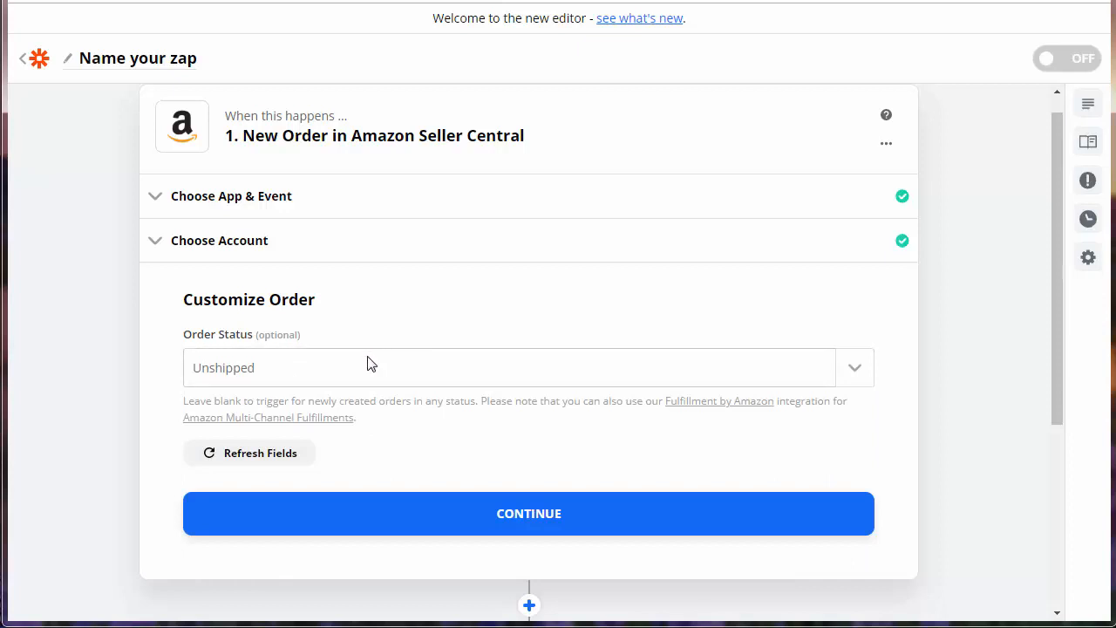
left_click(528, 512)
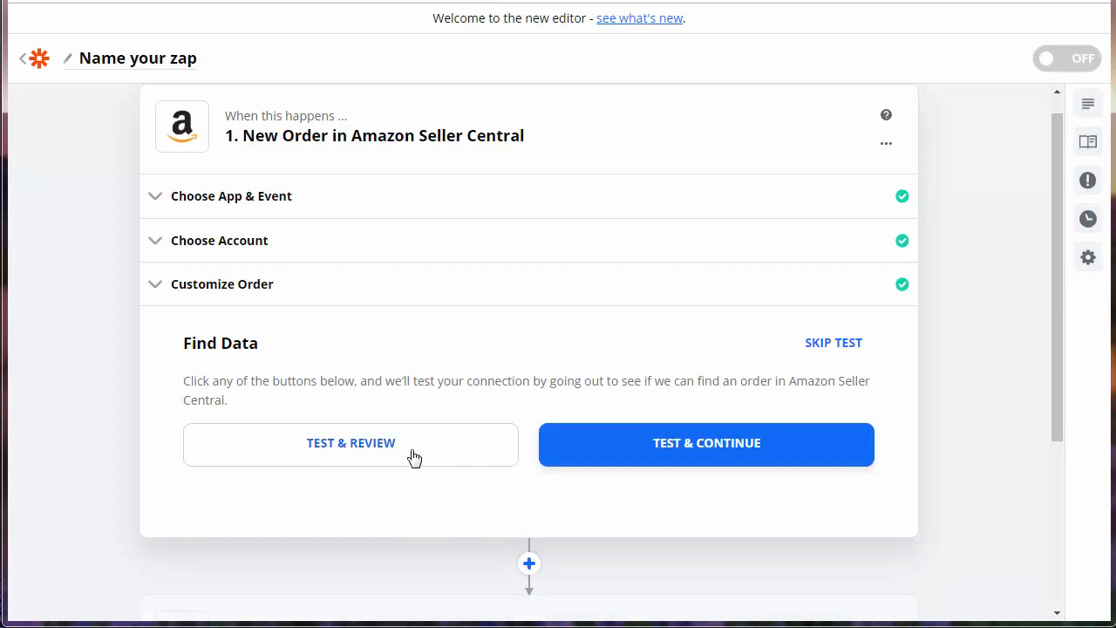
mouse_move(414, 419)
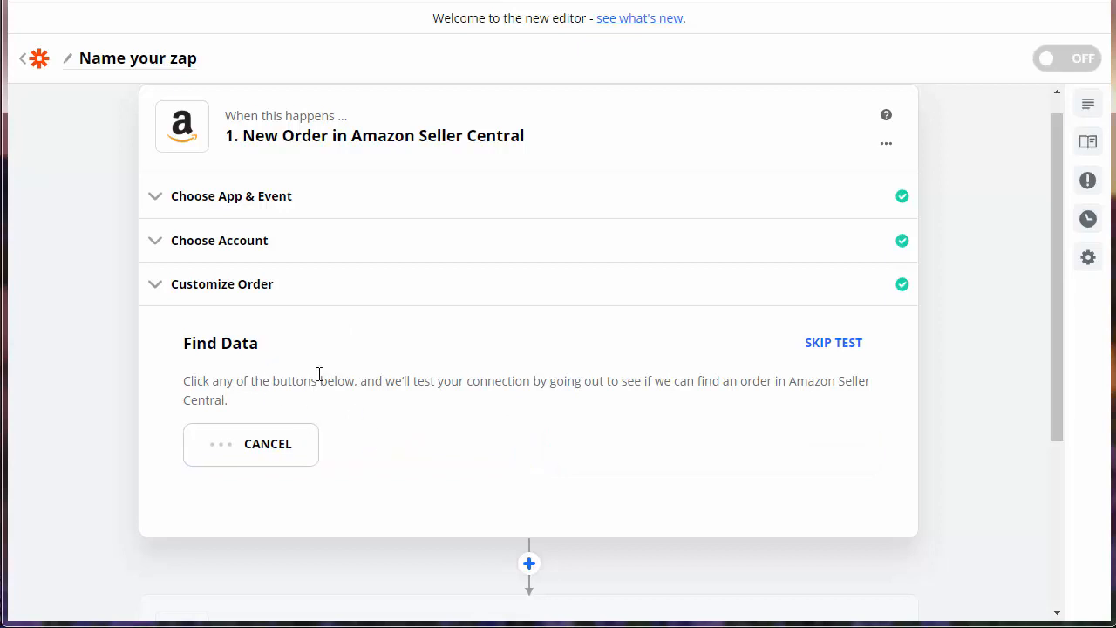
- Test the trigger to pull sample Order A and scroll through its currency and address fields
left_click(267, 443)
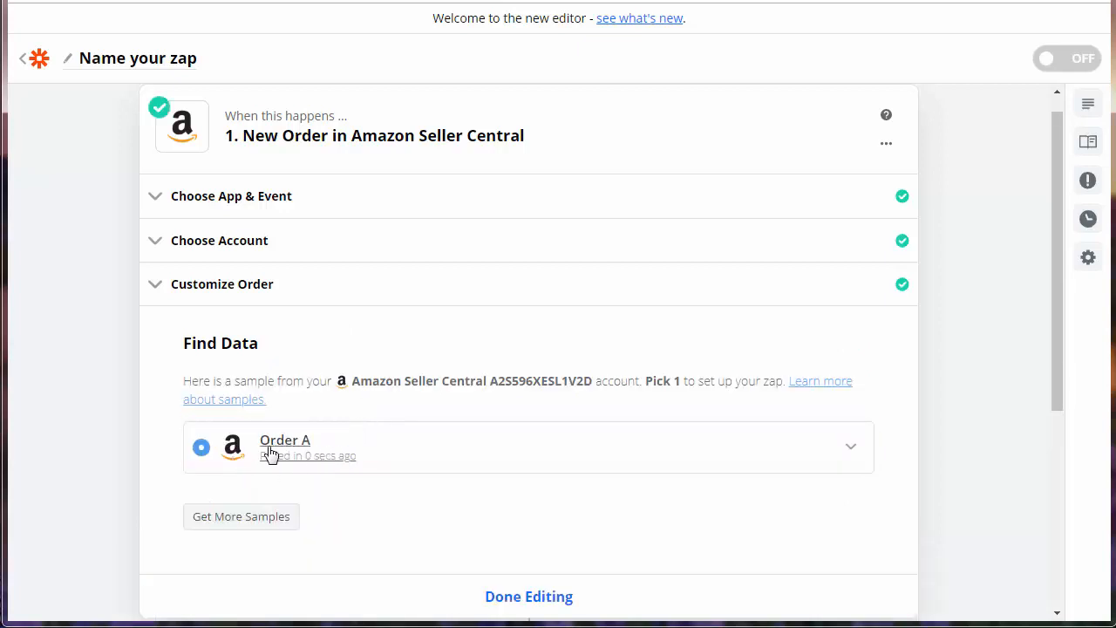
left_click(849, 446)
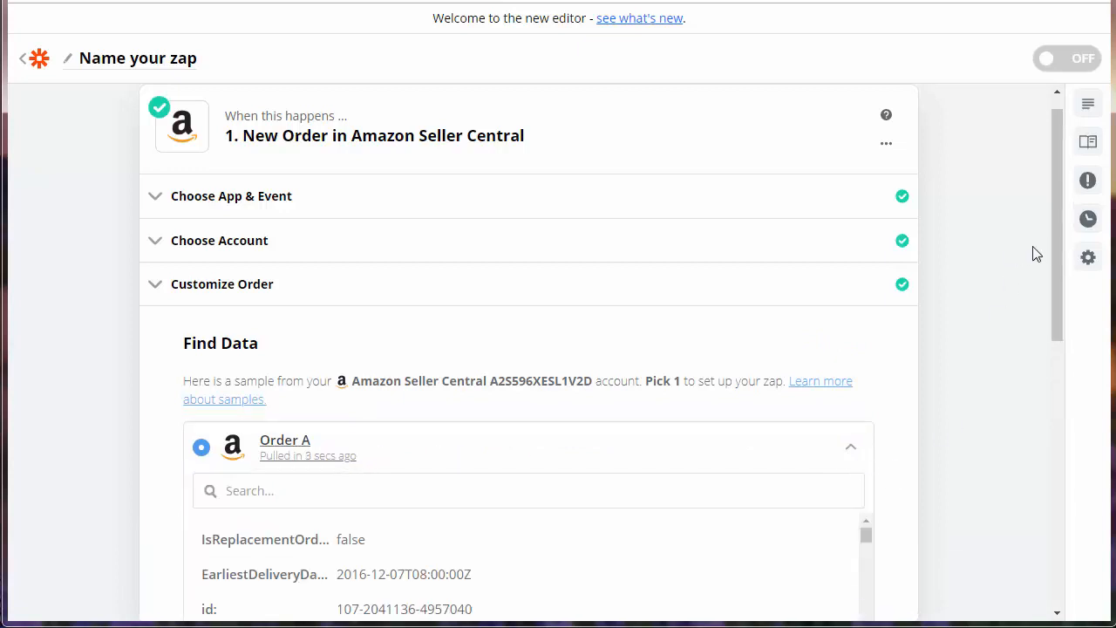
scroll("down", 3)
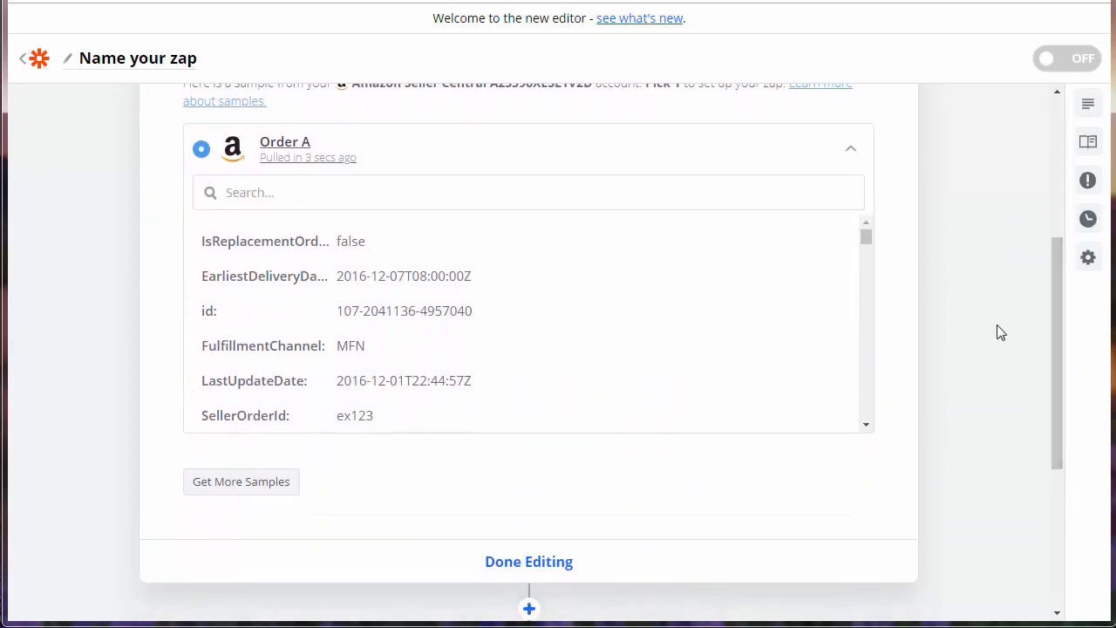
scroll("down", 3)
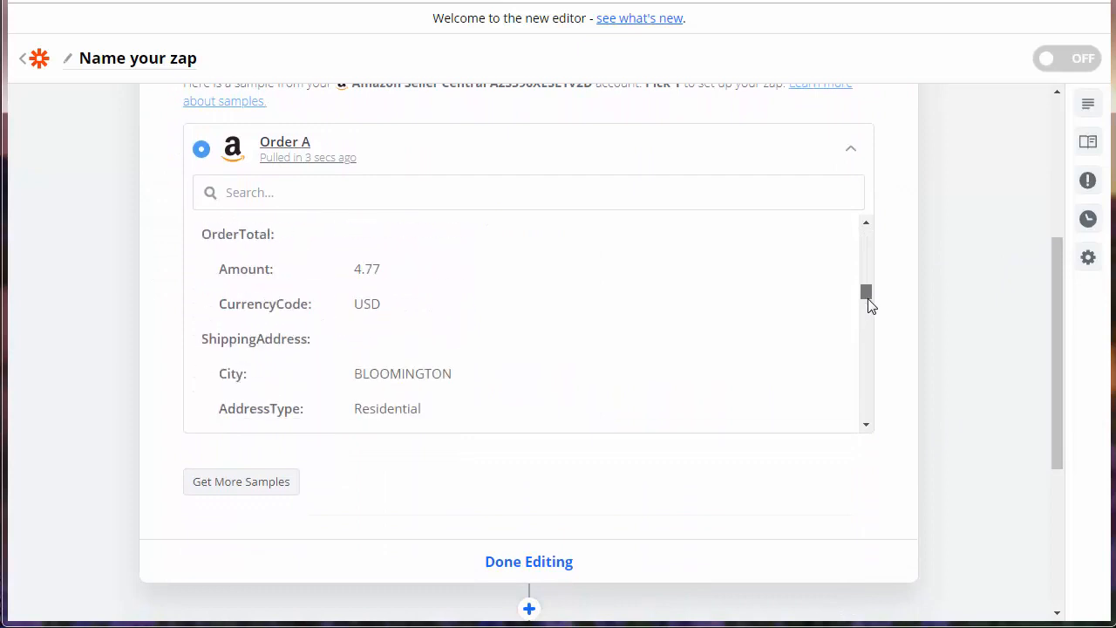
scroll("down", 3)
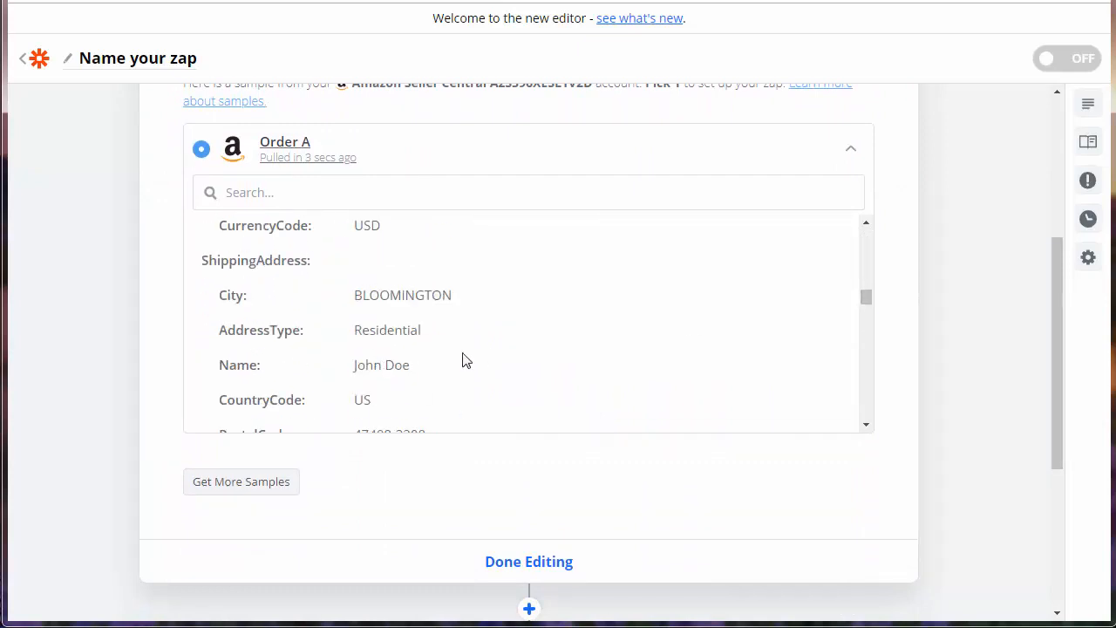
mouse_move(553, 578)
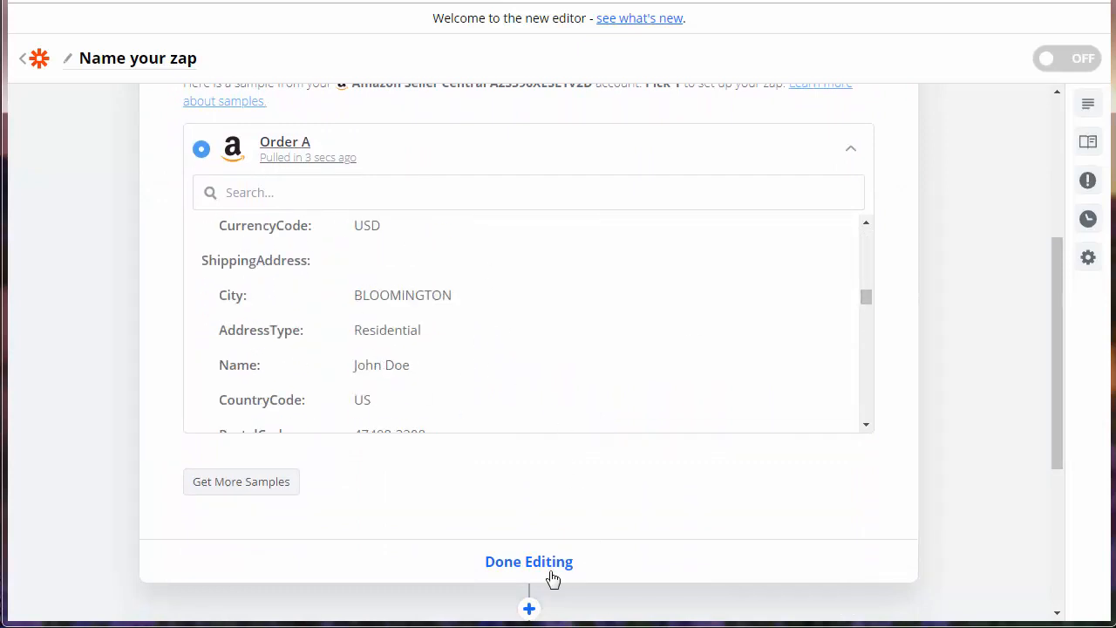
scroll("down", 3)
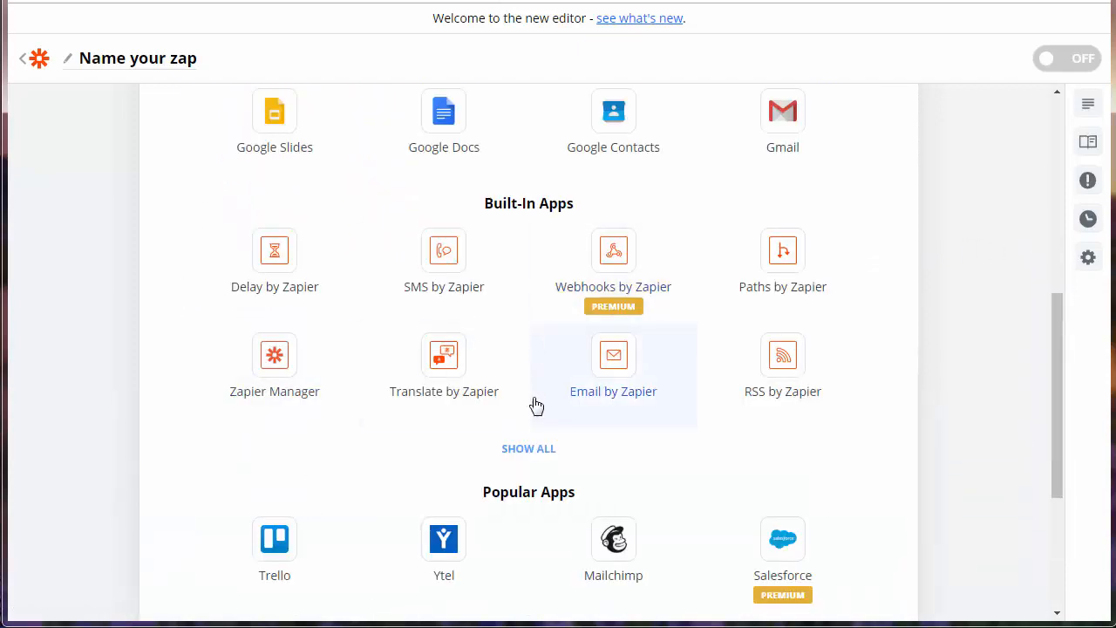
- Add Webhooks by Zapier (searched 'webhook') as step 2 with the POST action event
scroll("up", 3)
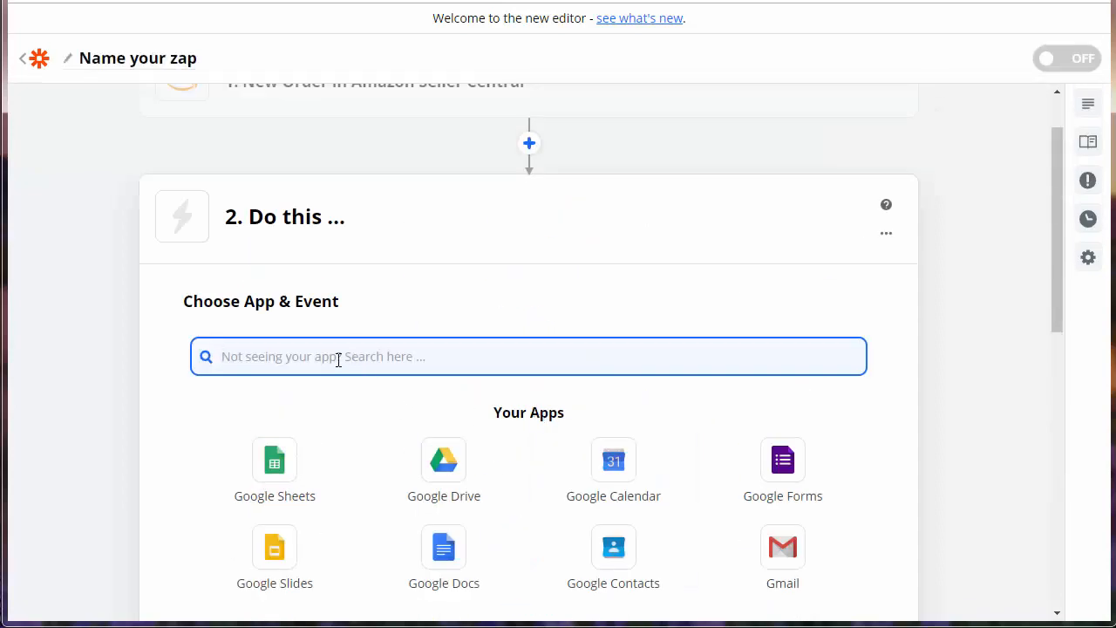
type("webhooks")
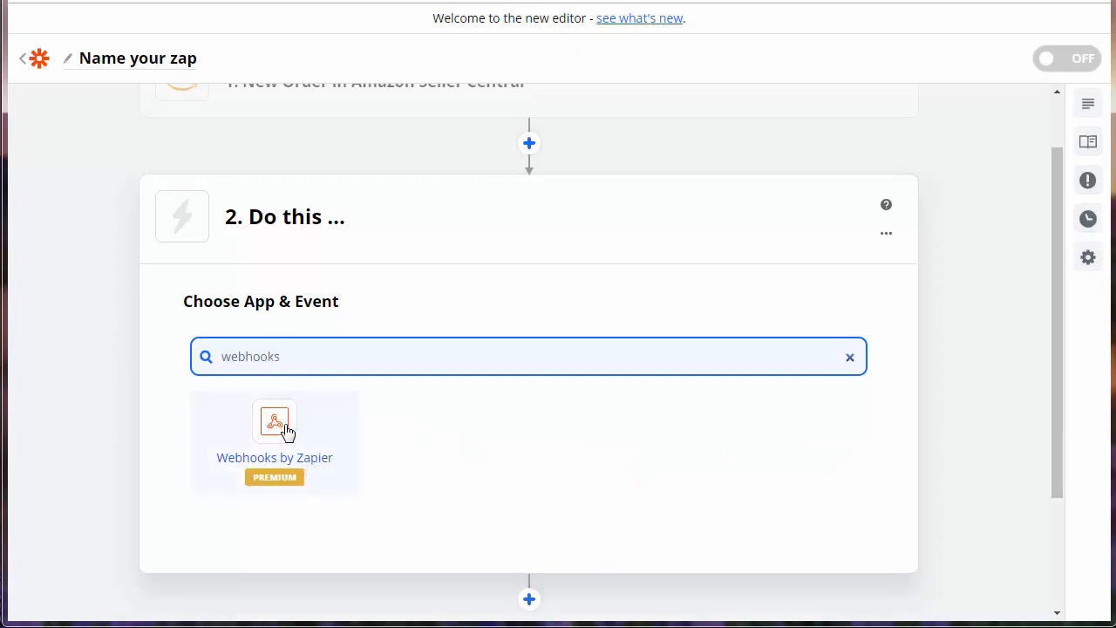
left_click(273, 423)
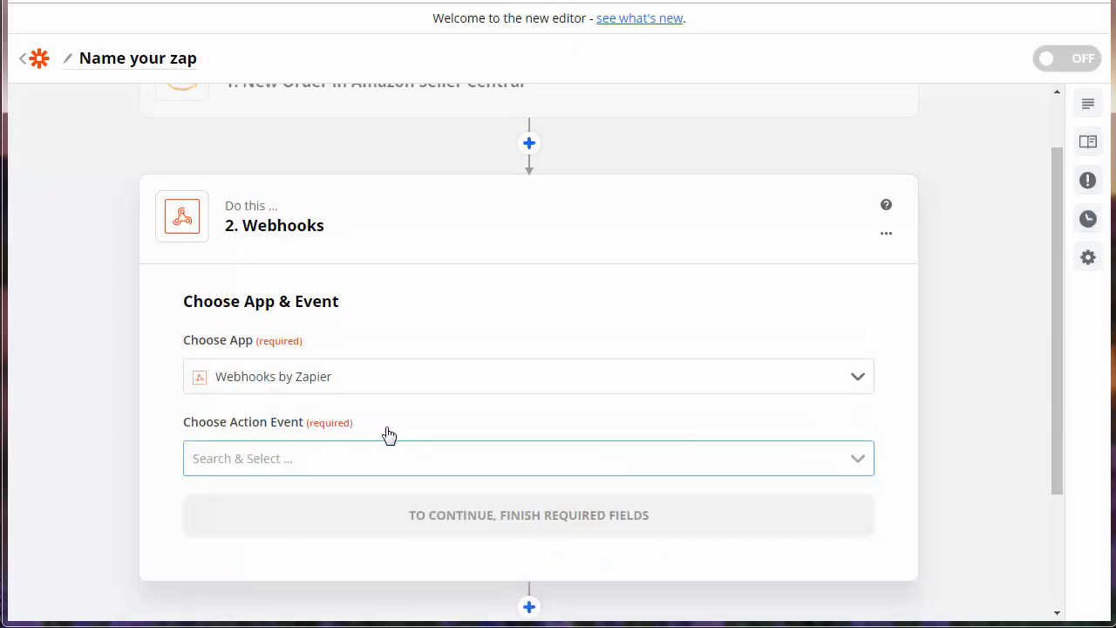
mouse_move(436, 315)
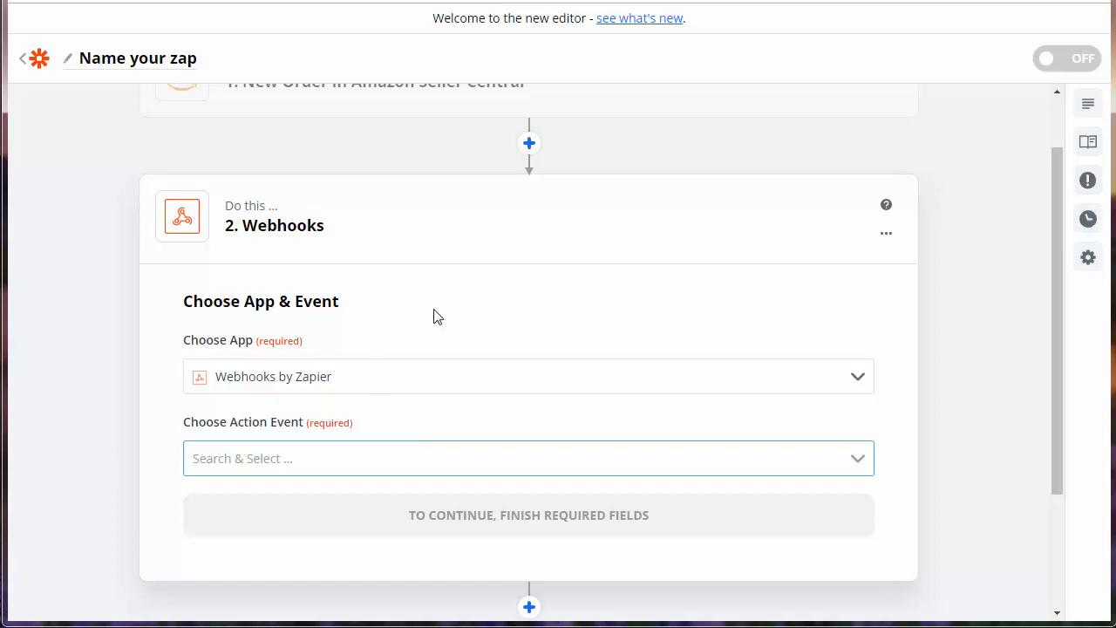
mouse_move(351, 380)
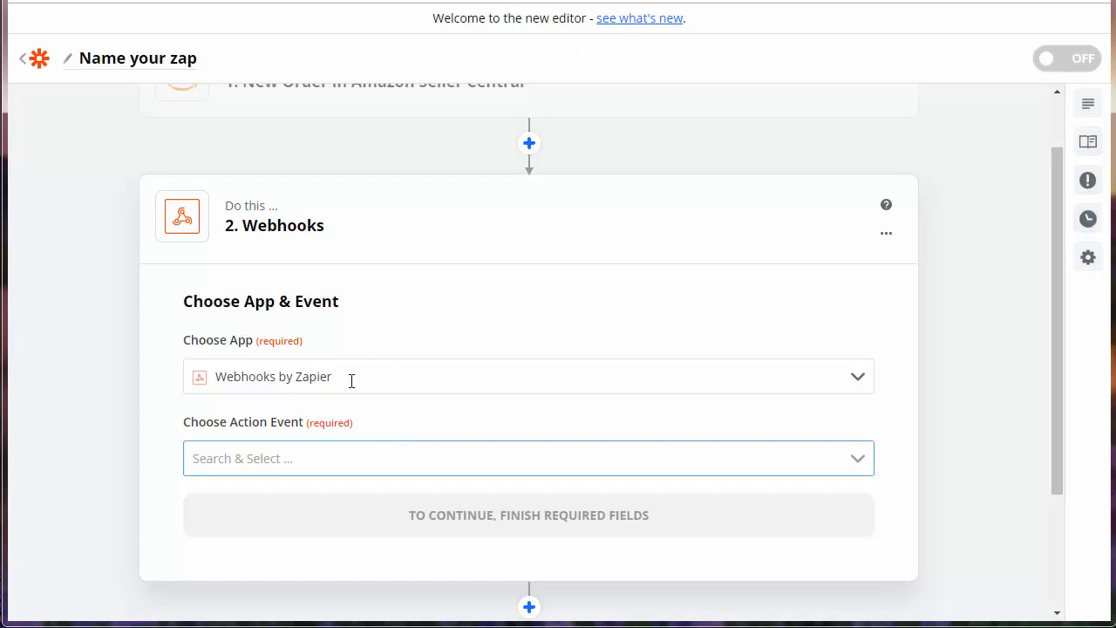
left_click(523, 458)
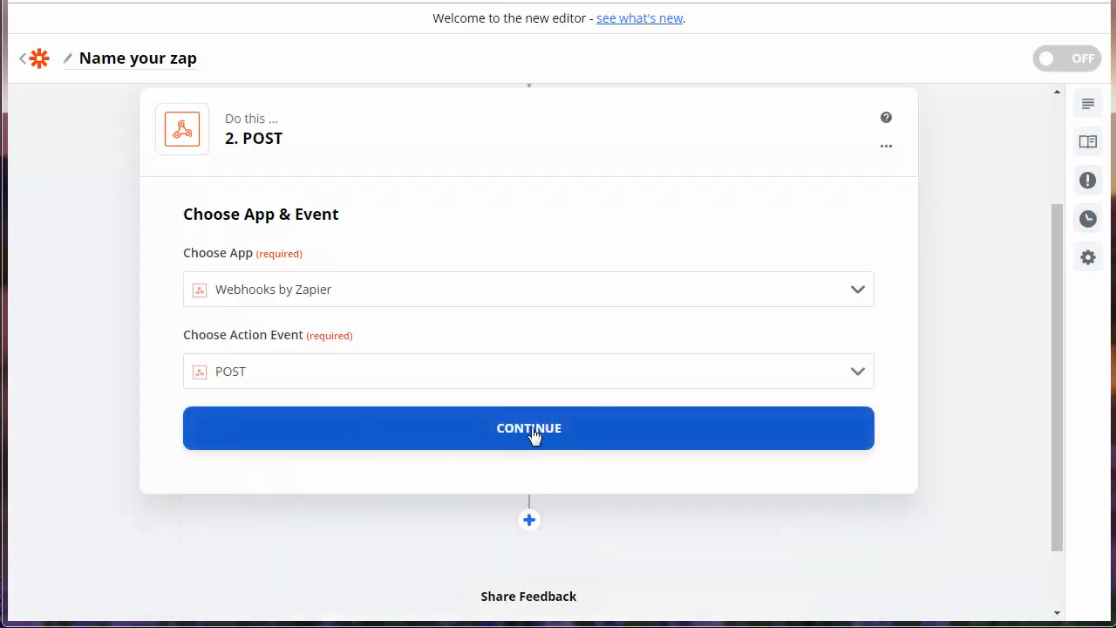
left_click(528, 428)
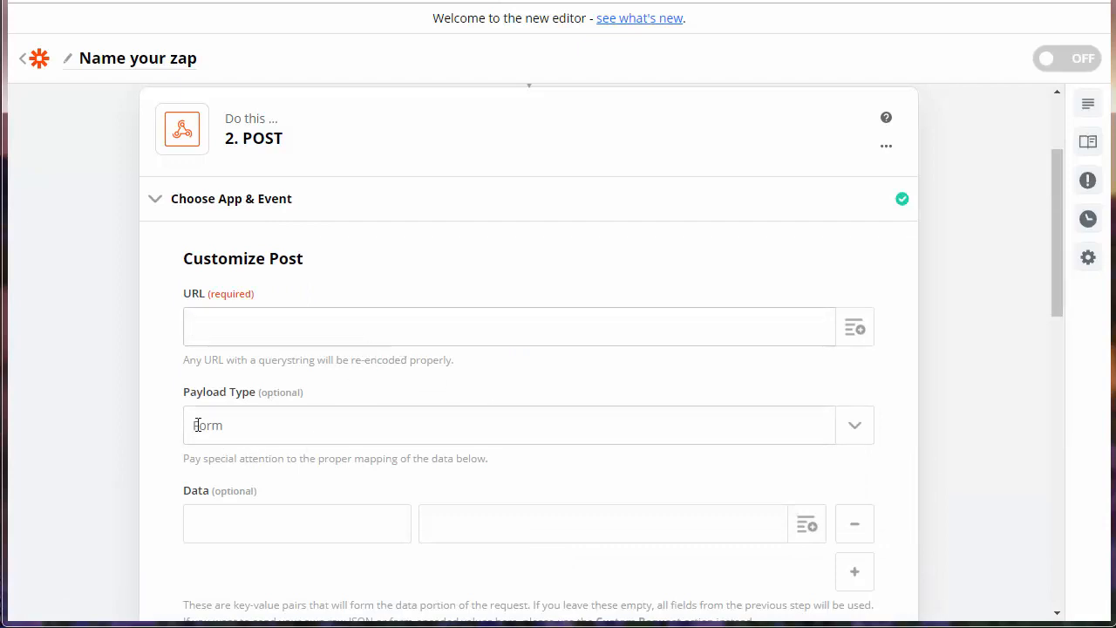
mouse_move(1087, 256)
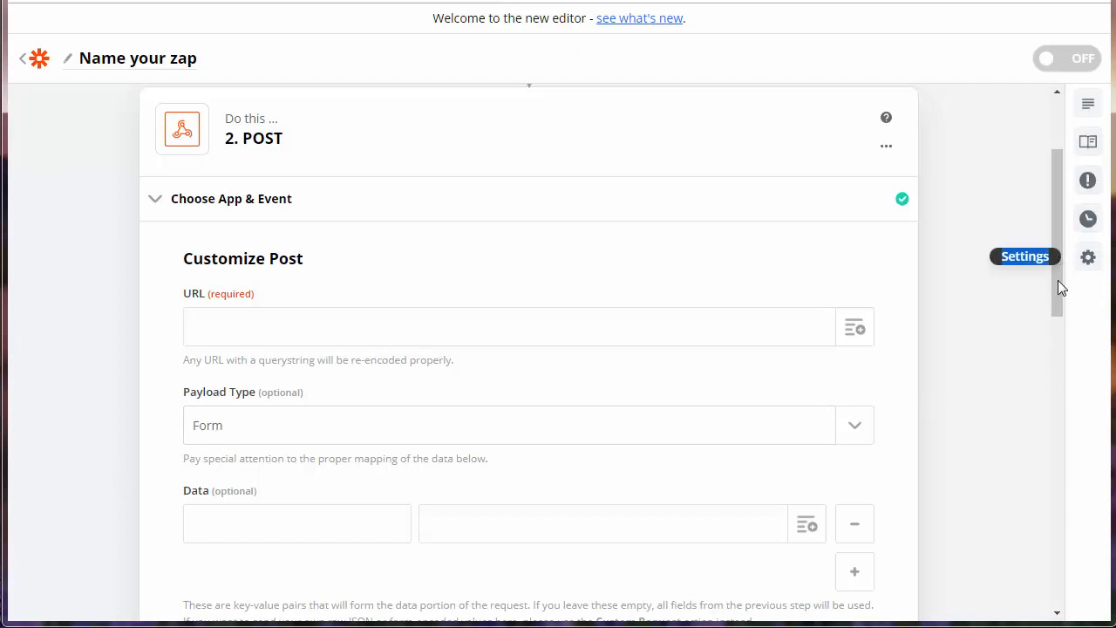
- Focus the first Data key, browse the mappable Amazon order fields, and add a Data row
scroll("down", 3)
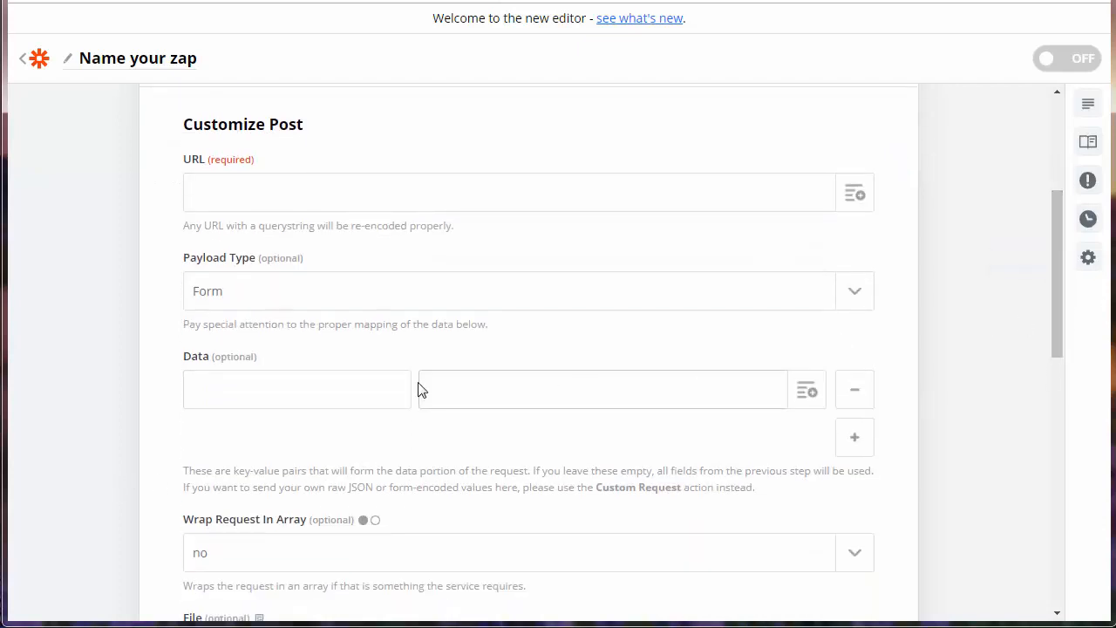
left_click(296, 389)
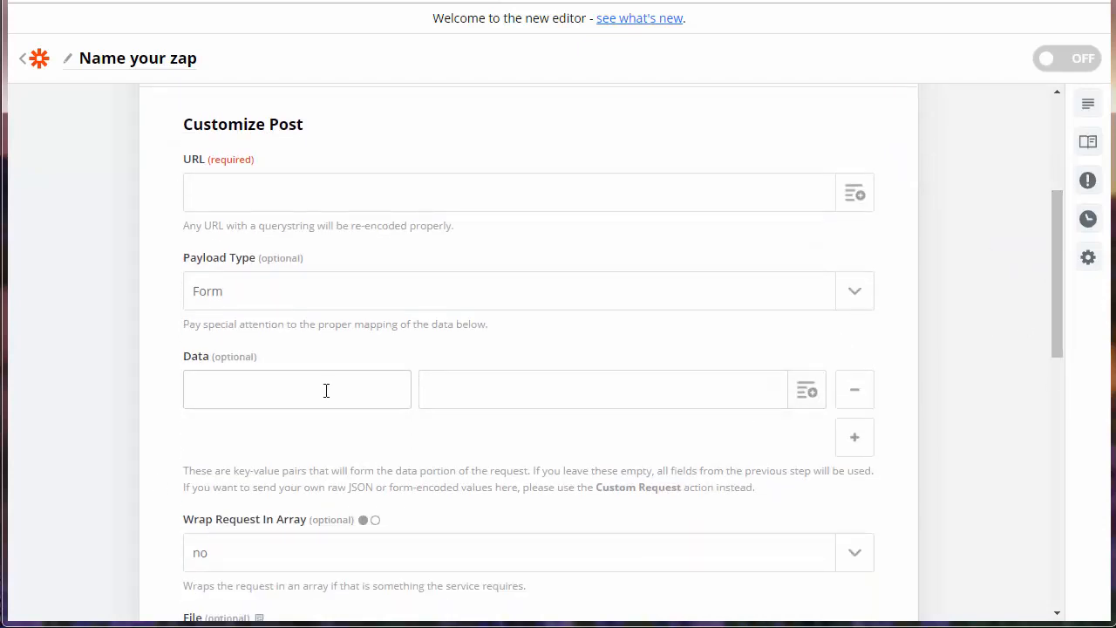
left_click(805, 389)
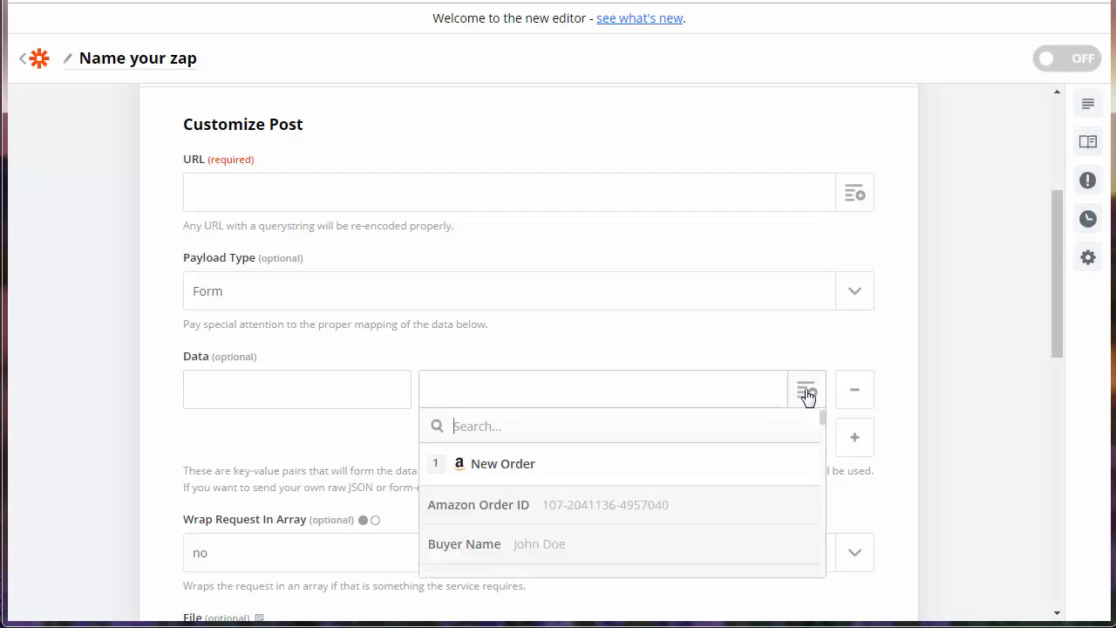
mouse_move(827, 427)
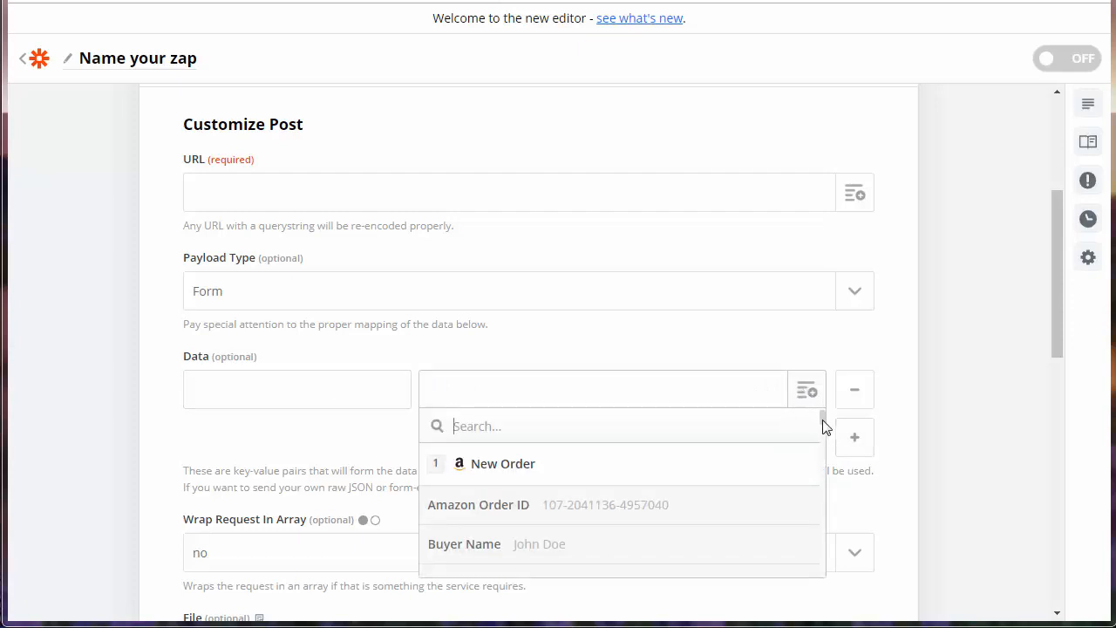
scroll("down", 3)
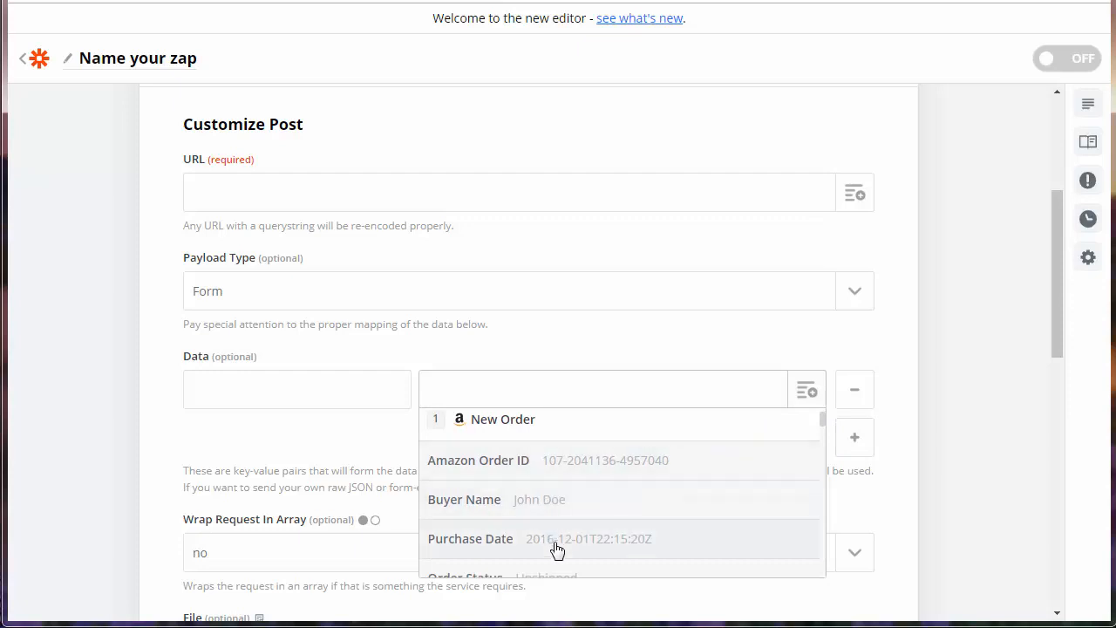
scroll("down", 3)
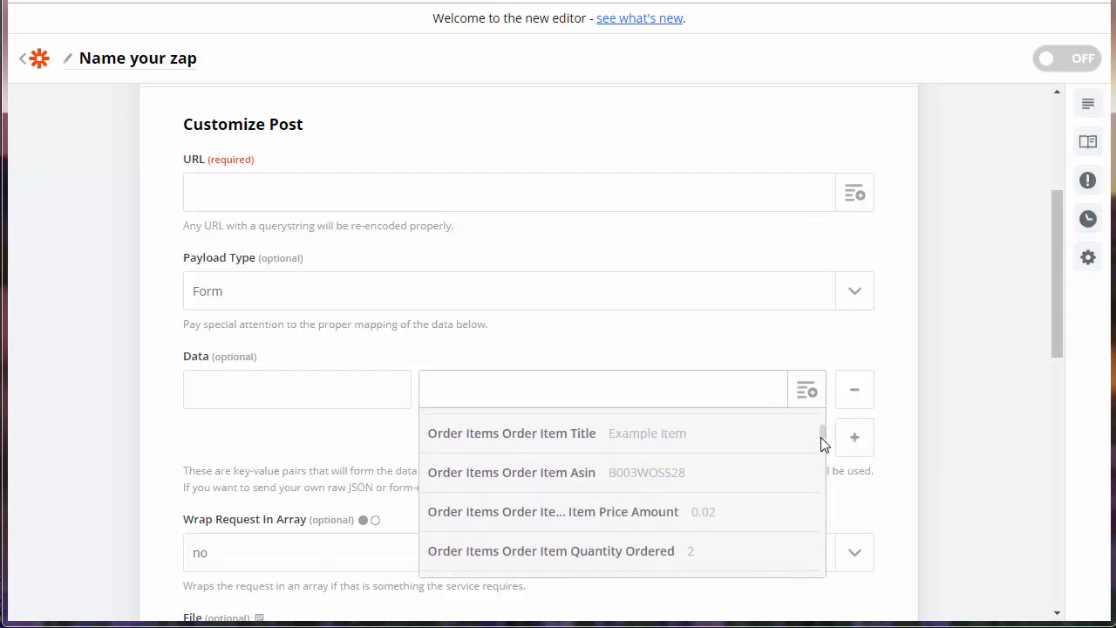
scroll("down", 3)
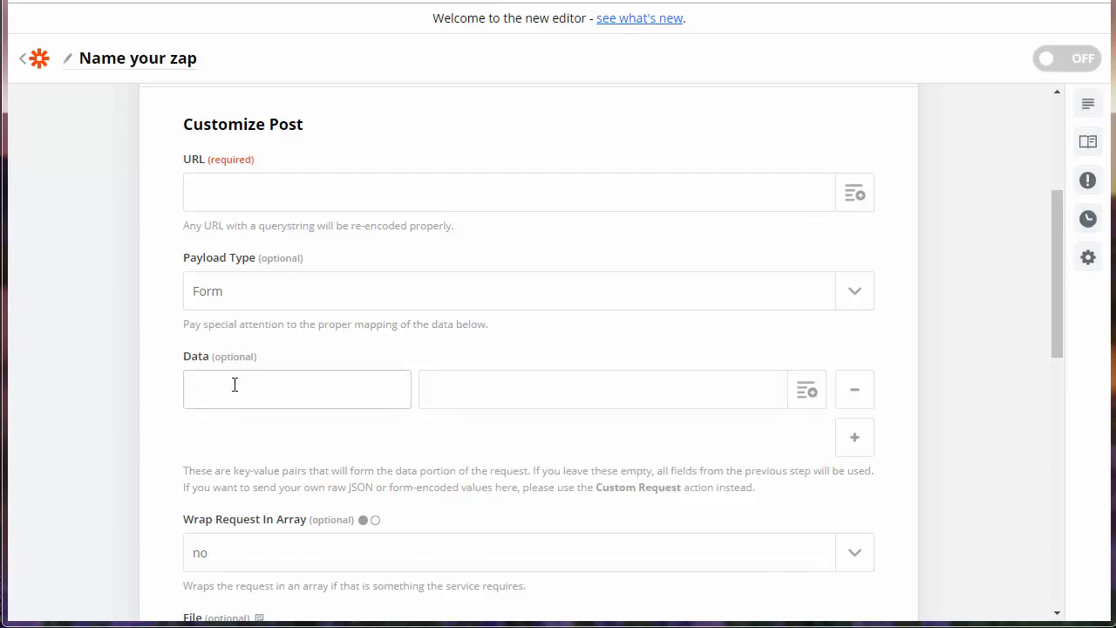
mouse_move(245, 385)
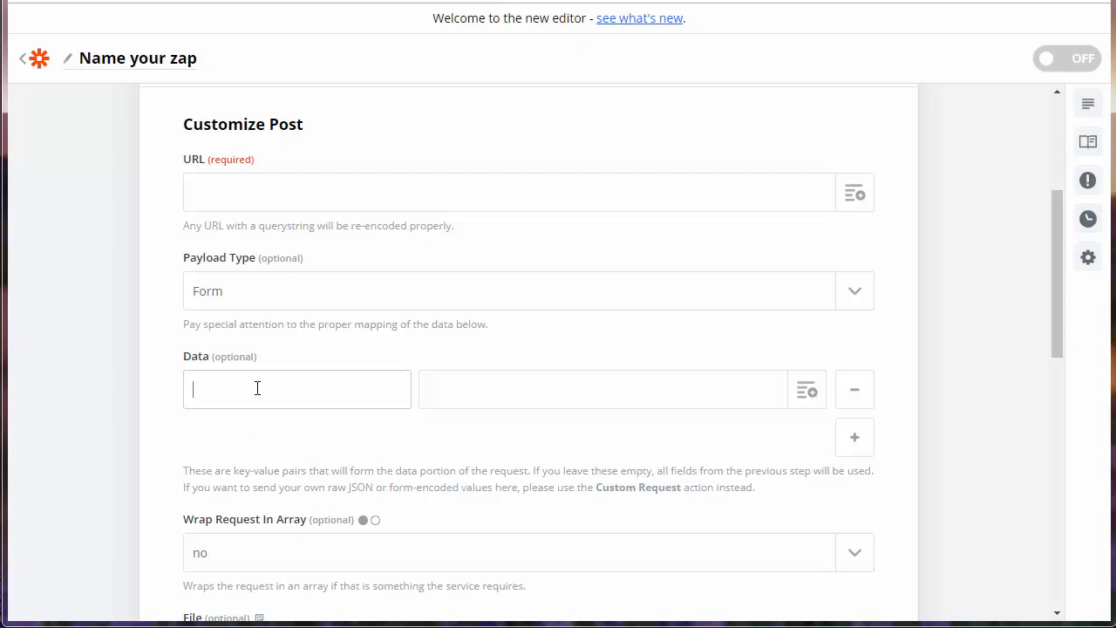
mouse_move(804, 393)
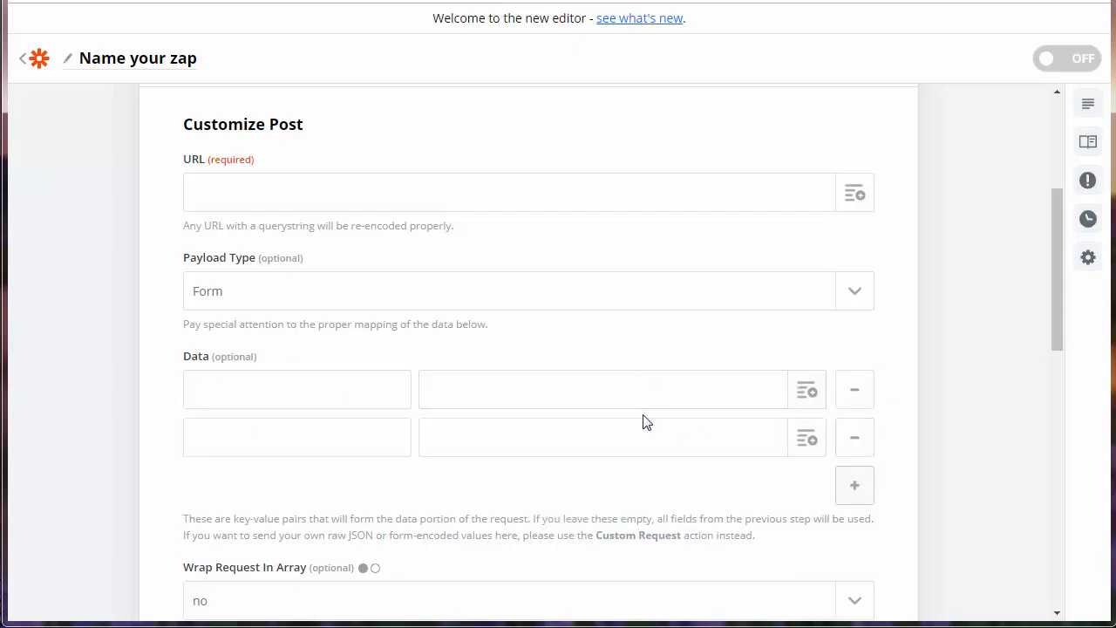
left_click(854, 437)
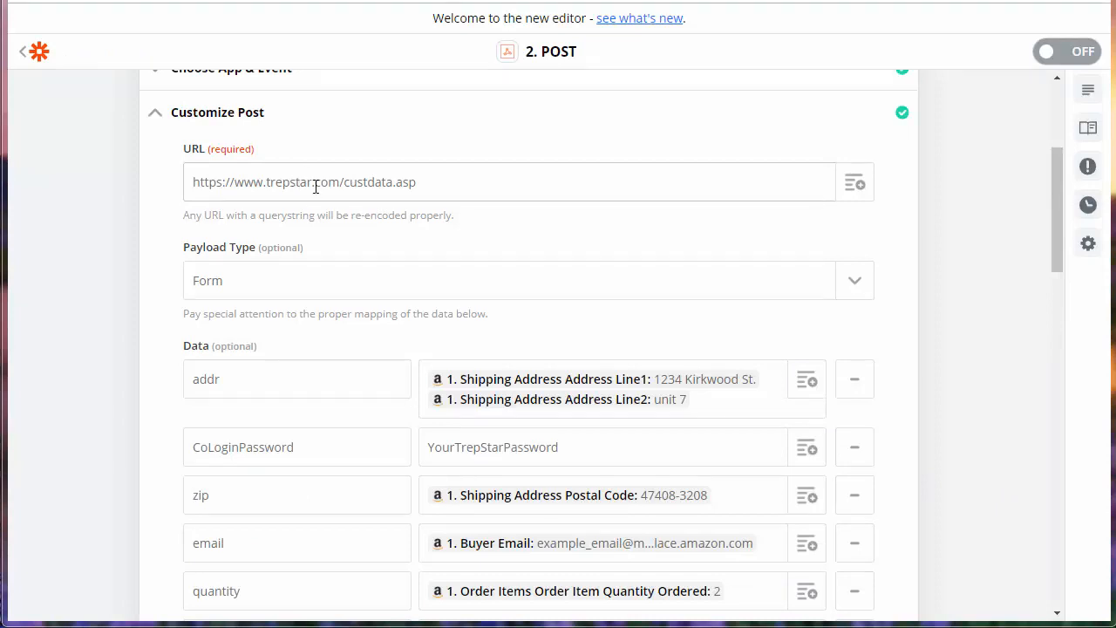
mouse_move(480, 213)
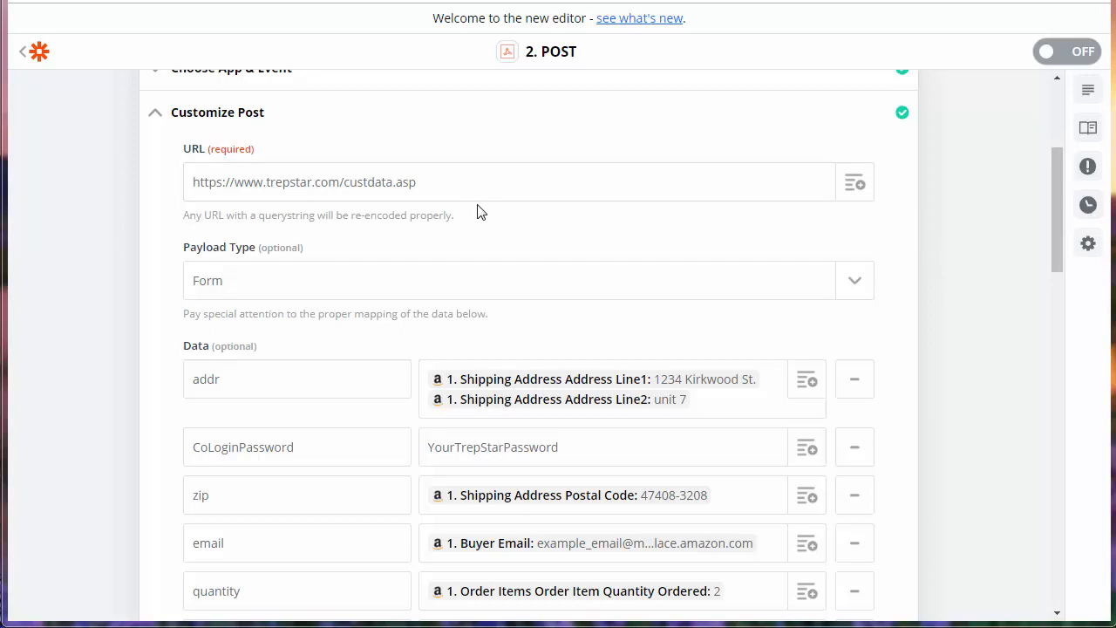
- Inspect the TrepStar endpoint URL and review the POST Data key-value pairs
left_click(508, 181)
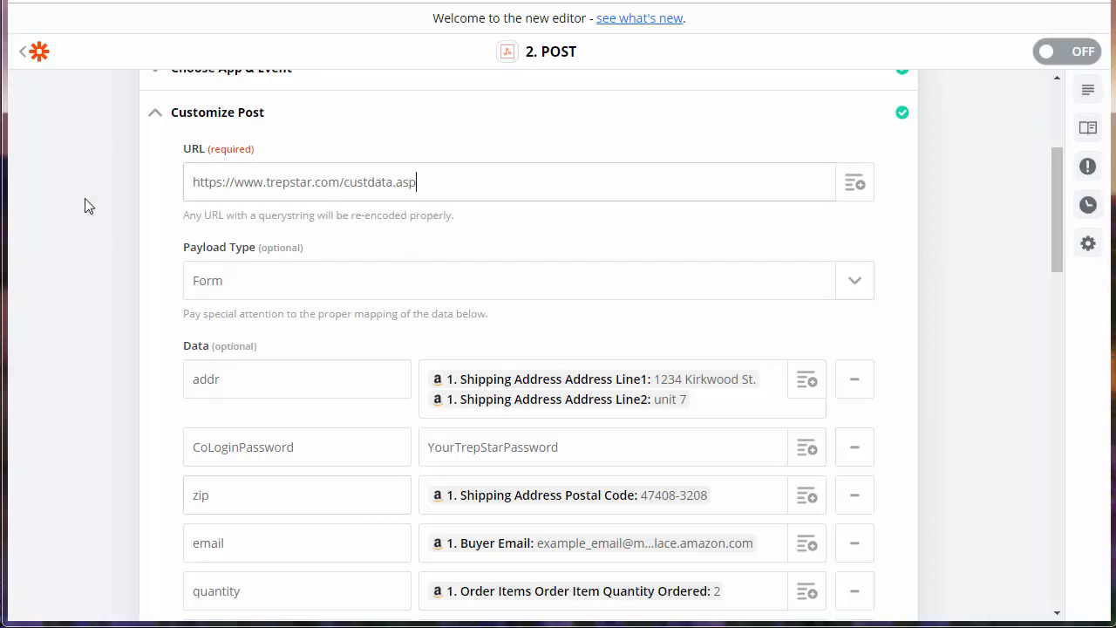
triple_click(303, 181)
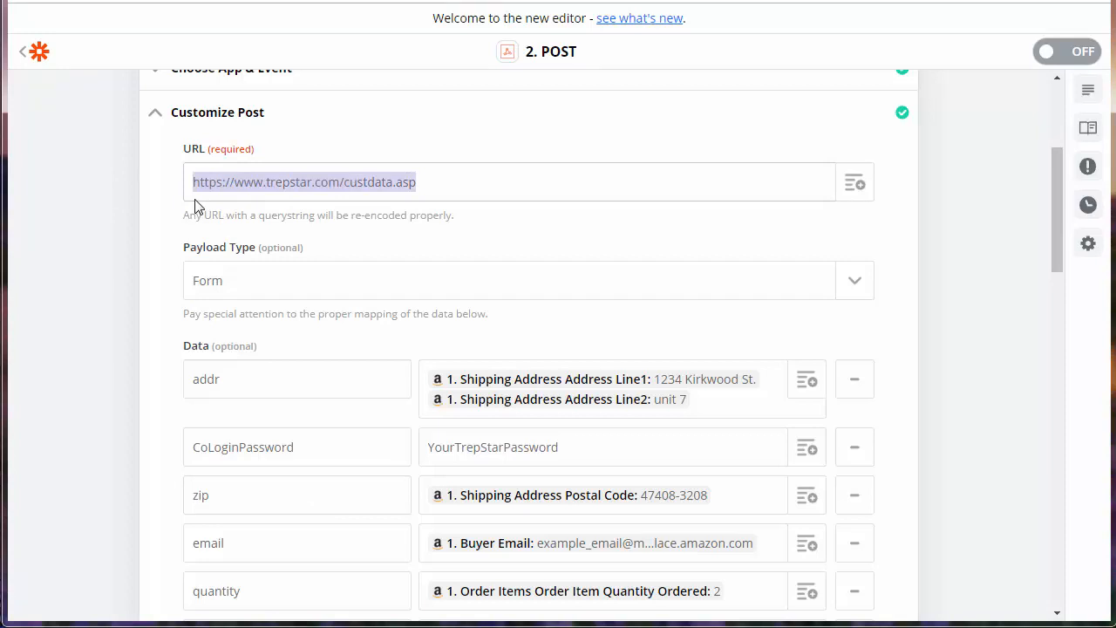
left_click(371, 181)
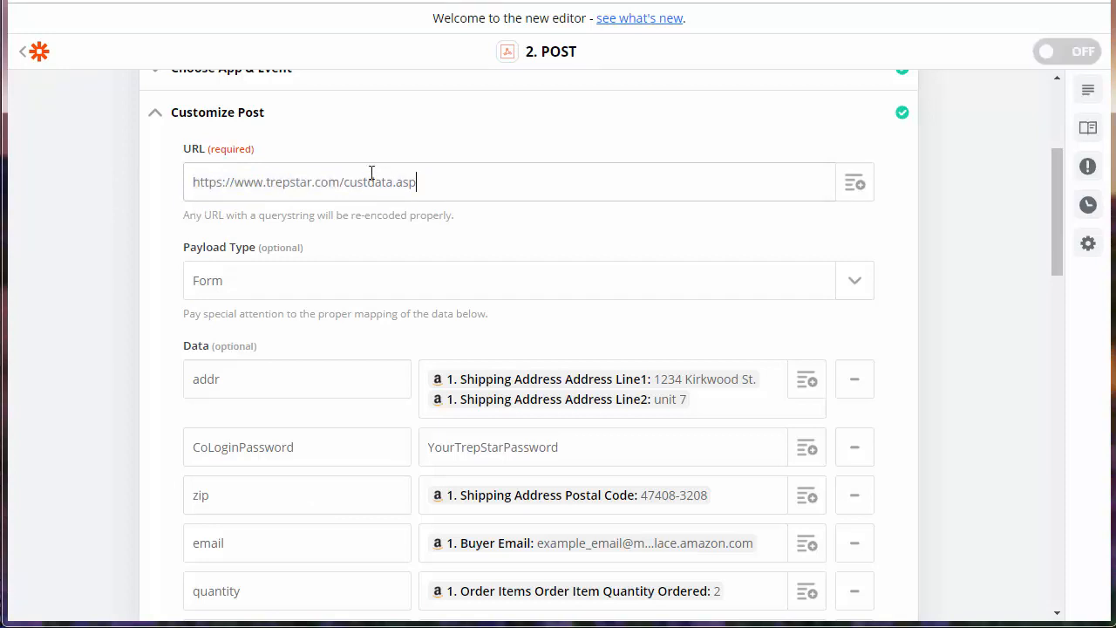
mouse_move(453, 203)
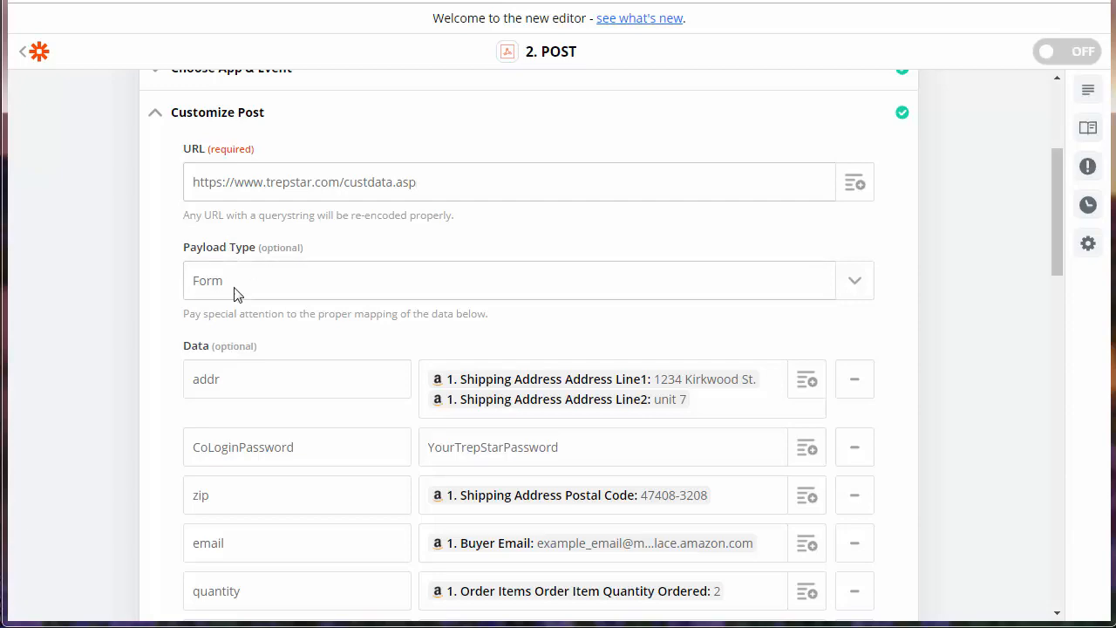
mouse_move(457, 382)
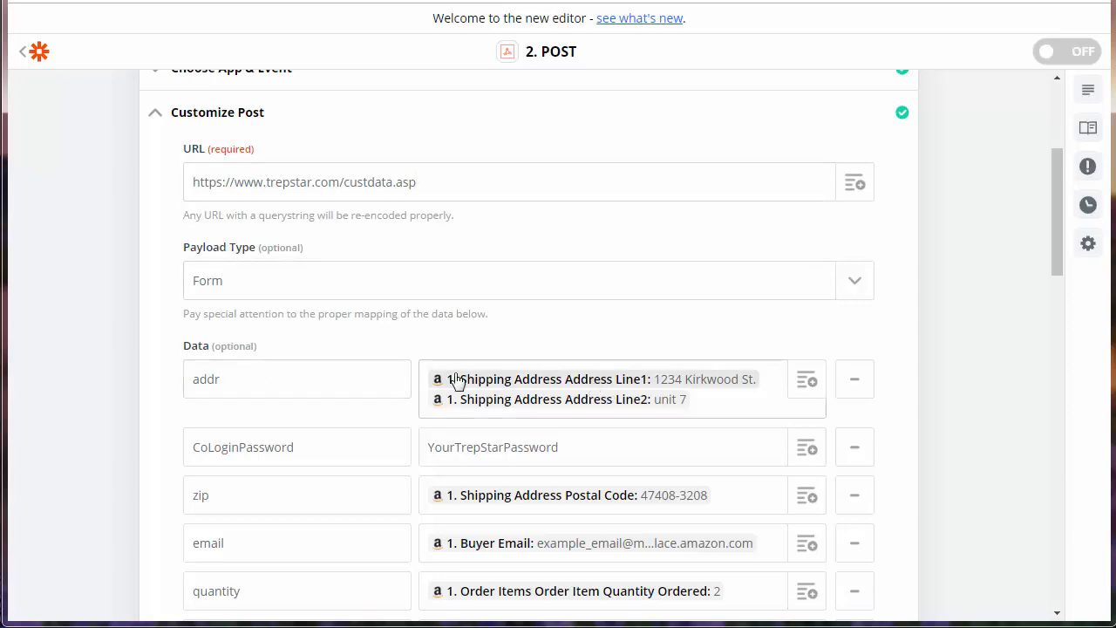
mouse_move(270, 483)
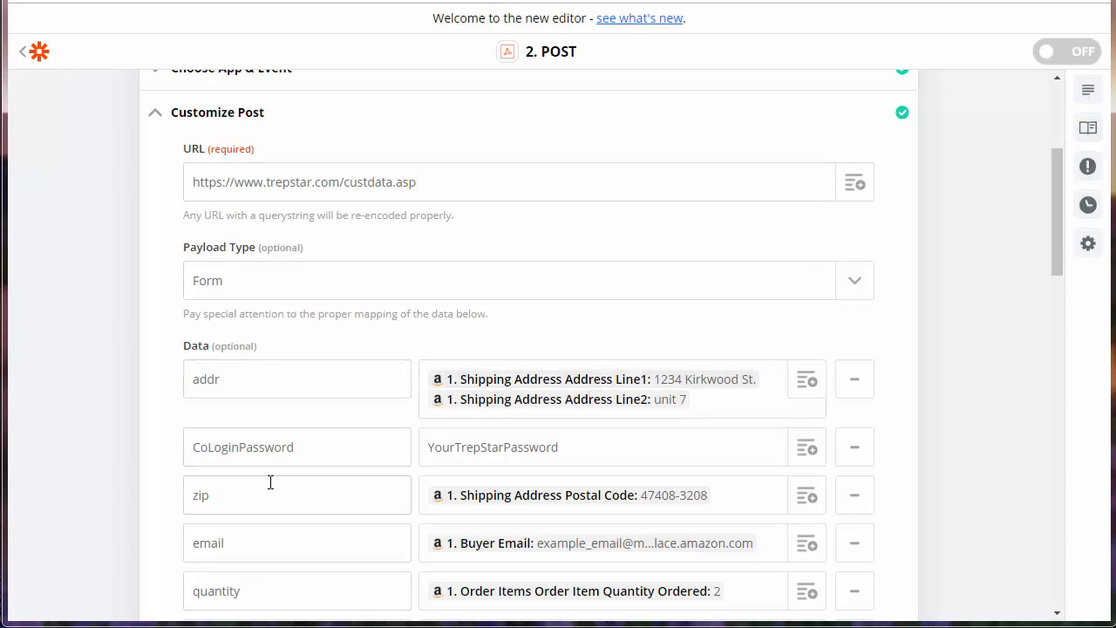
scroll("down", 3)
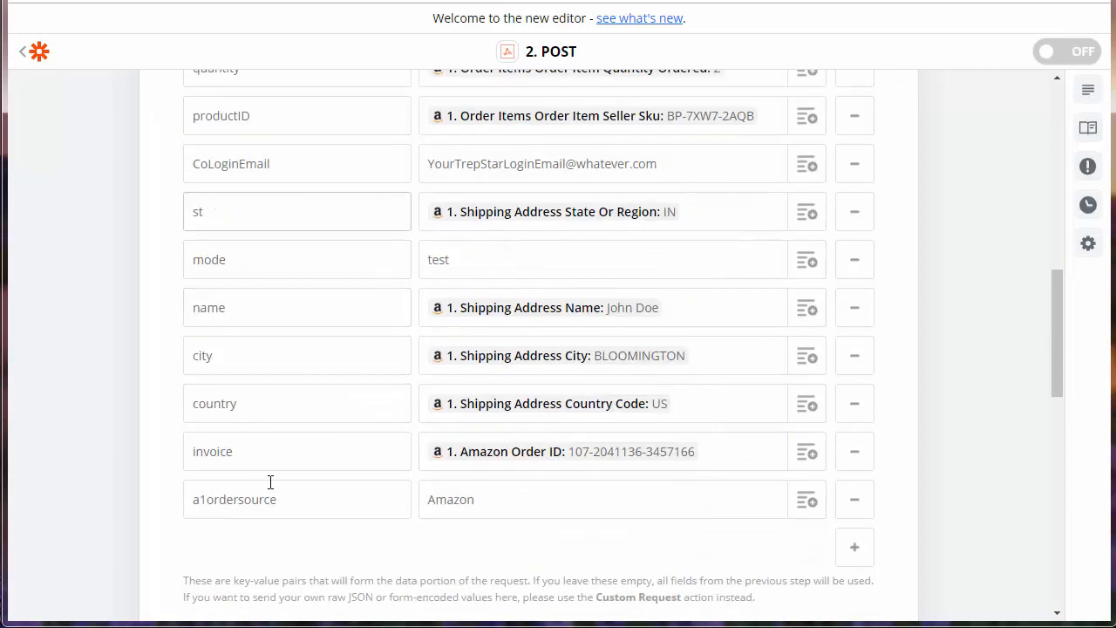
scroll("up", 3)
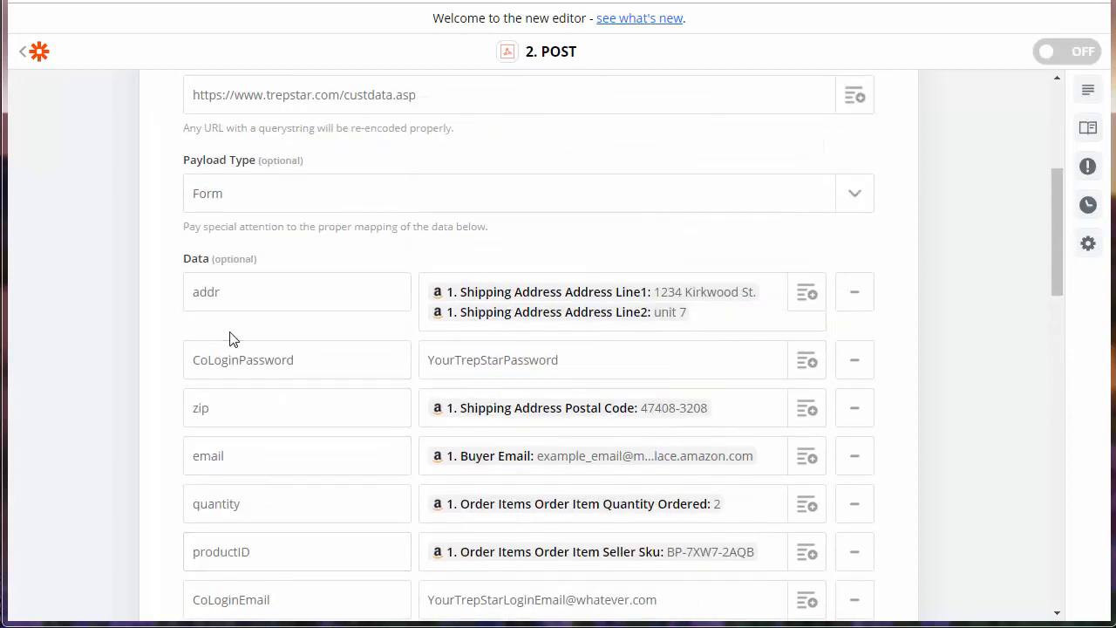
scroll("down", 3)
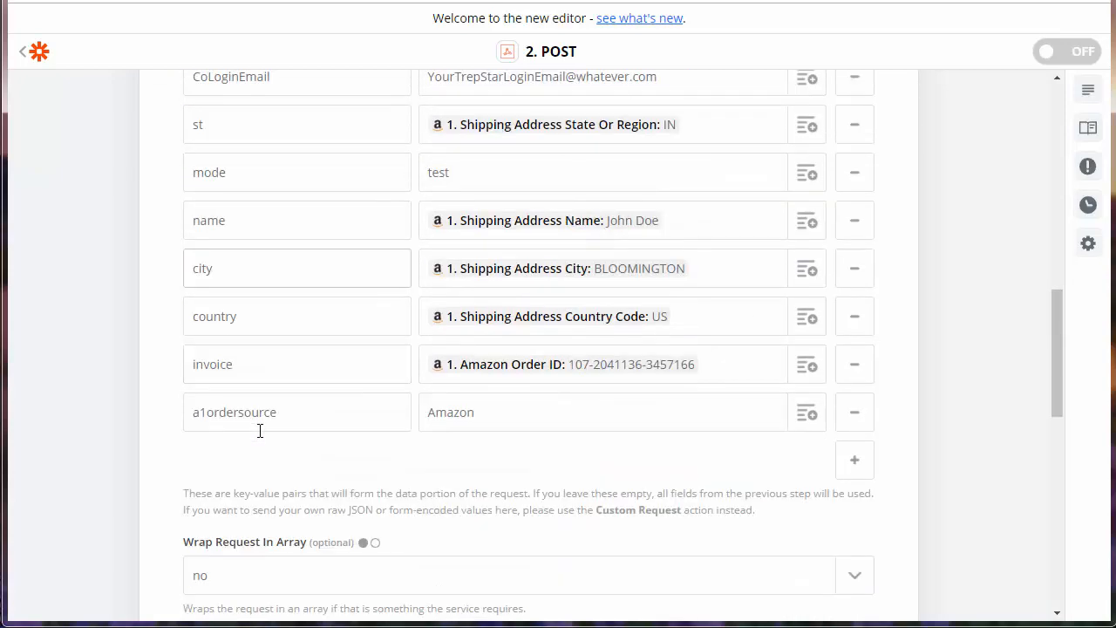
scroll("up", 3)
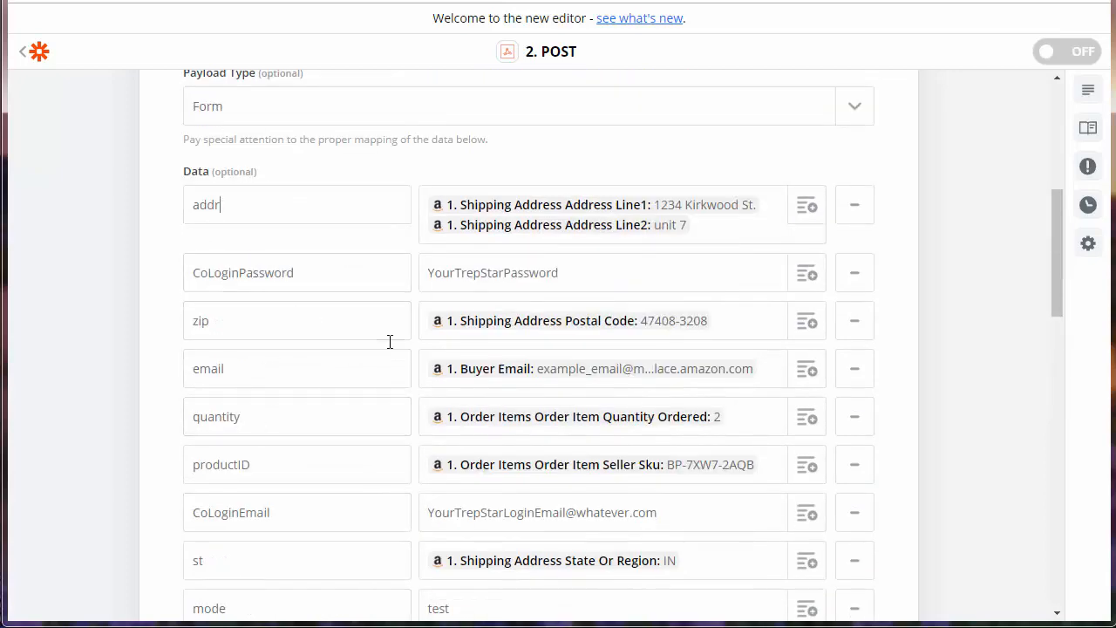
mouse_move(564, 554)
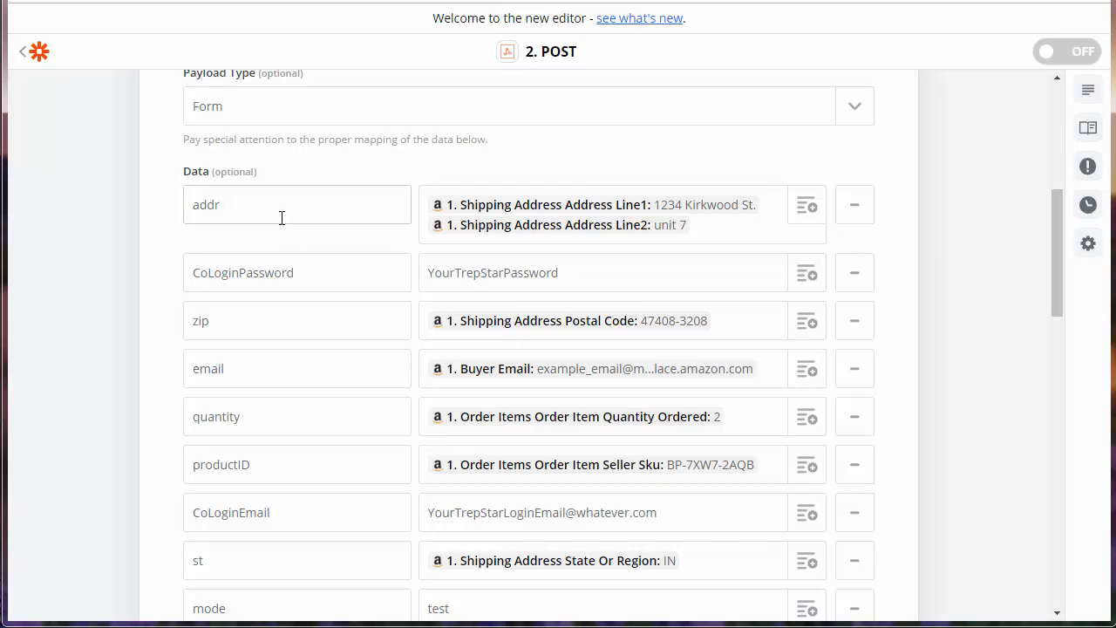
- Select the addr key and open the New Order field list for its value
double_click(207, 204)
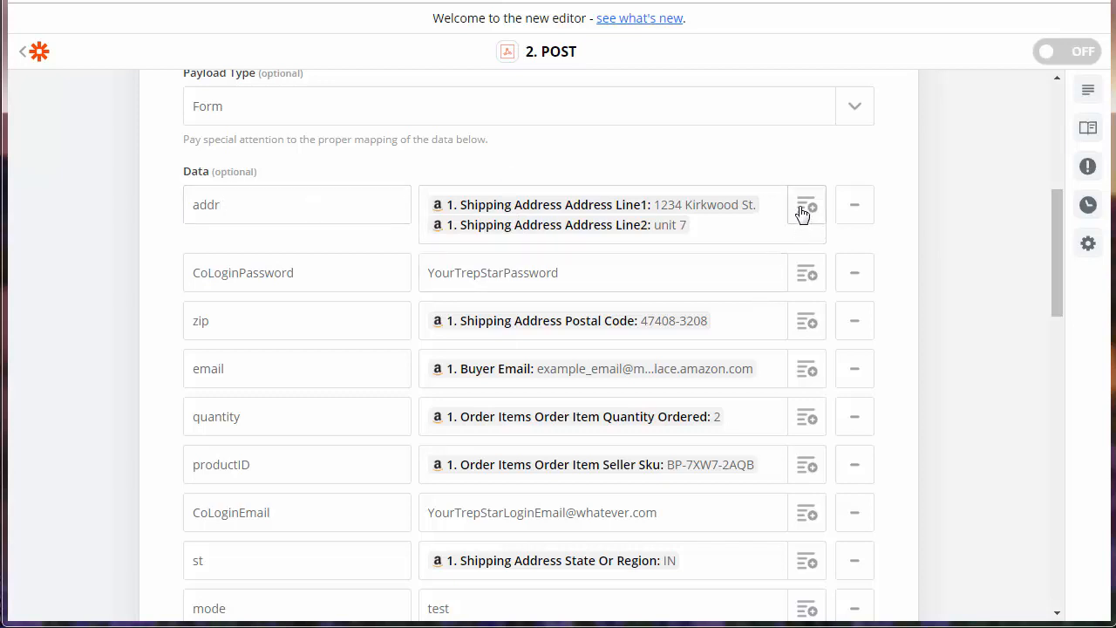
left_click(297, 204)
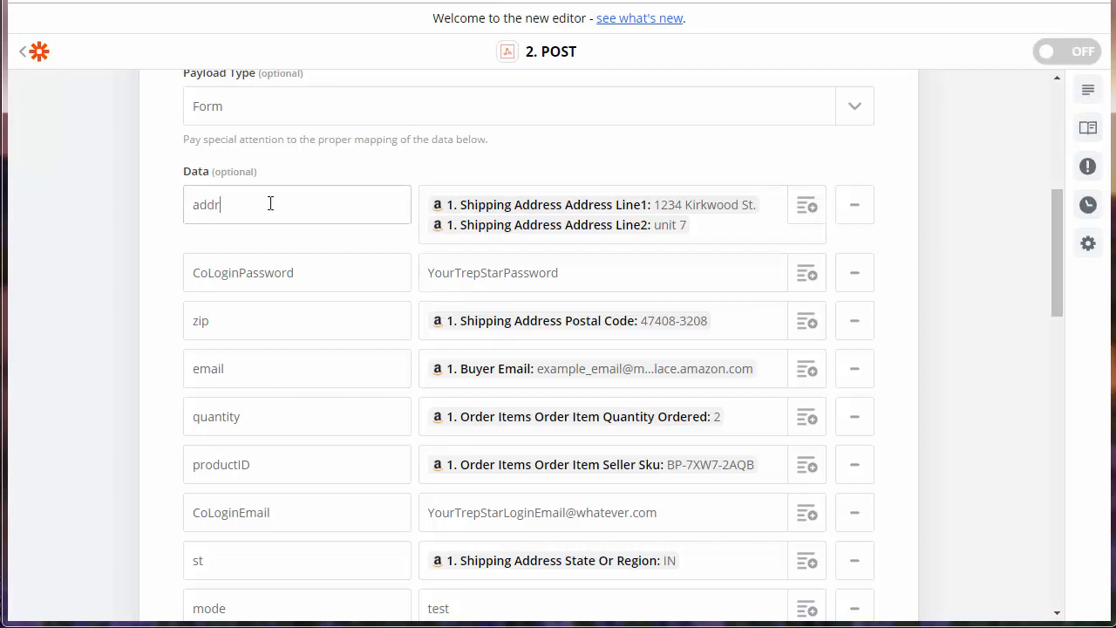
mouse_move(805, 204)
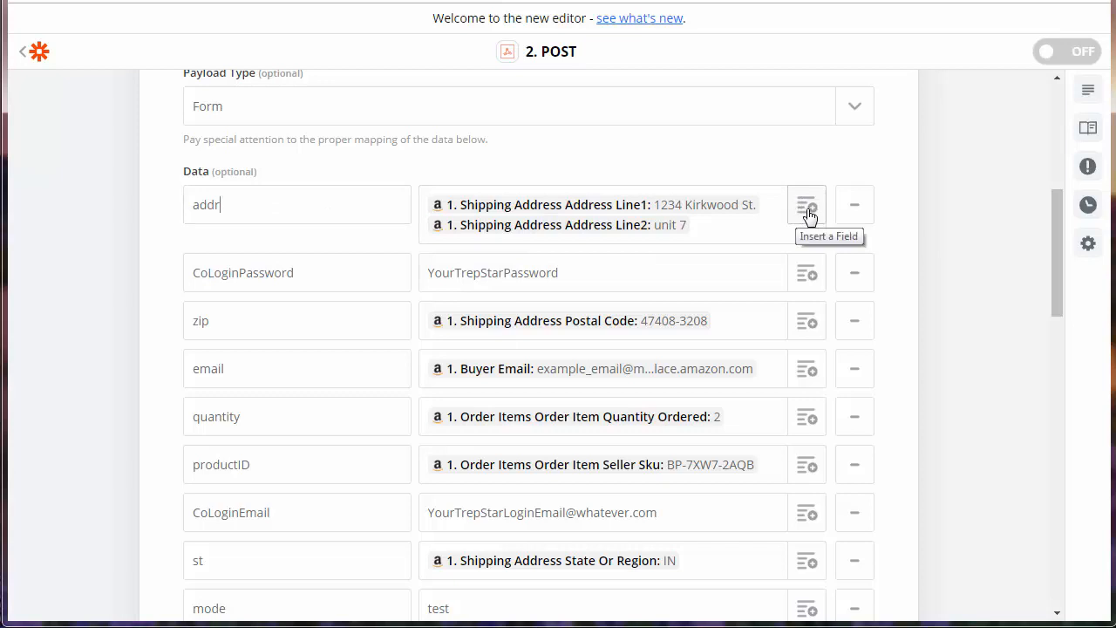
left_click(806, 204)
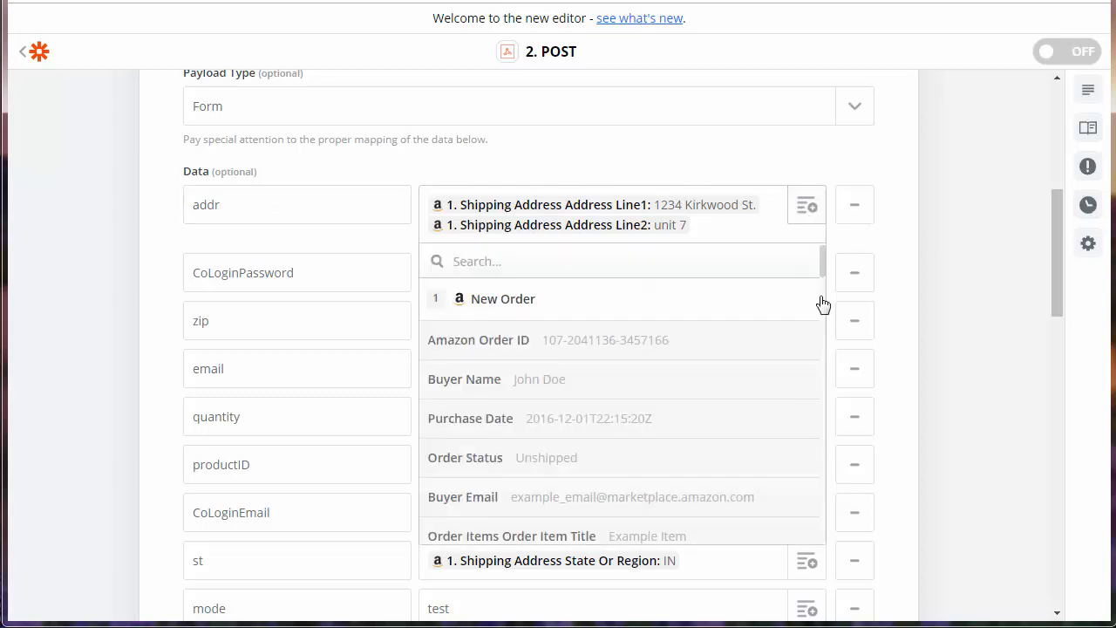
mouse_move(824, 278)
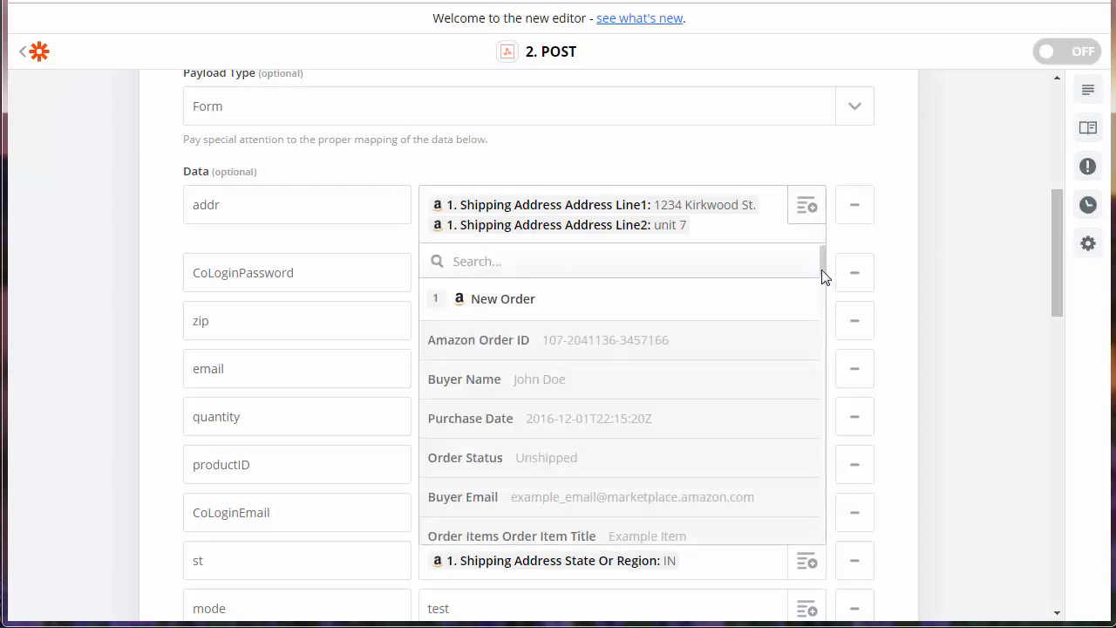
scroll("down", 3)
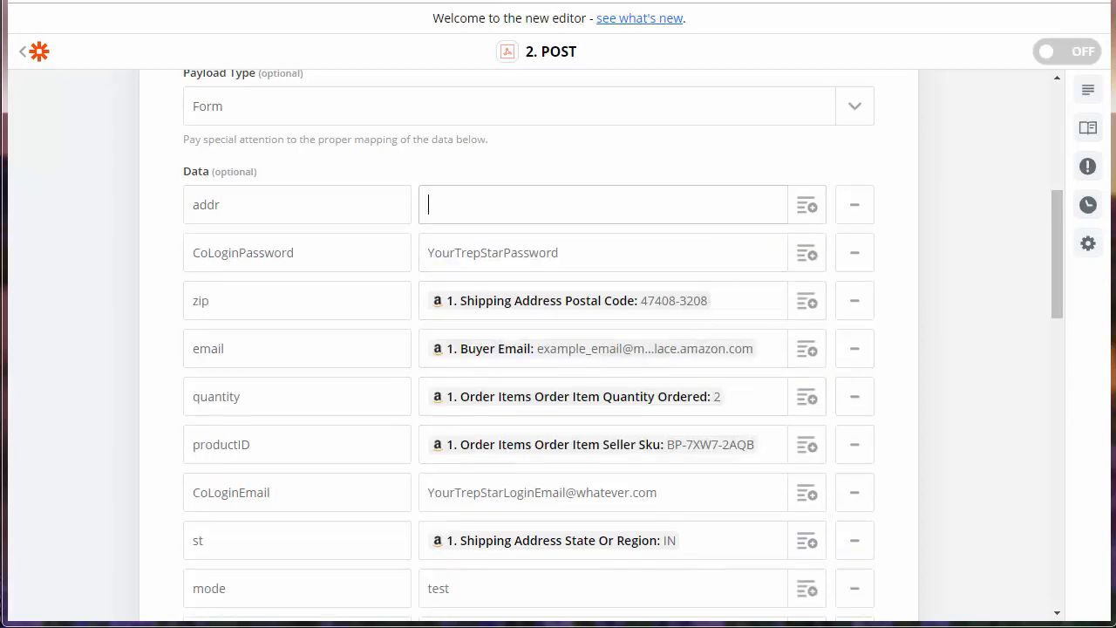
- Reopen the order field list for the empty addr value and scroll to the Shipping Address Line1 and Line2 fields
left_click(806, 204)
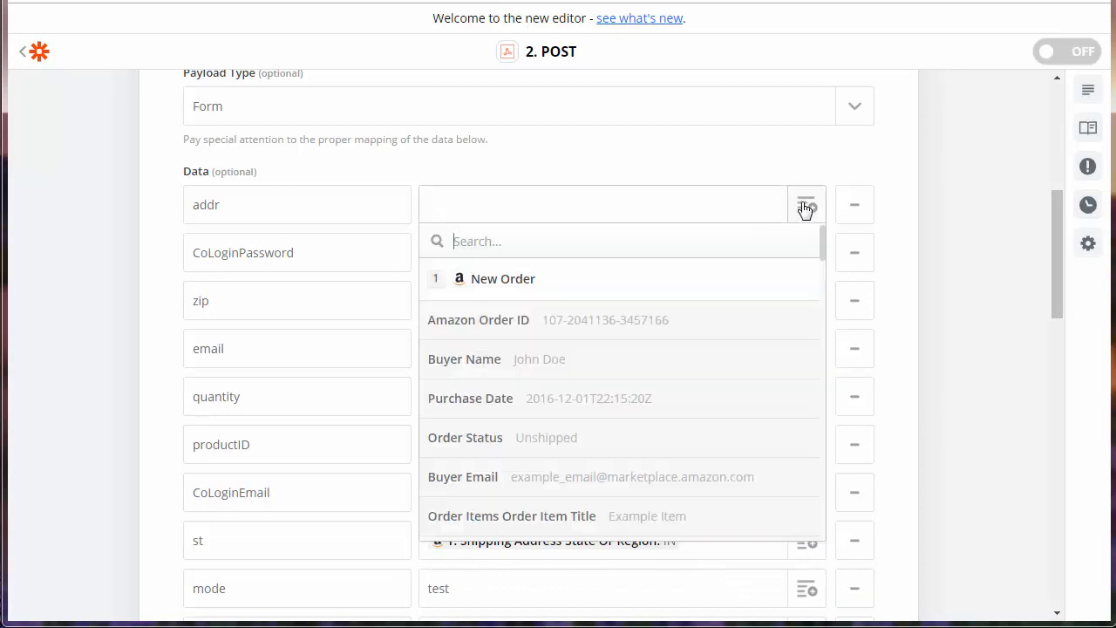
scroll("down", 3)
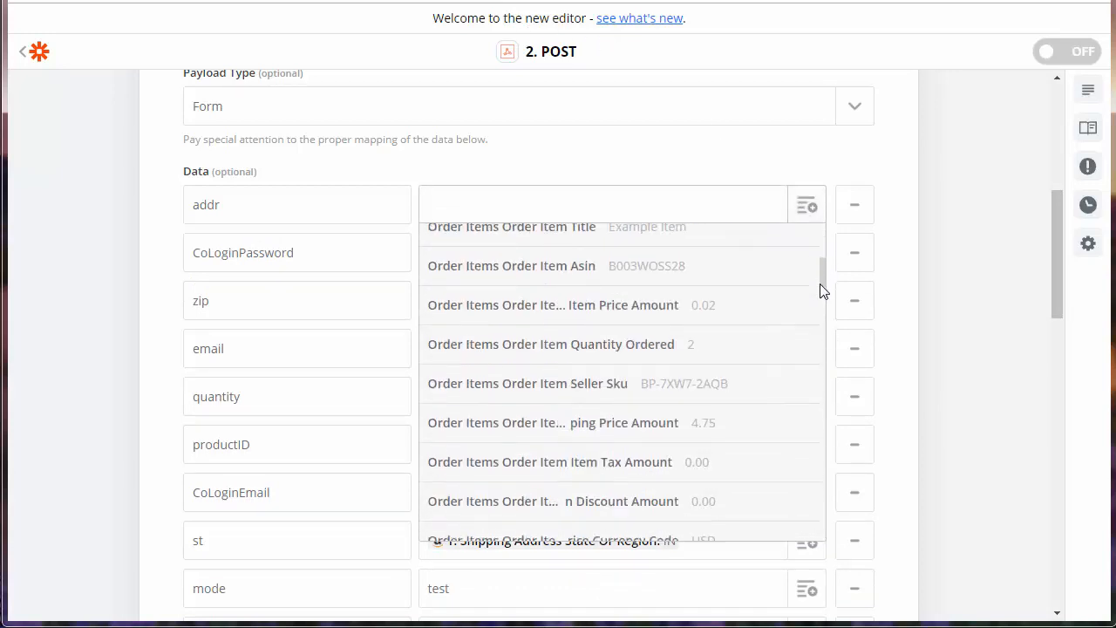
scroll("down", 3)
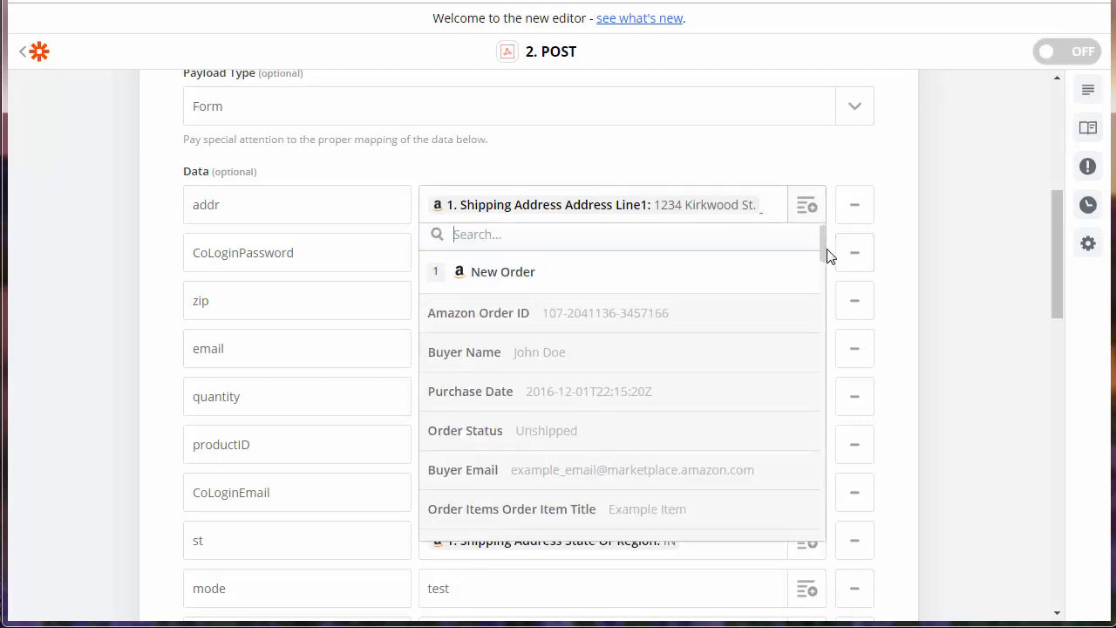
scroll("down", 3)
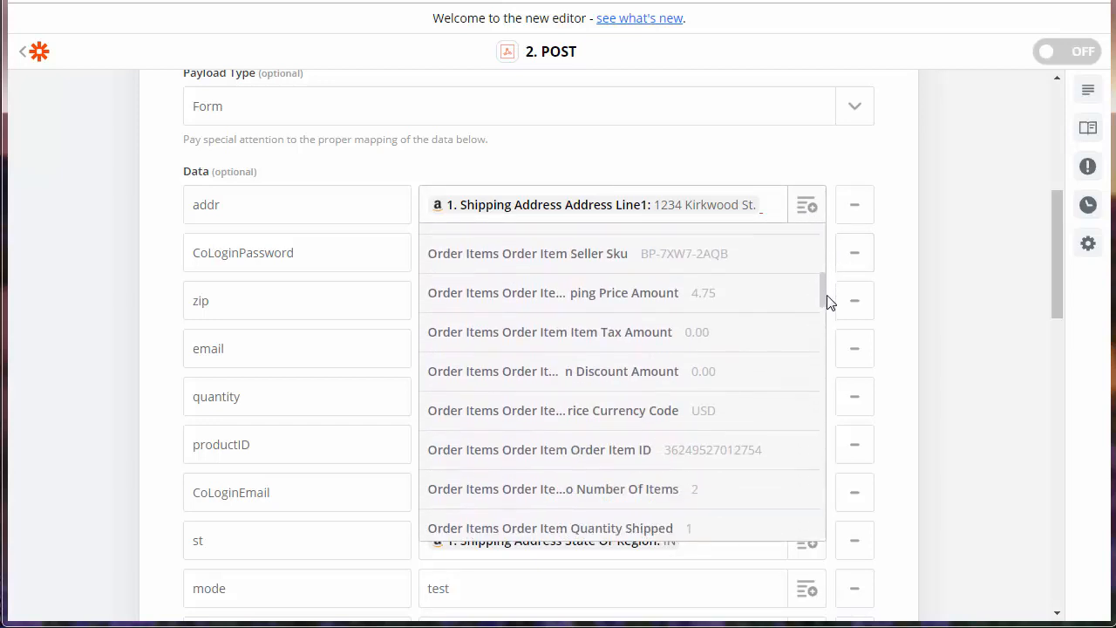
scroll("down", 3)
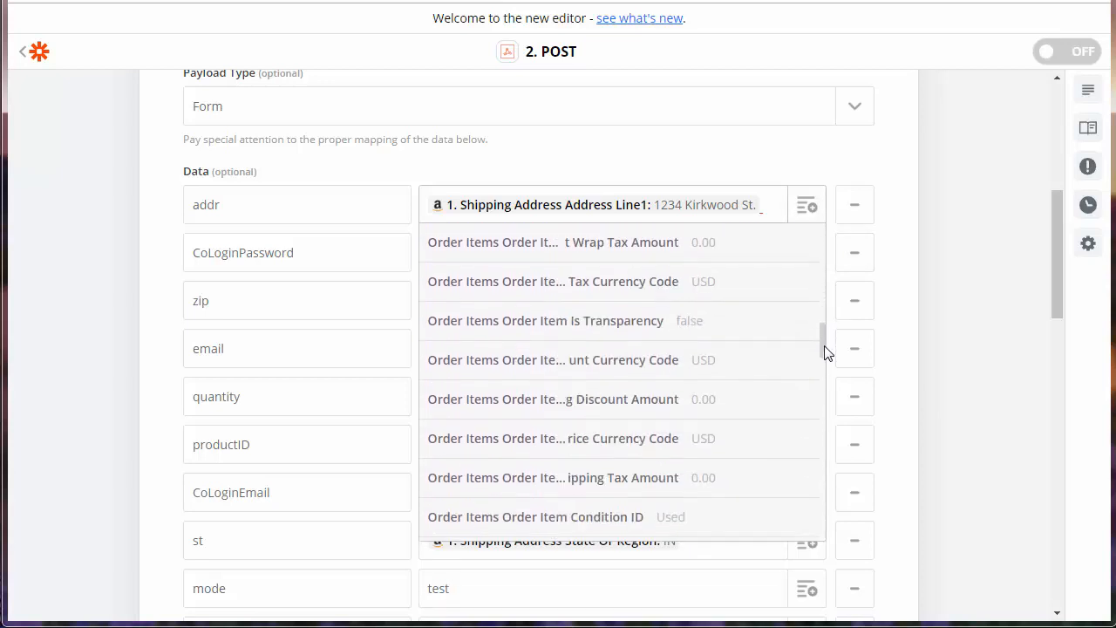
scroll("down", 3)
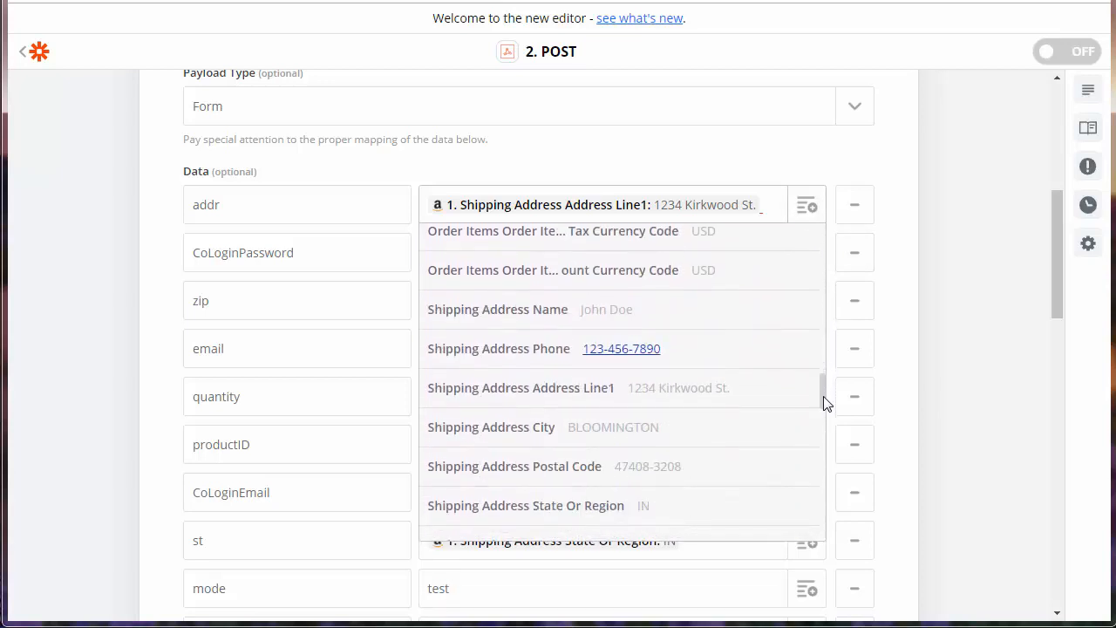
scroll("down", 3)
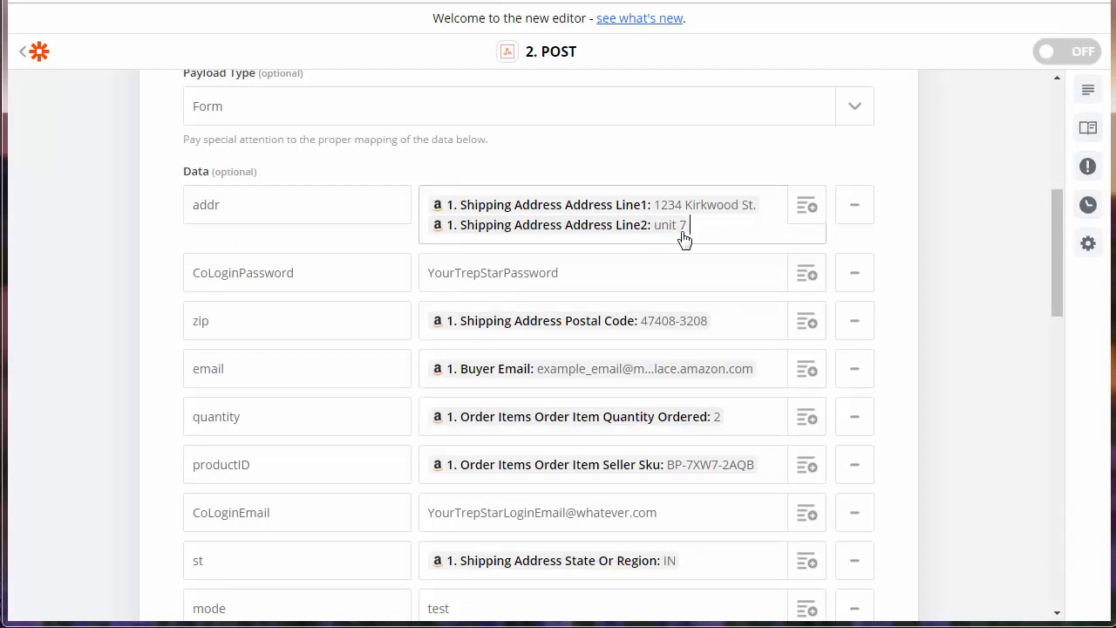
mouse_move(805, 205)
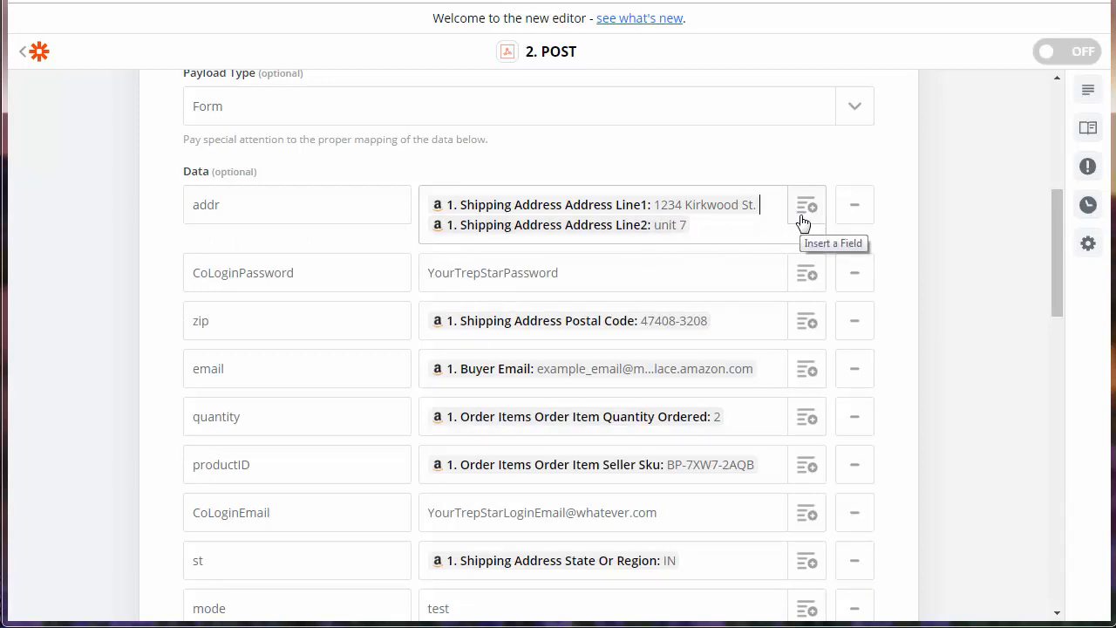
mouse_move(752, 214)
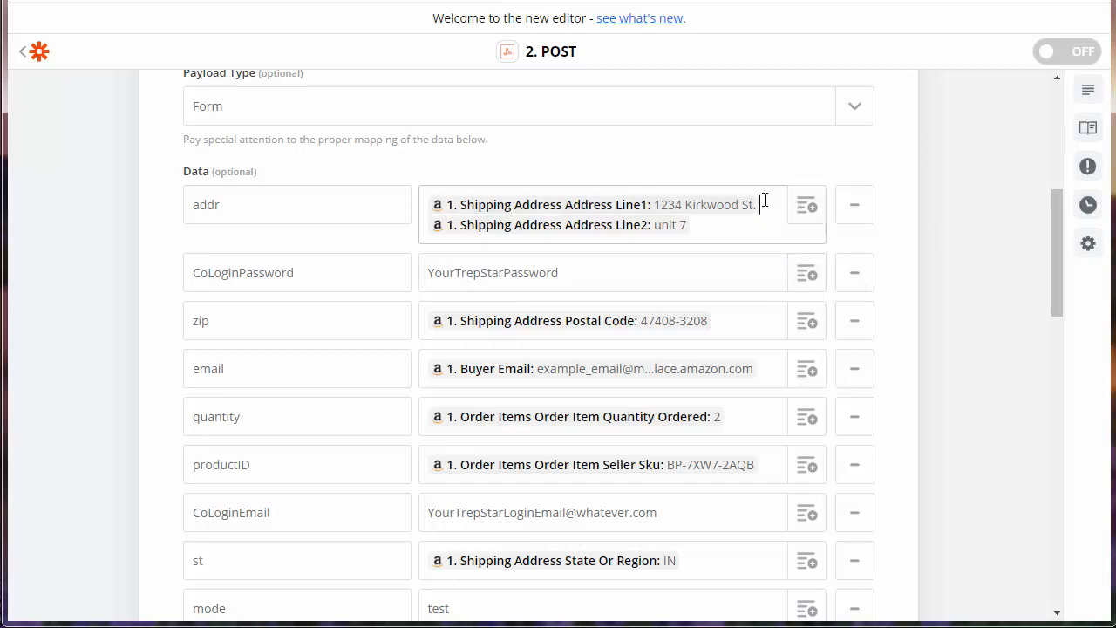
mouse_move(1020, 234)
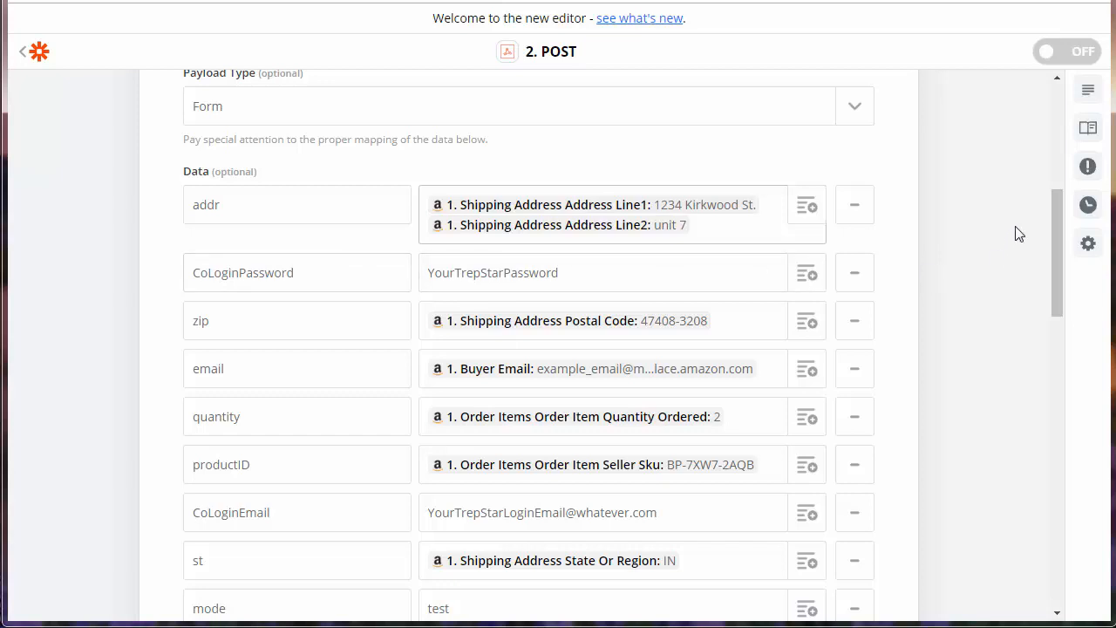
scroll("down", 3)
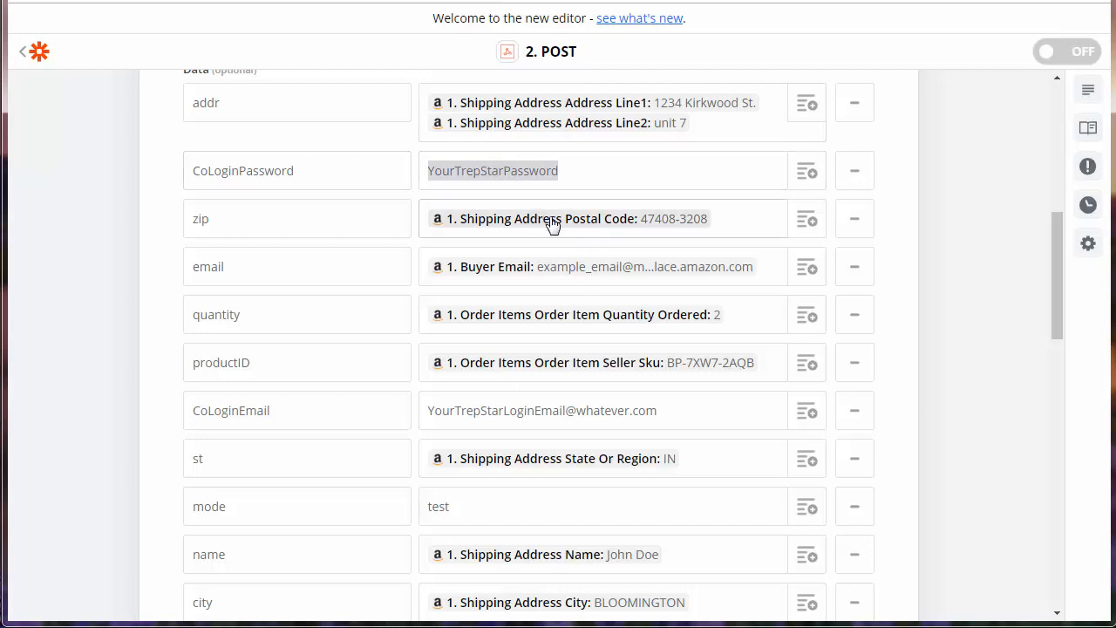
mouse_move(687, 227)
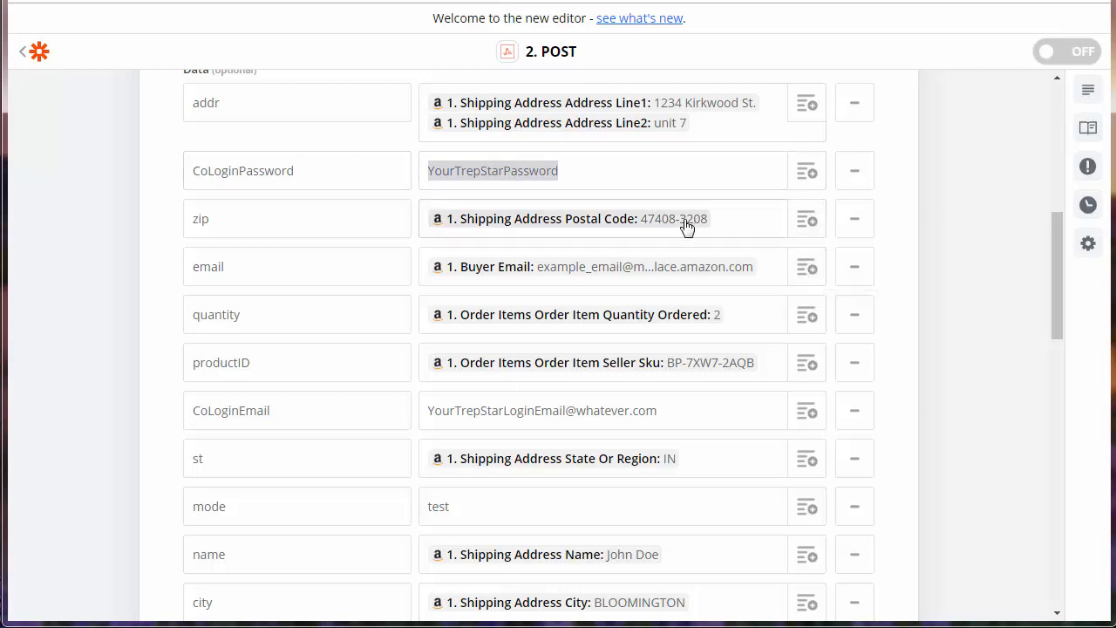
double_click(243, 170)
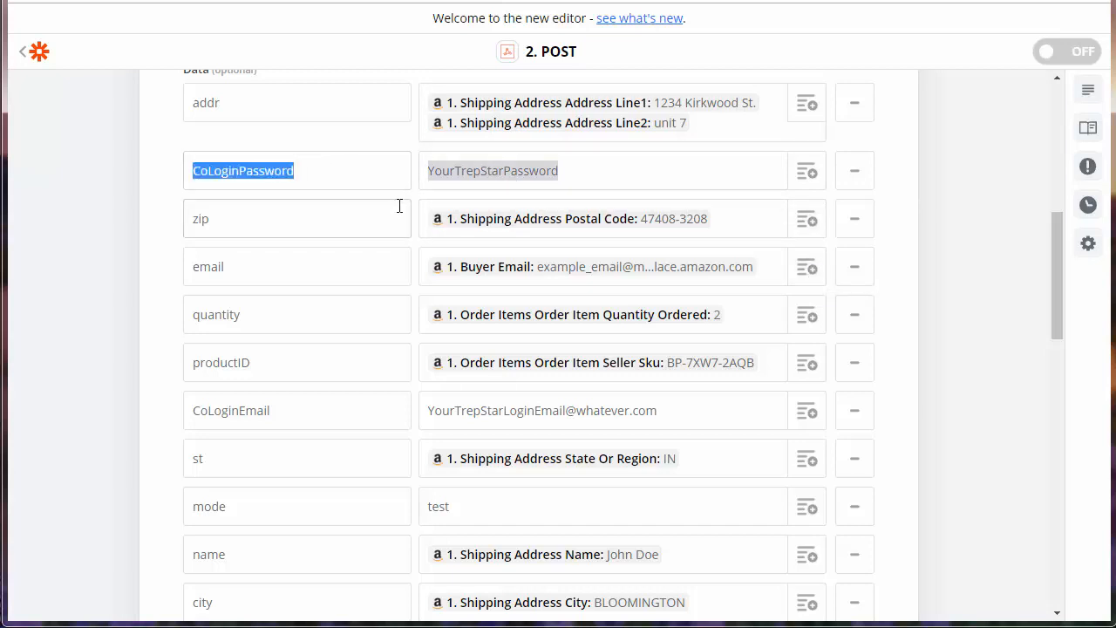
left_click(492, 171)
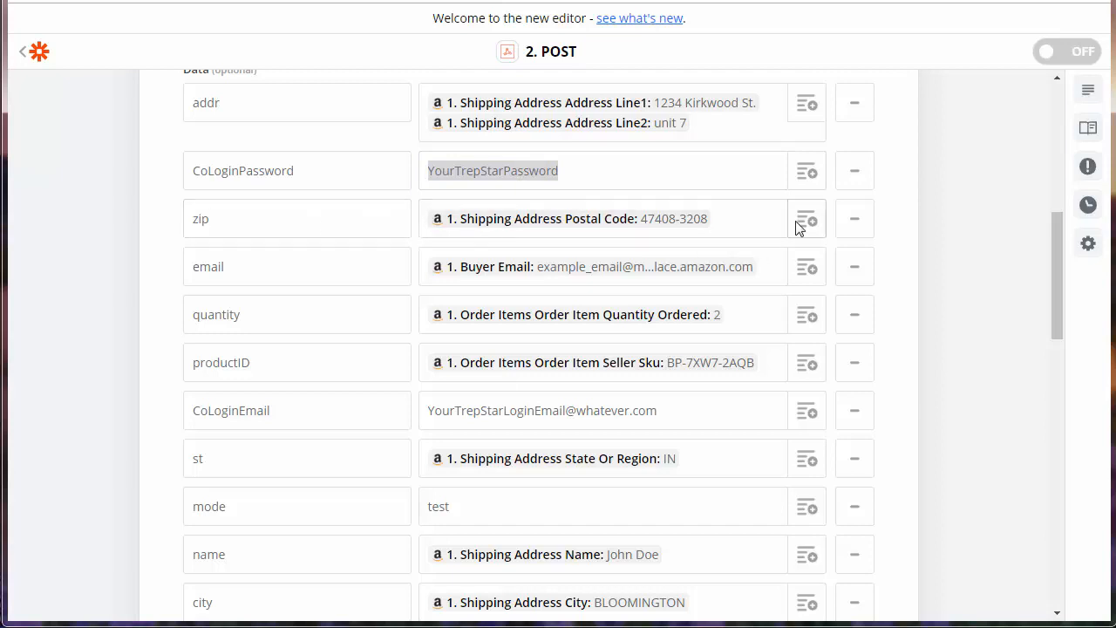
mouse_move(632, 240)
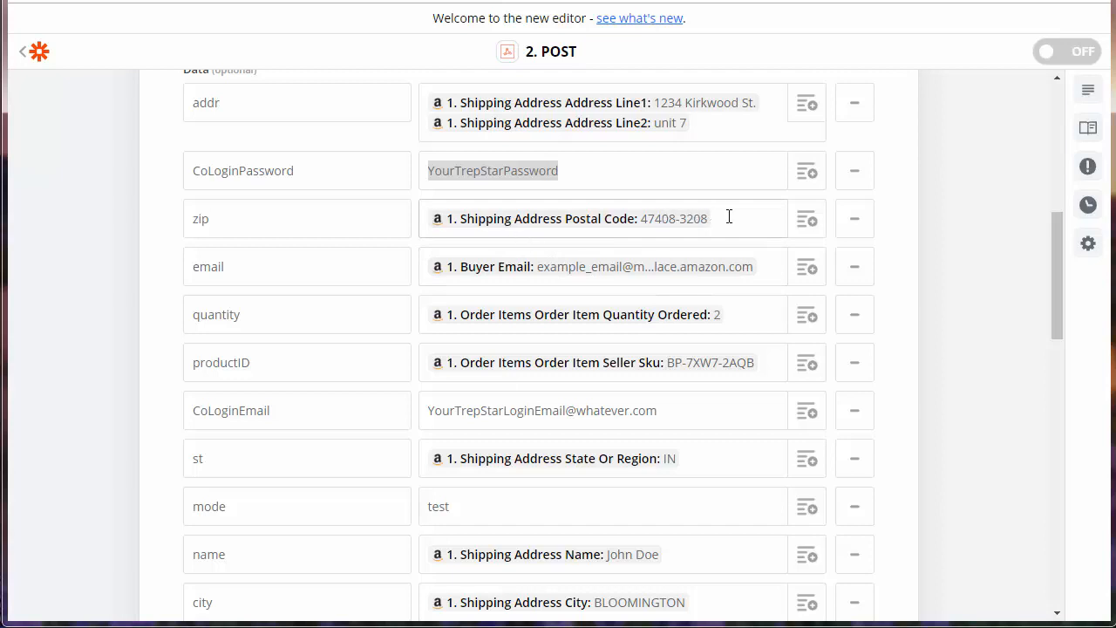
mouse_move(303, 266)
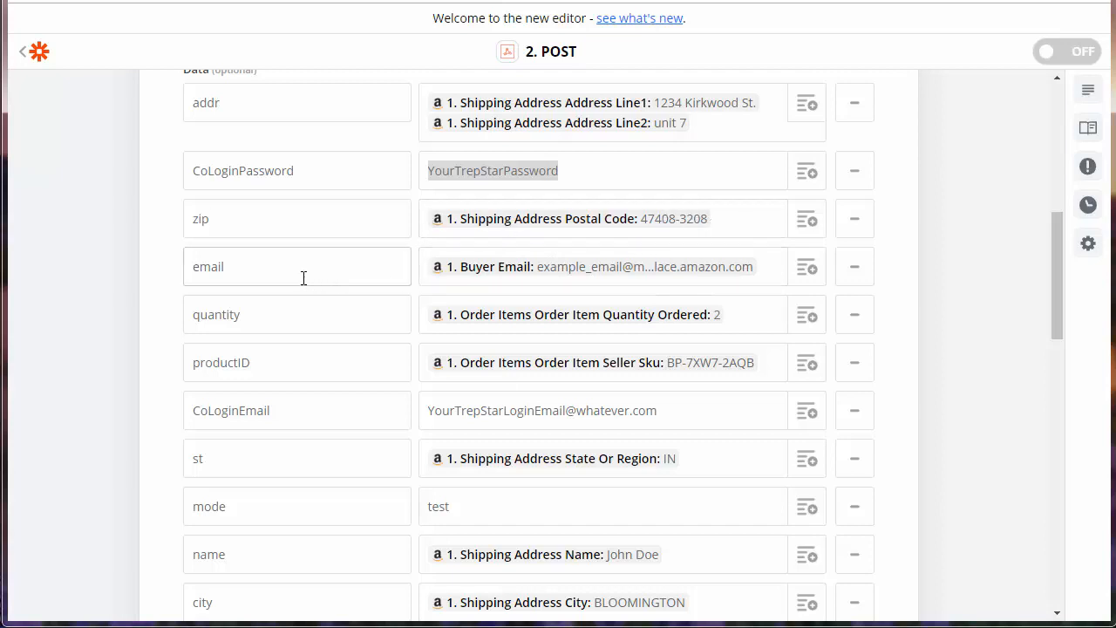
mouse_move(246, 271)
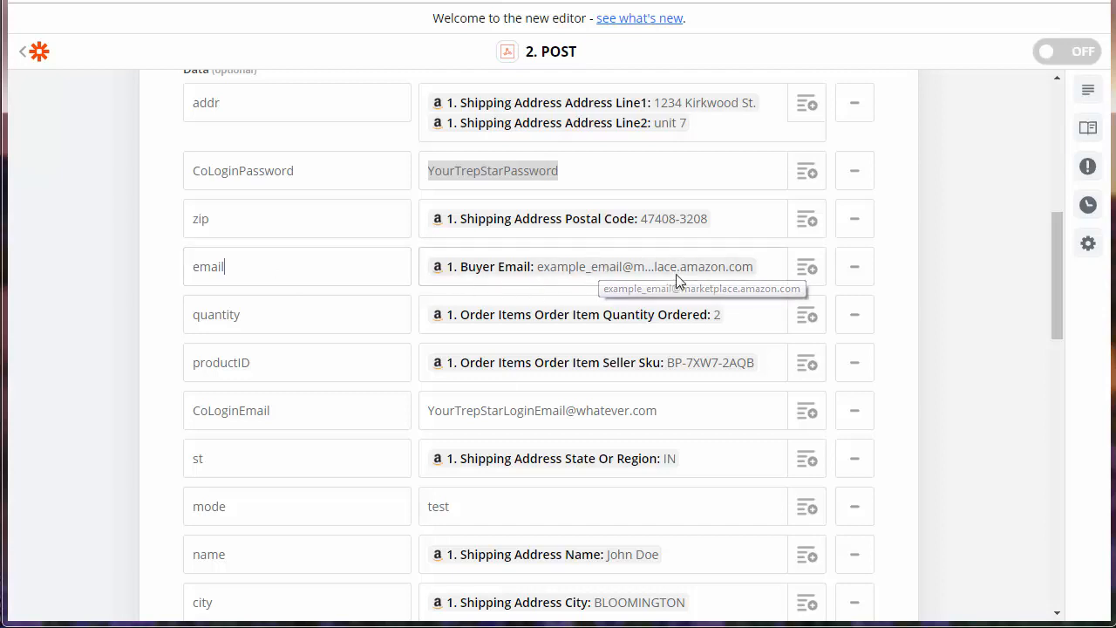
mouse_move(785, 268)
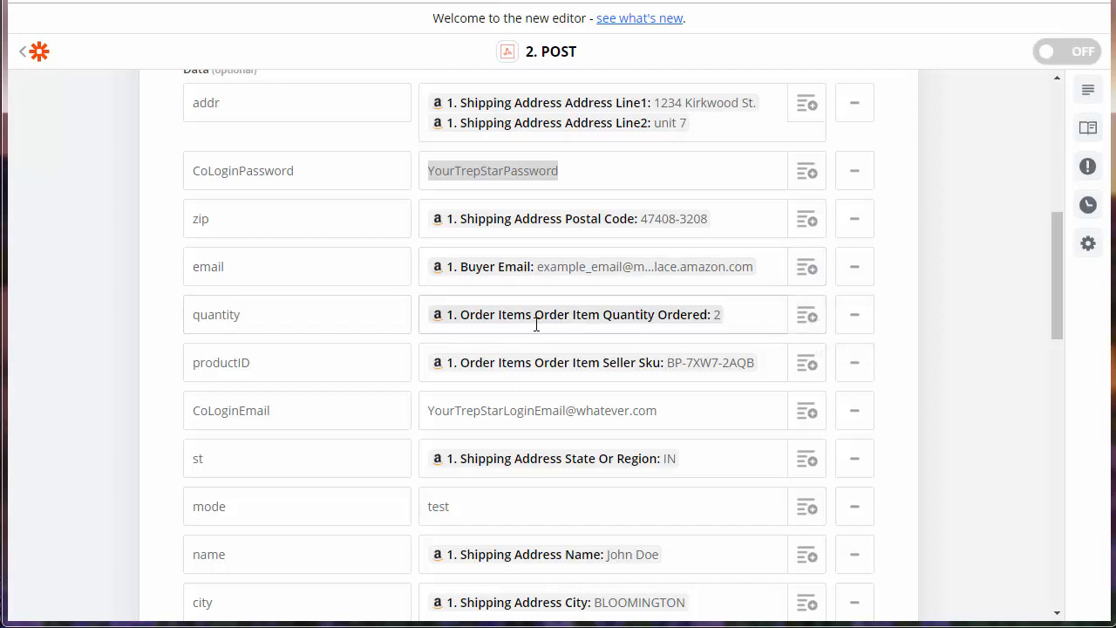
mouse_move(611, 320)
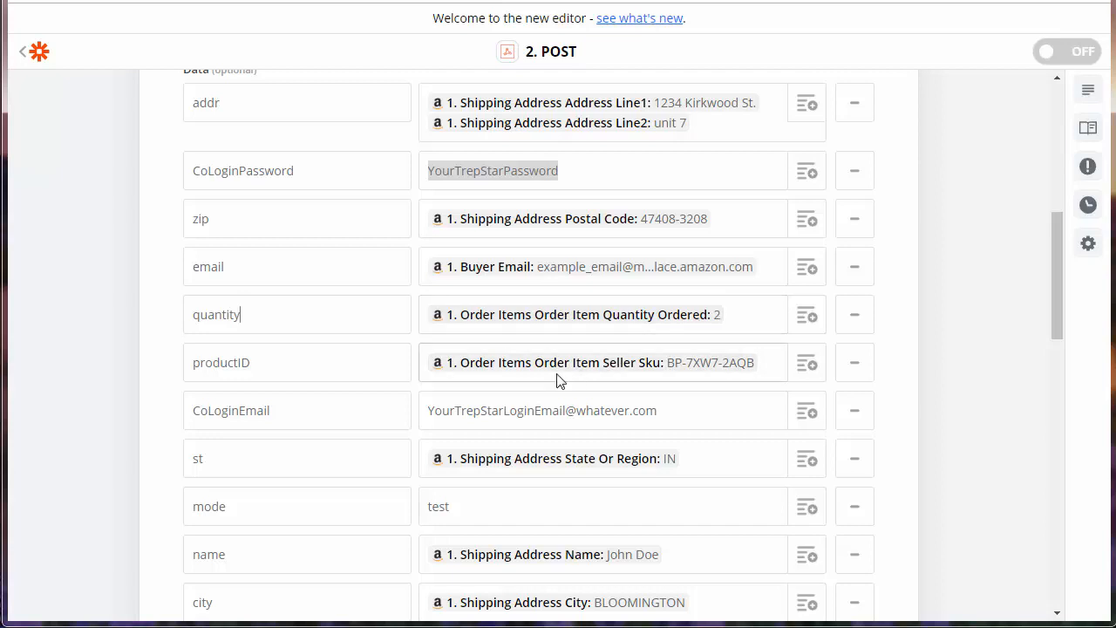
mouse_move(493, 355)
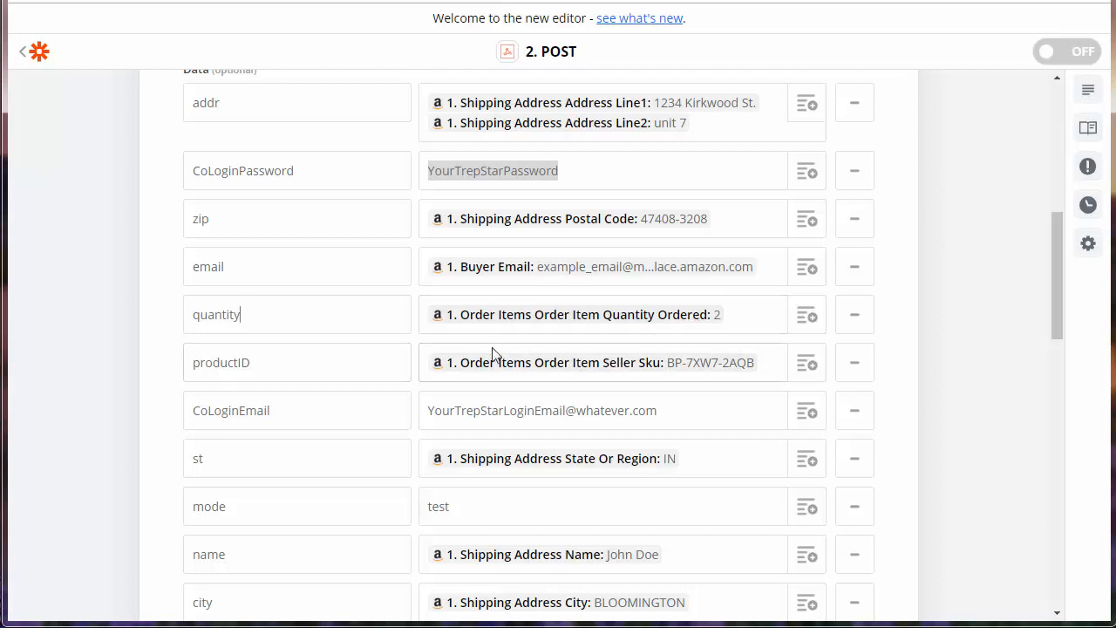
mouse_move(617, 340)
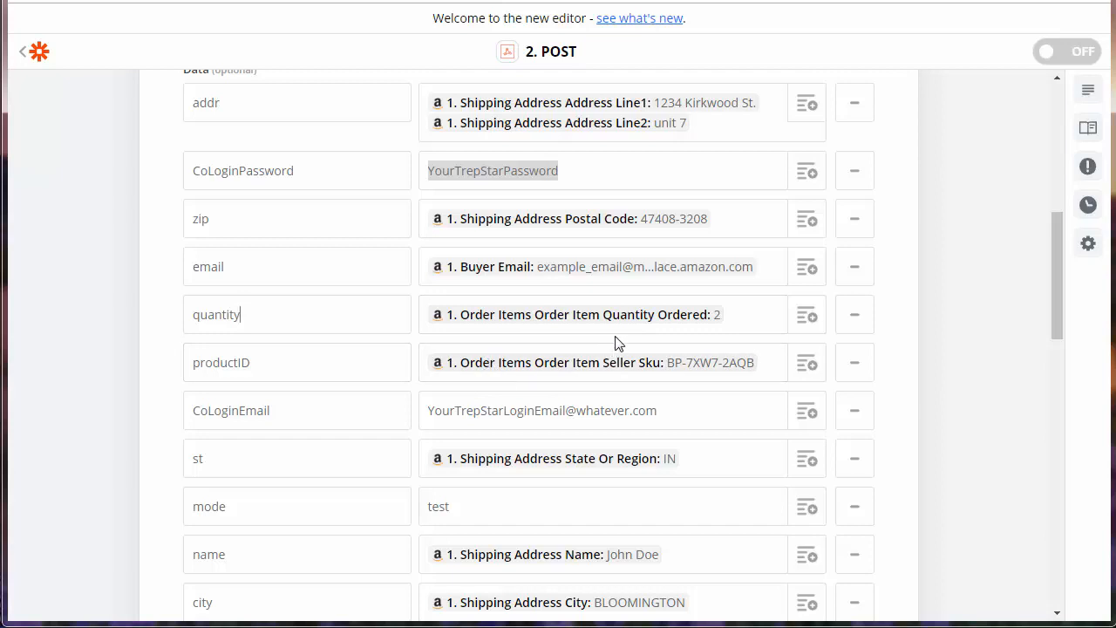
mouse_move(592, 323)
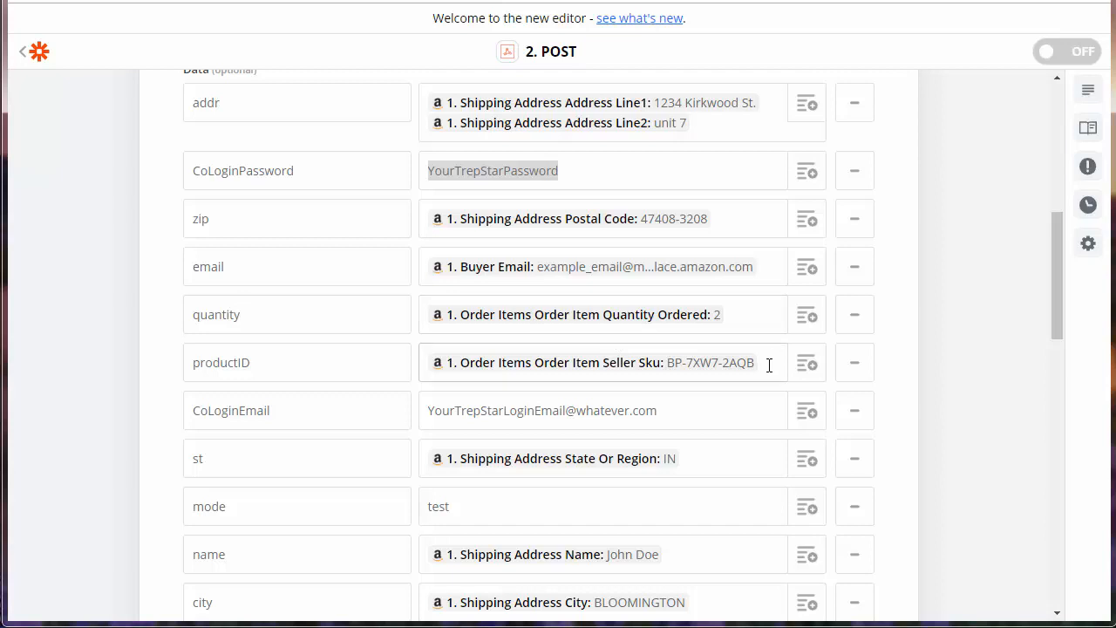
mouse_move(752, 358)
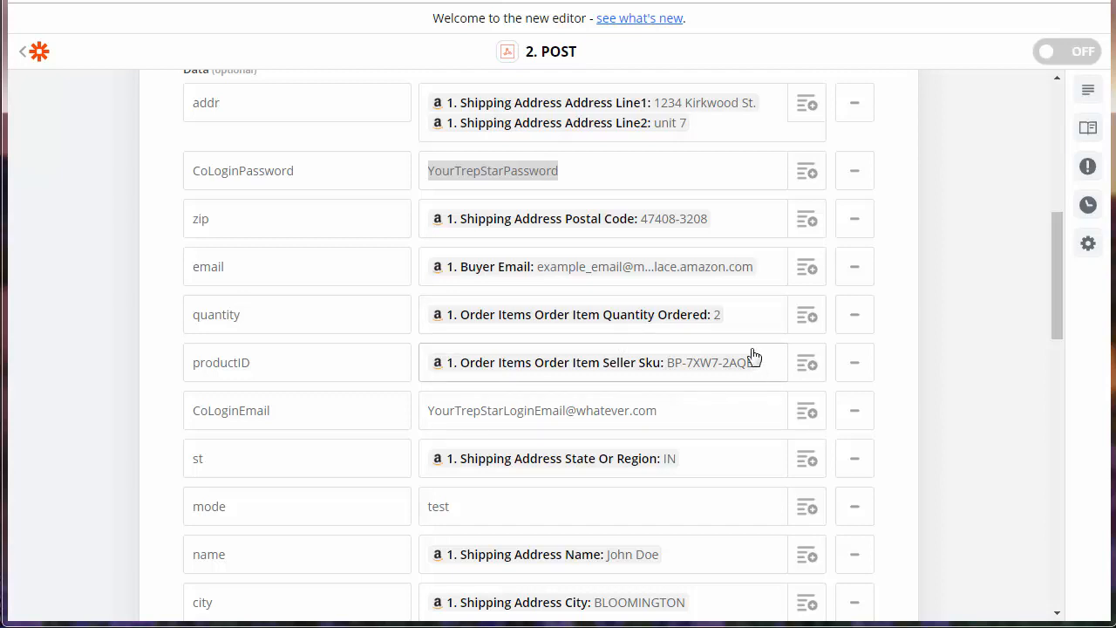
left_click(295, 361)
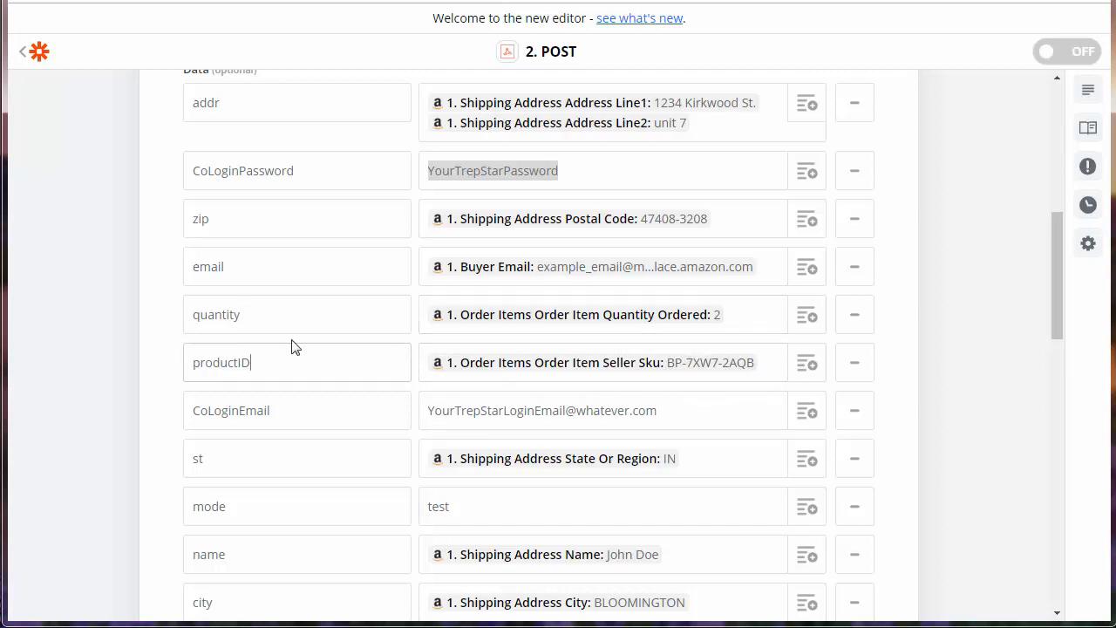
left_click(296, 410)
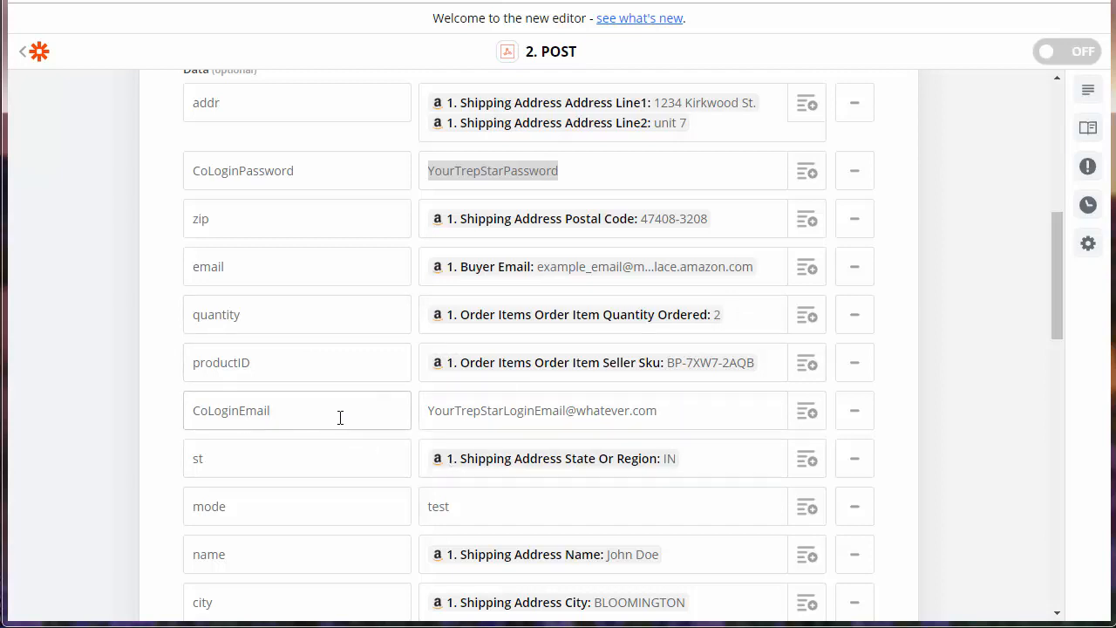
mouse_move(375, 440)
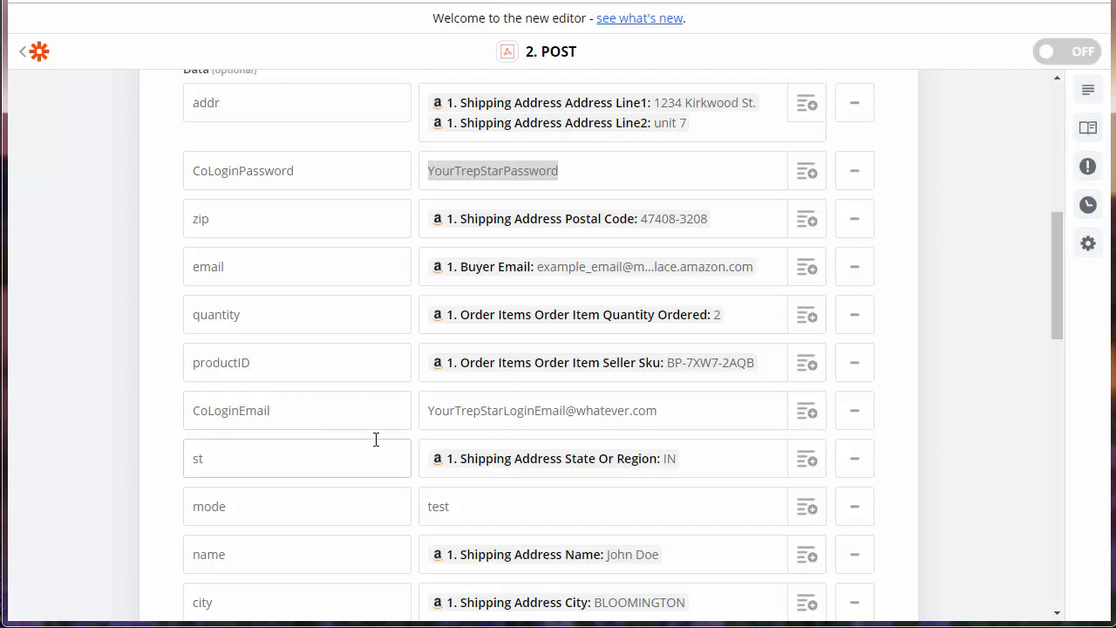
mouse_move(491, 434)
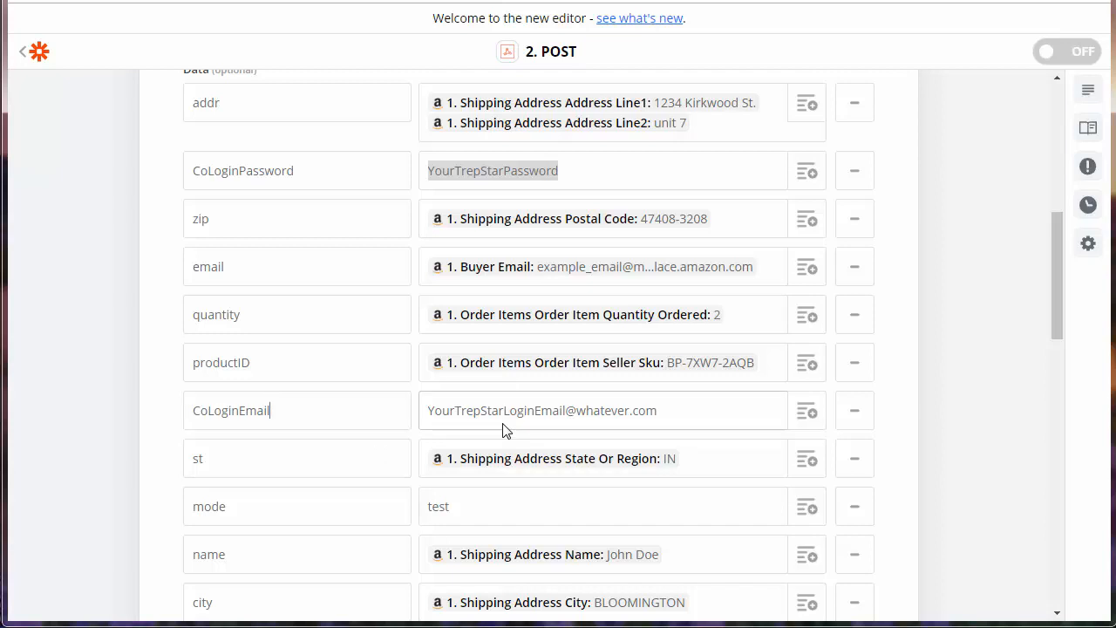
left_click(296, 457)
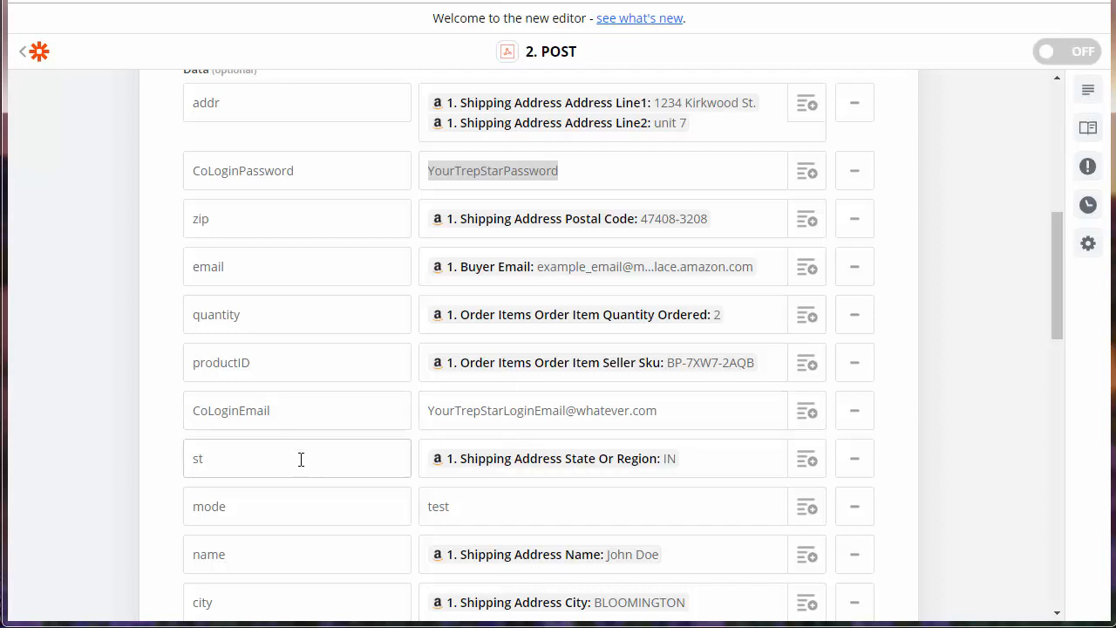
scroll("down", 3)
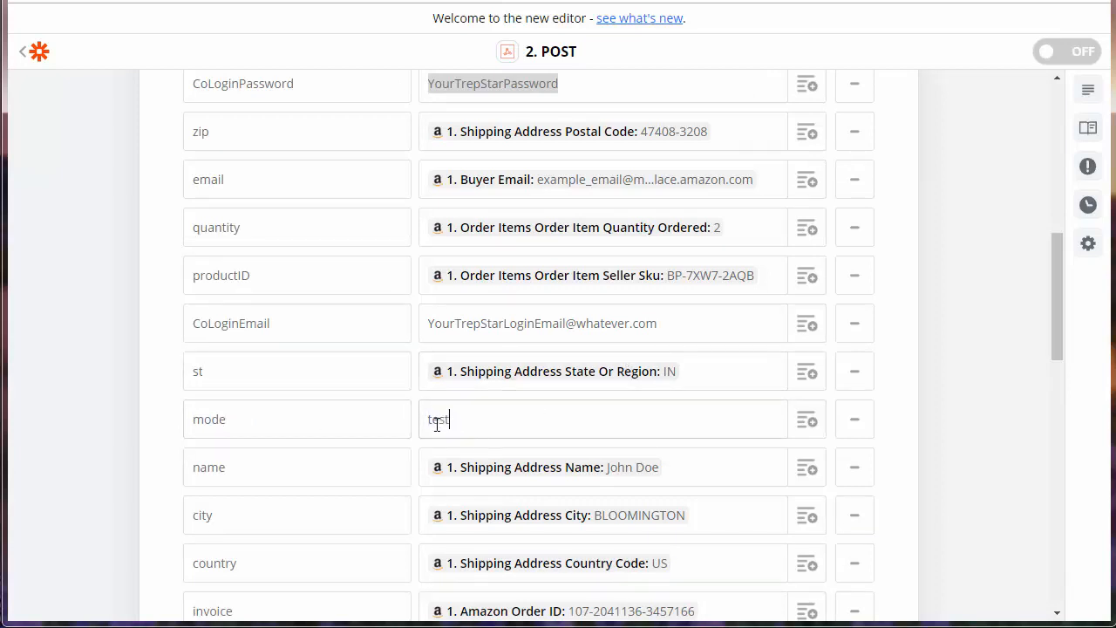
type("prod")
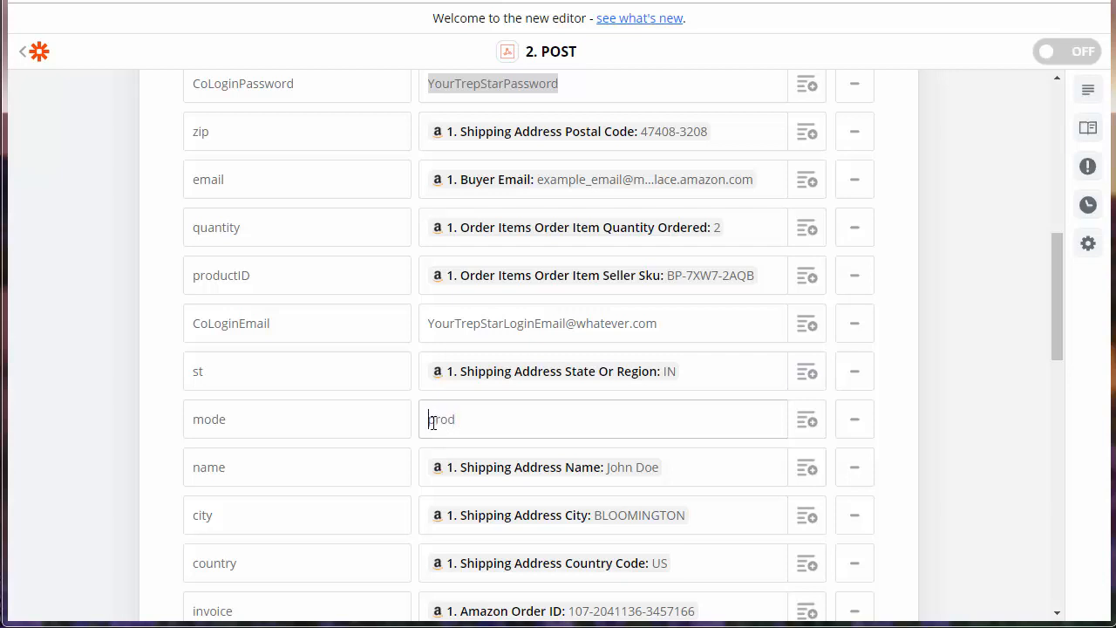
double_click(440, 420)
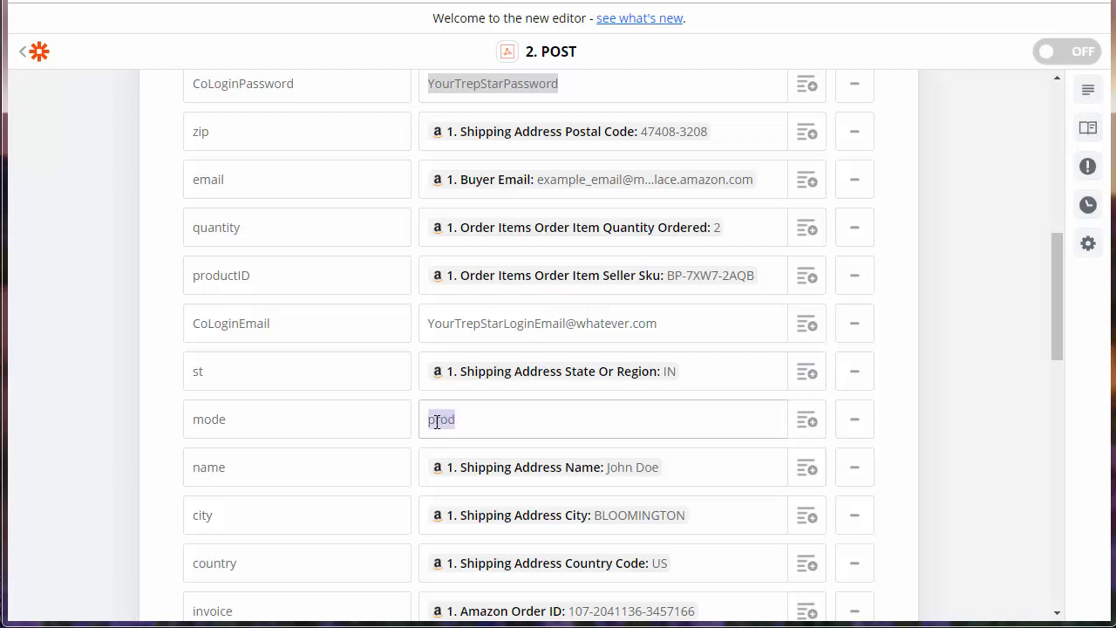
type("test")
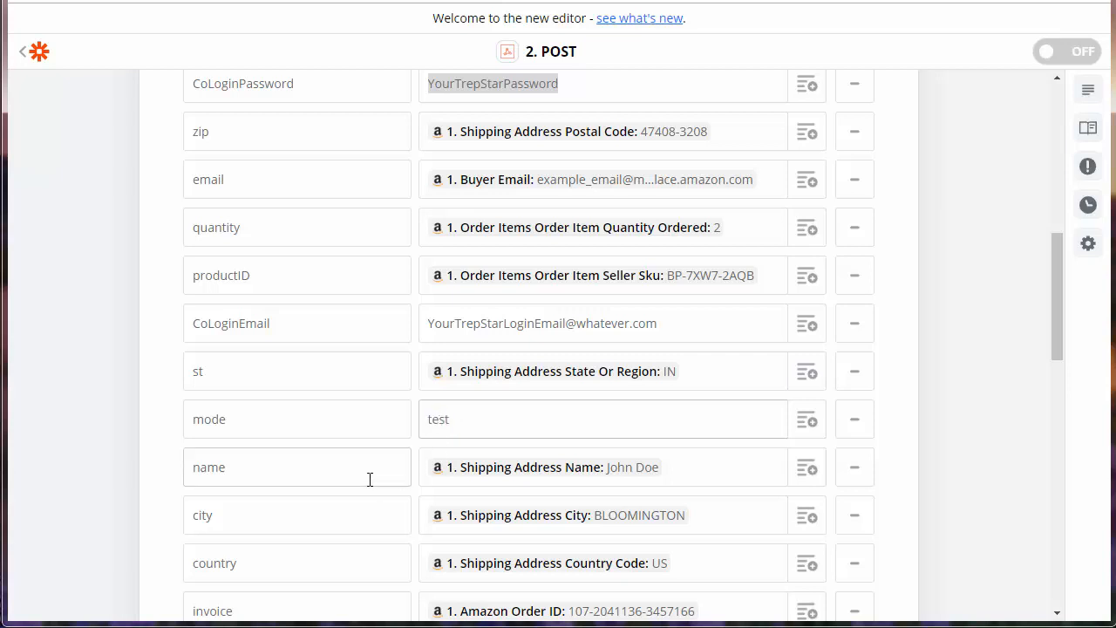
scroll("down", 3)
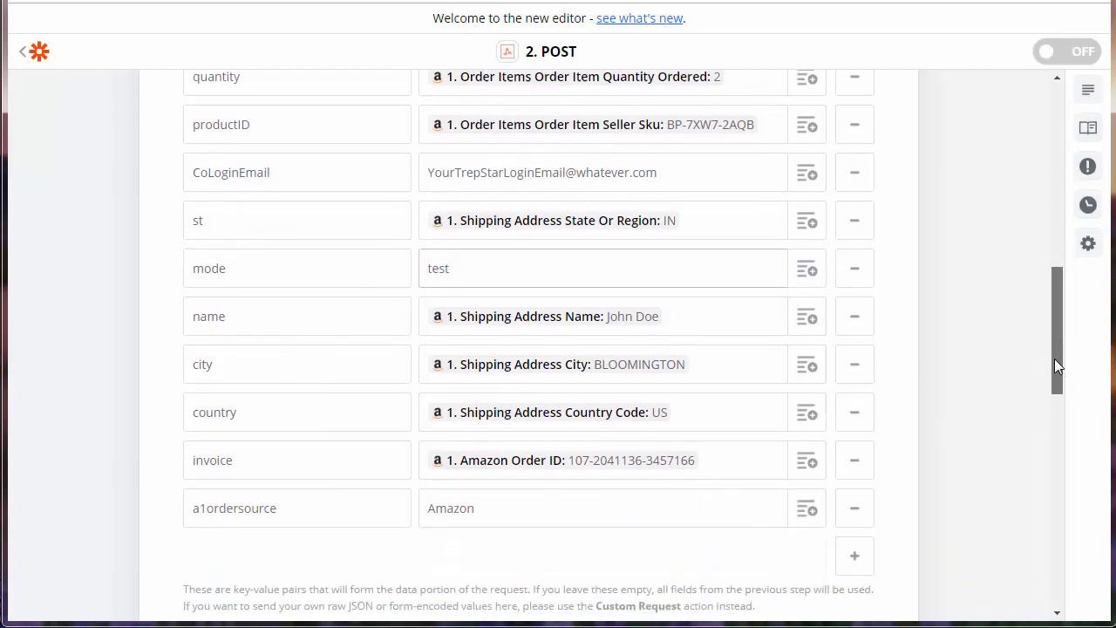
scroll("down", 3)
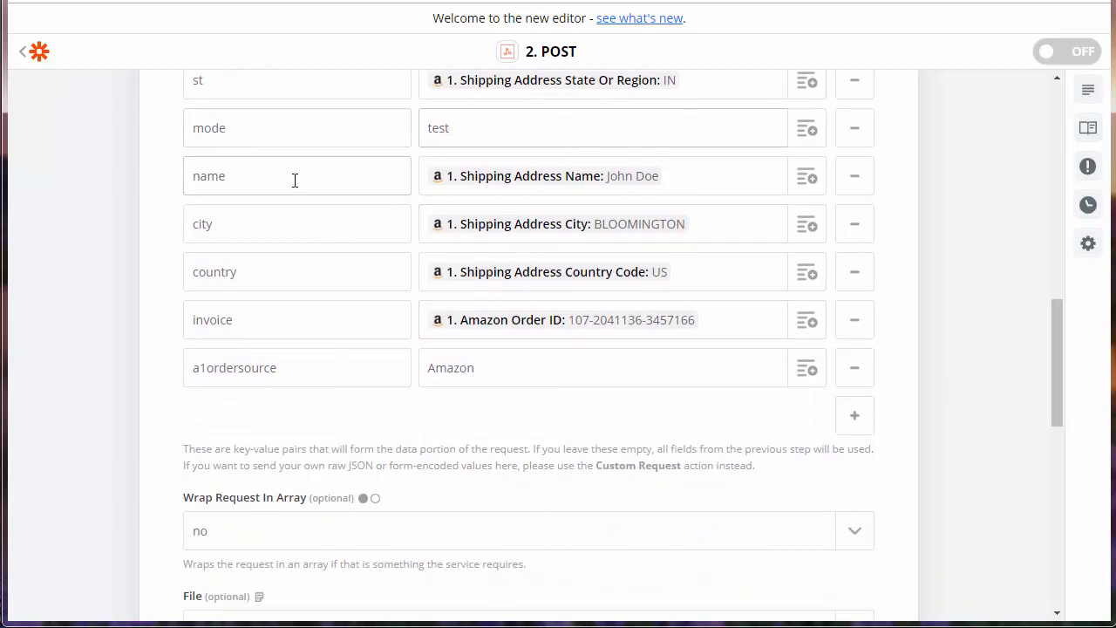
mouse_move(580, 188)
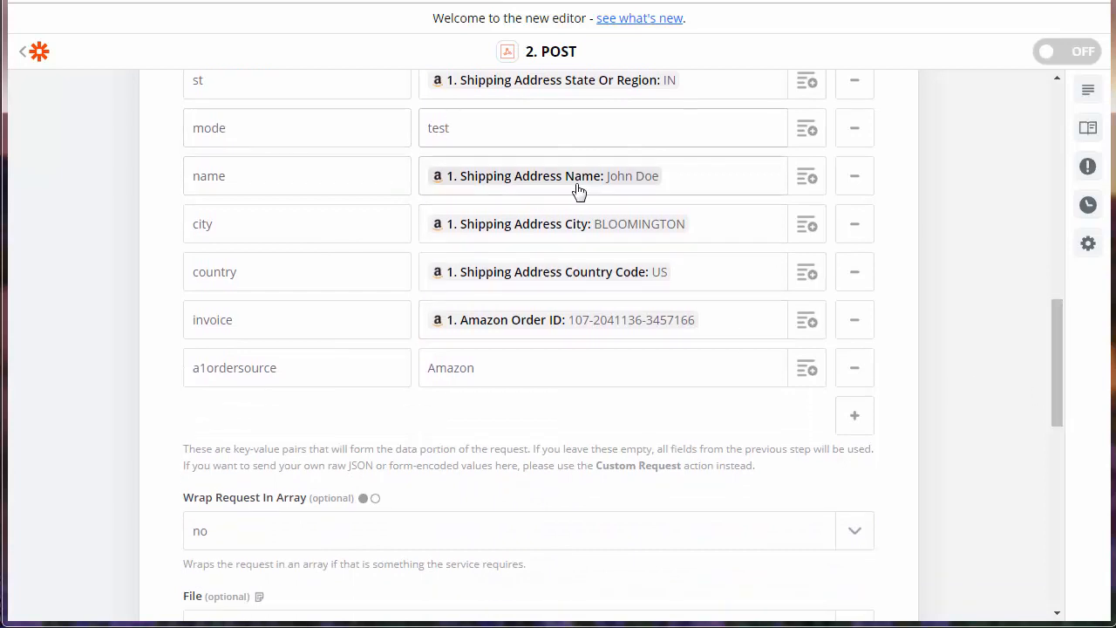
mouse_move(340, 274)
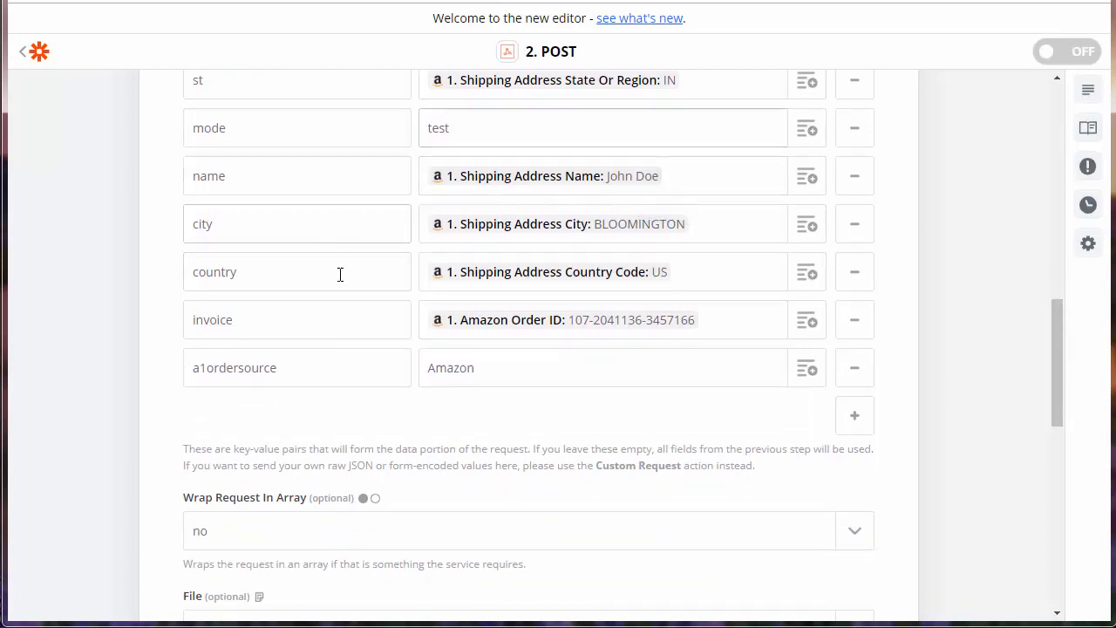
left_click(296, 319)
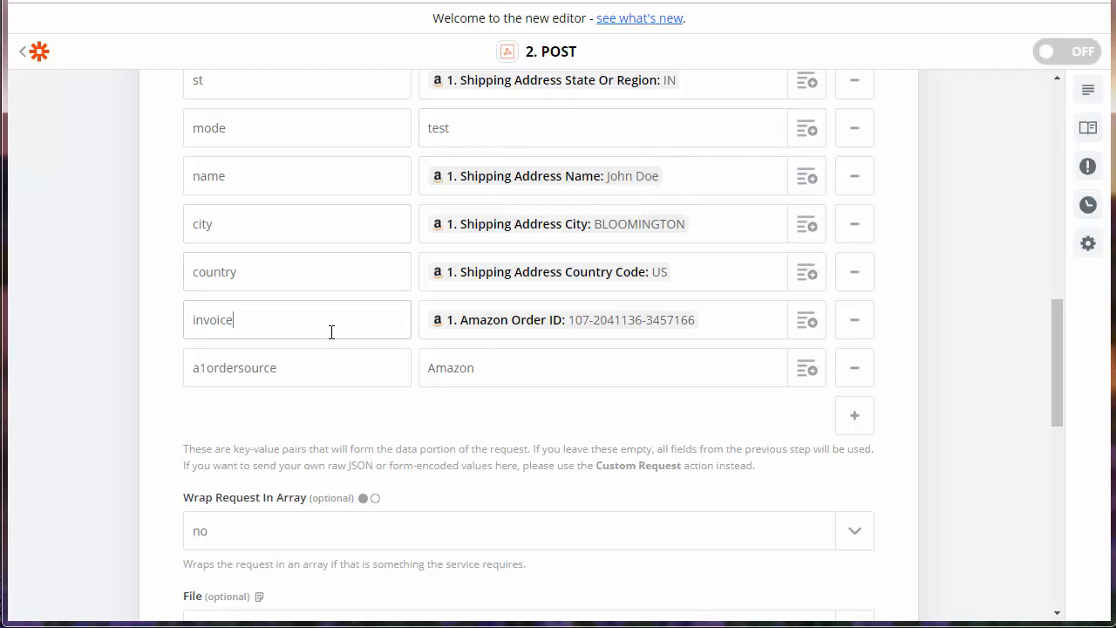
mouse_move(682, 332)
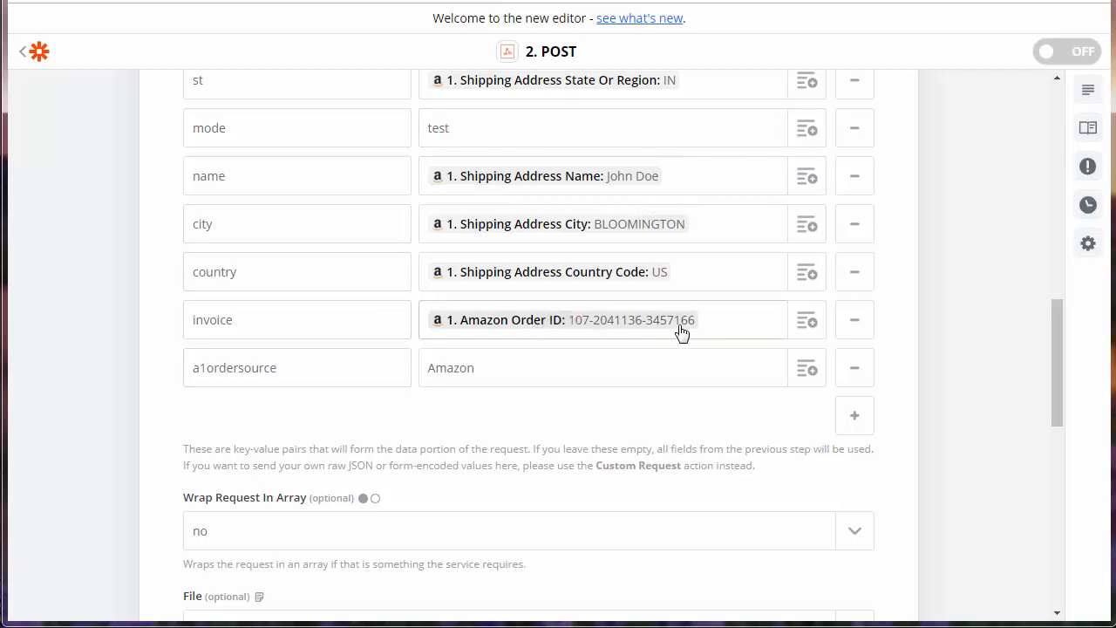
mouse_move(806, 320)
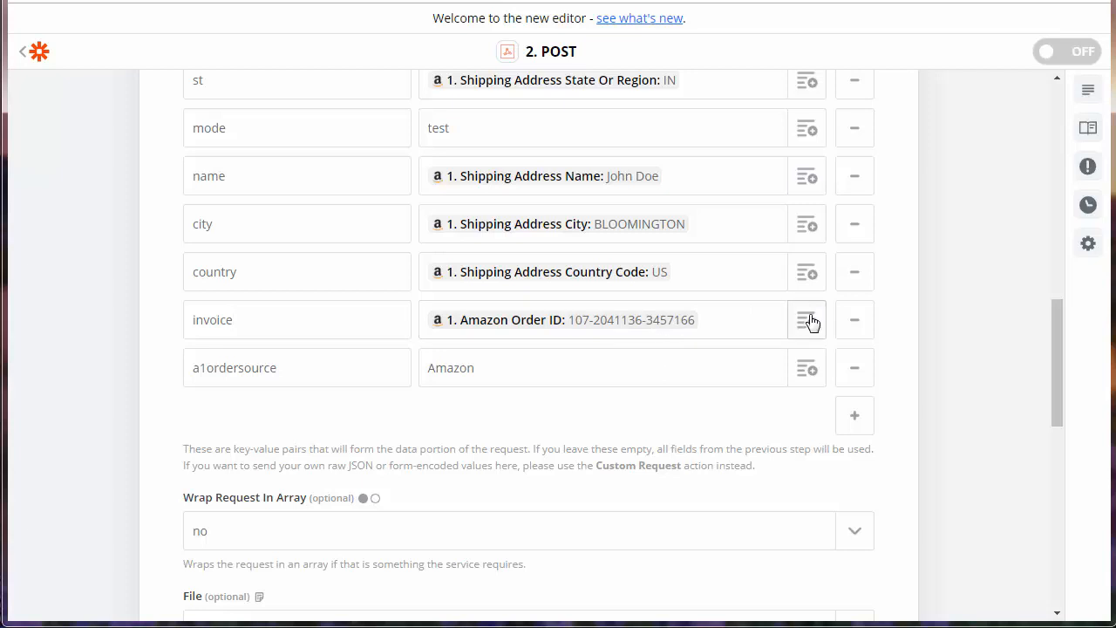
mouse_move(504, 334)
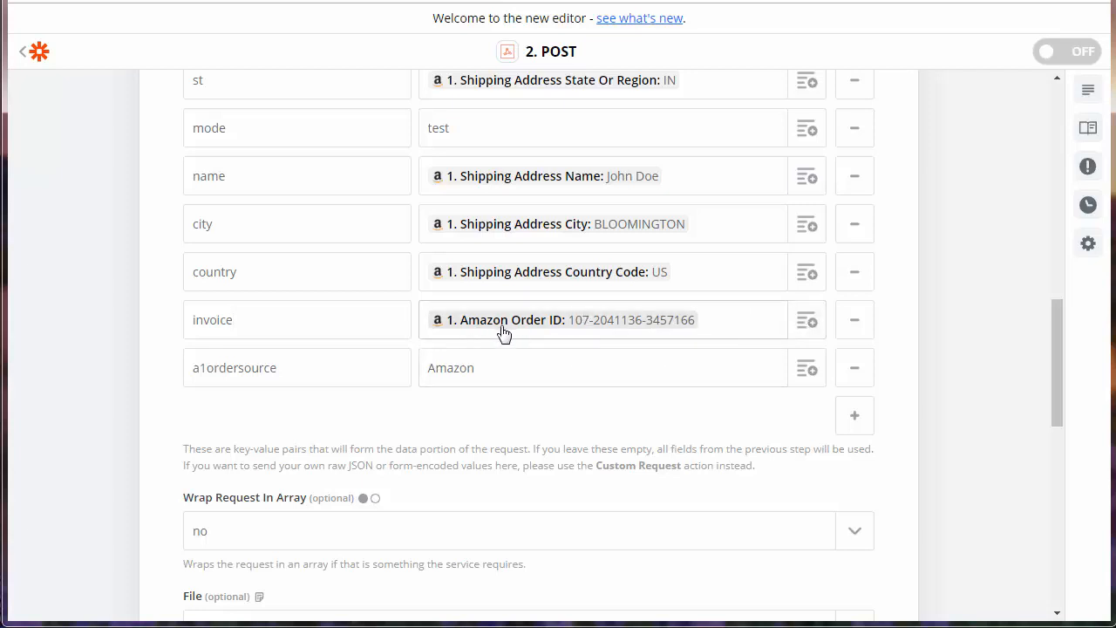
left_click(296, 319)
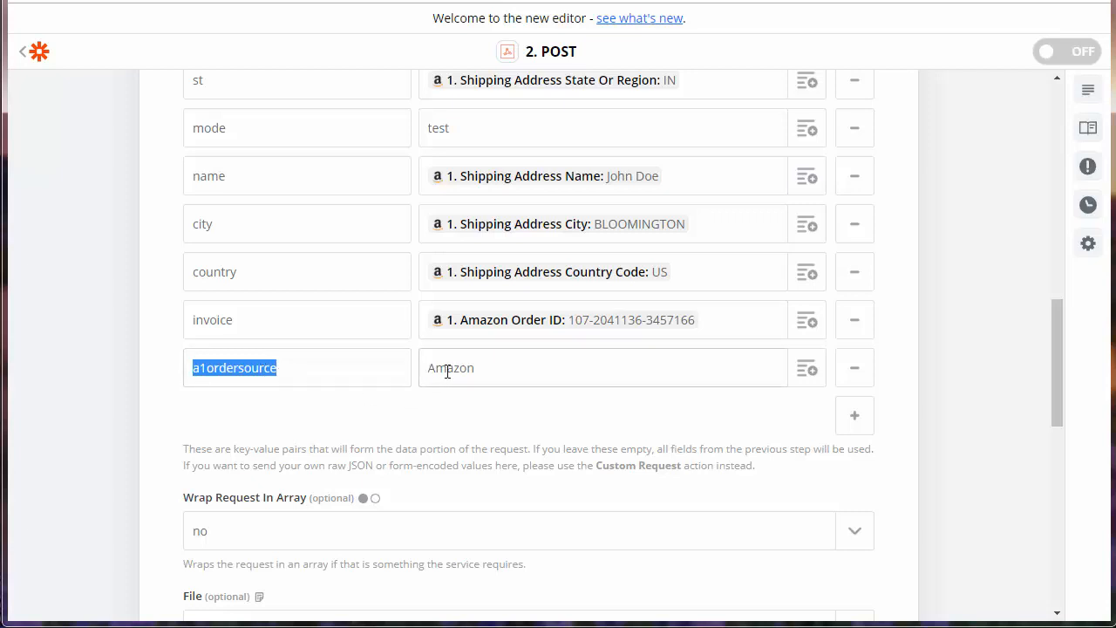
left_click(578, 367)
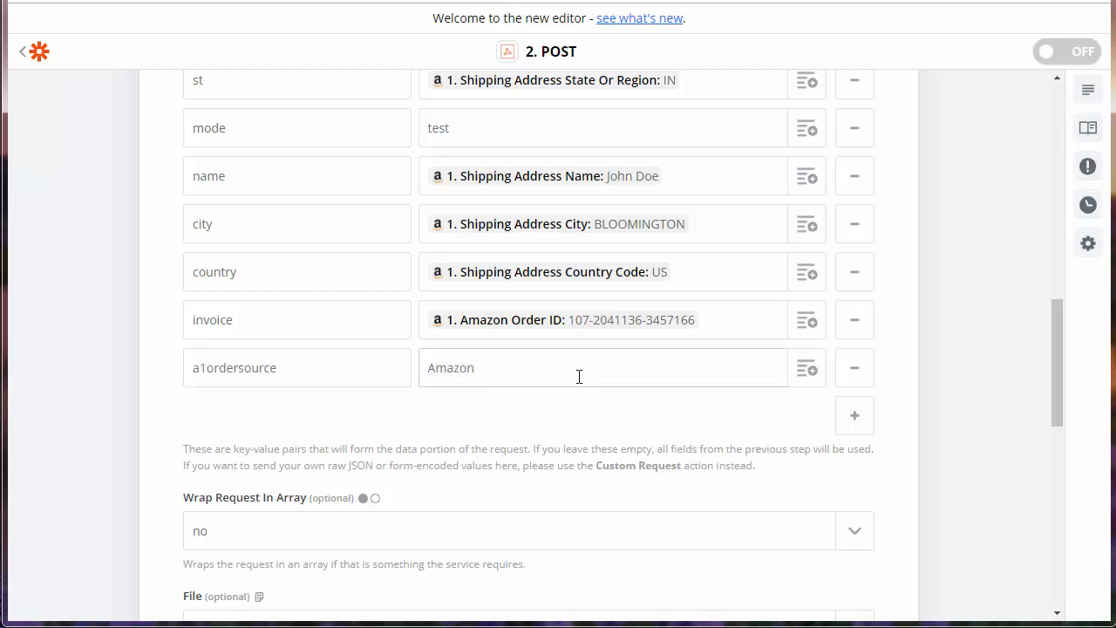
left_click(601, 367)
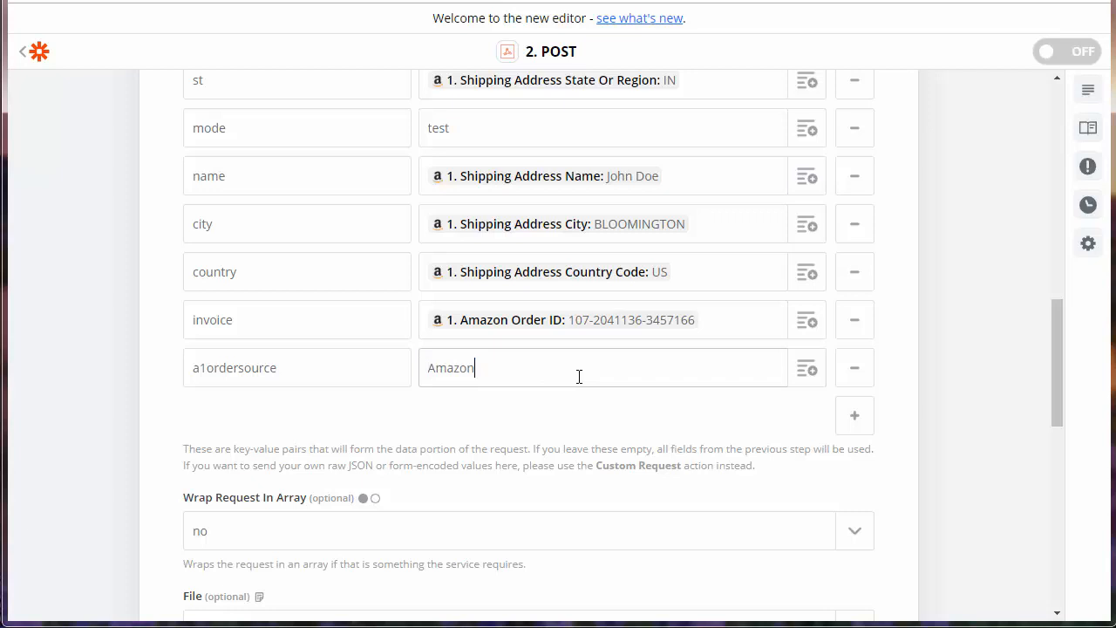
mouse_move(1057, 366)
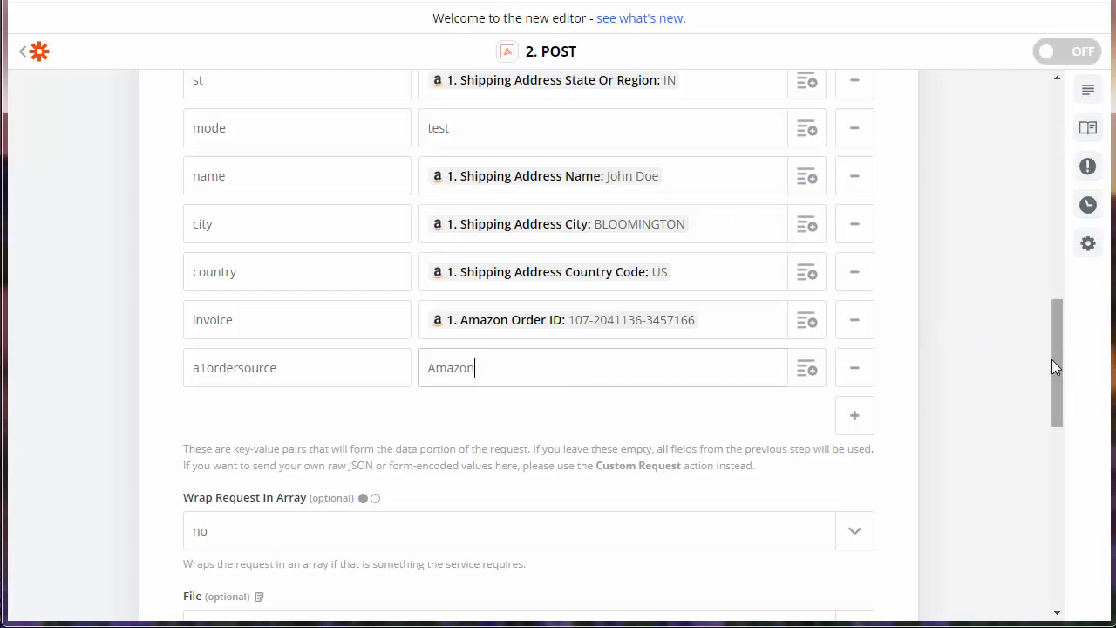
scroll("down", 3)
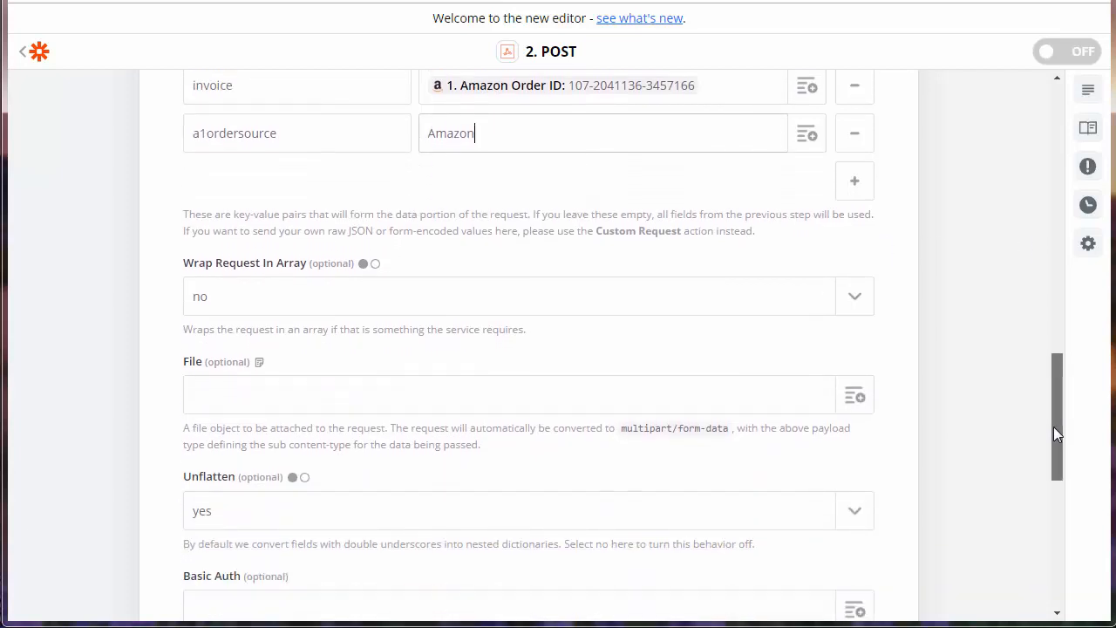
scroll("down", 3)
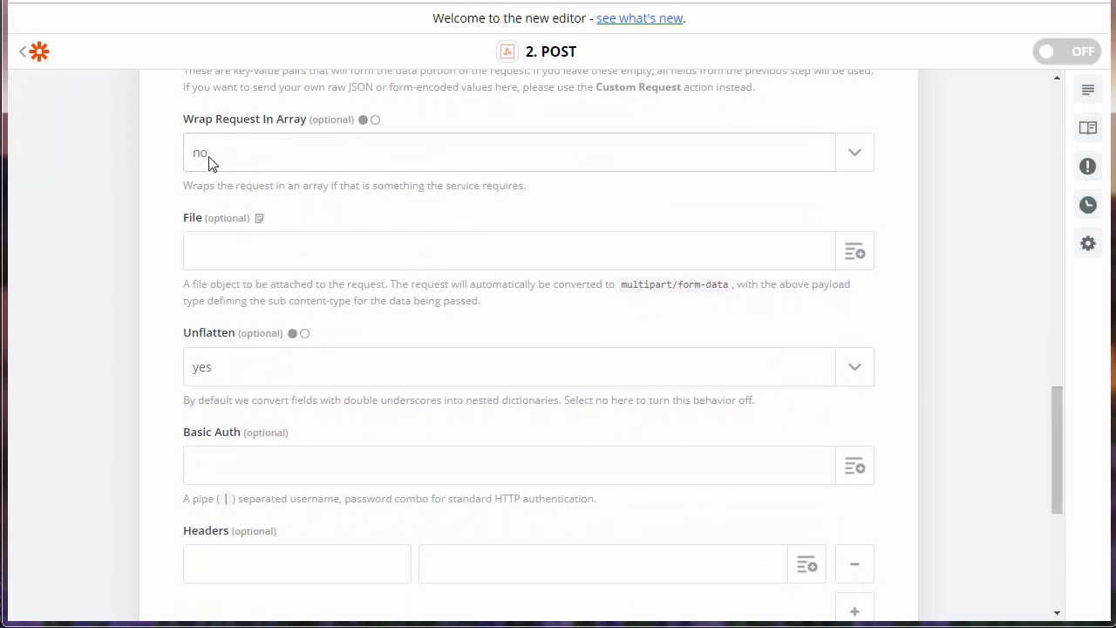
mouse_move(1043, 415)
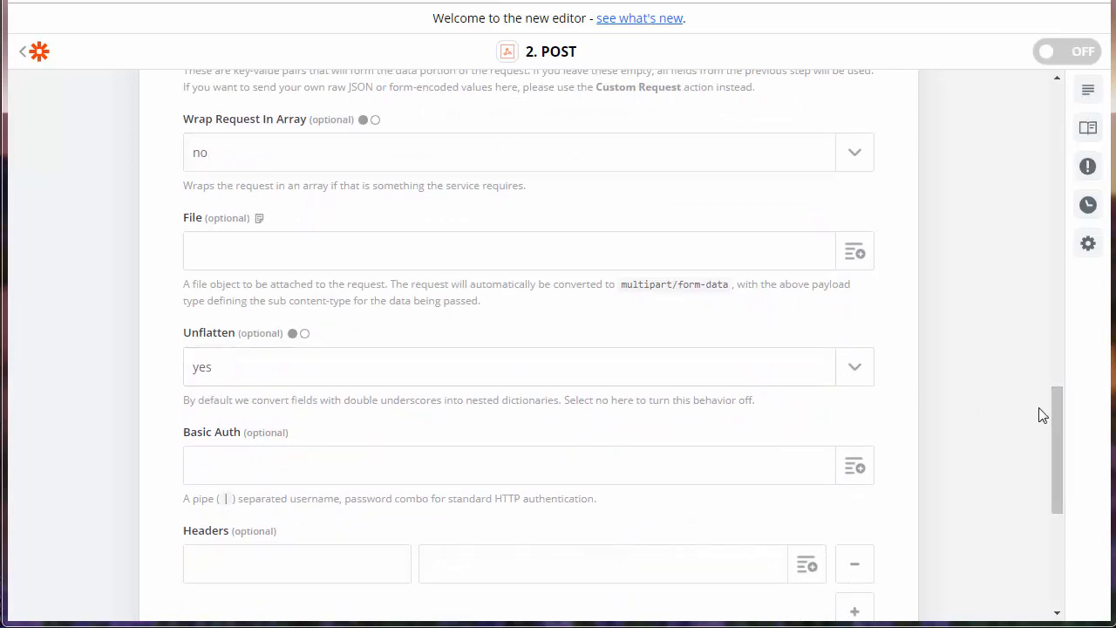
scroll("down", 3)
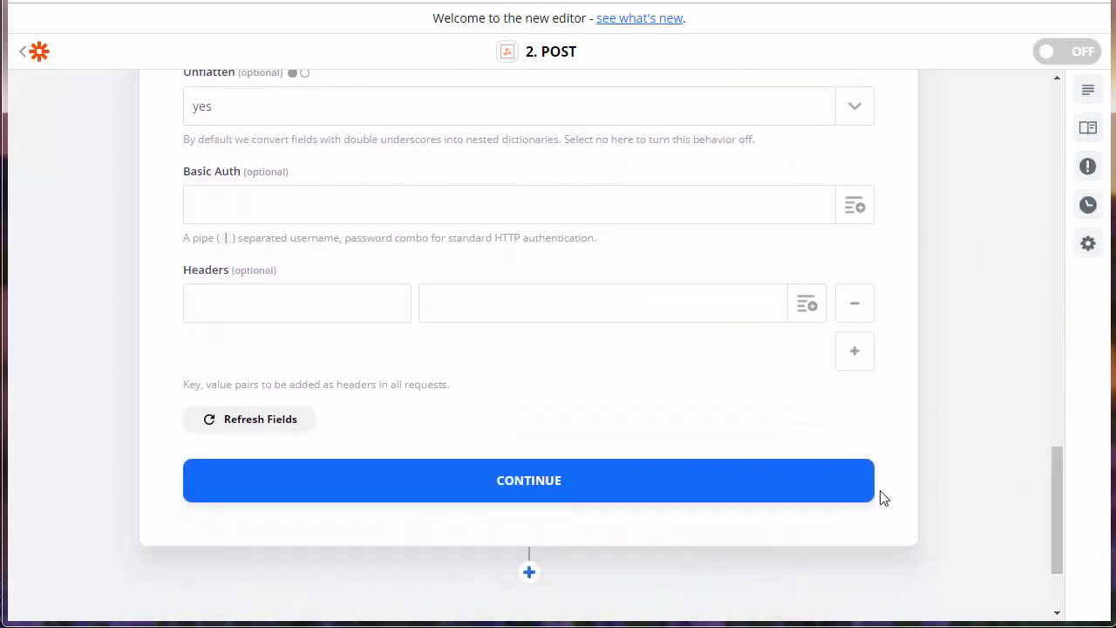
- Resend the POST test and highlight CoLoginEmail and CoLoginPassword in TrepStar's error
left_click(529, 480)
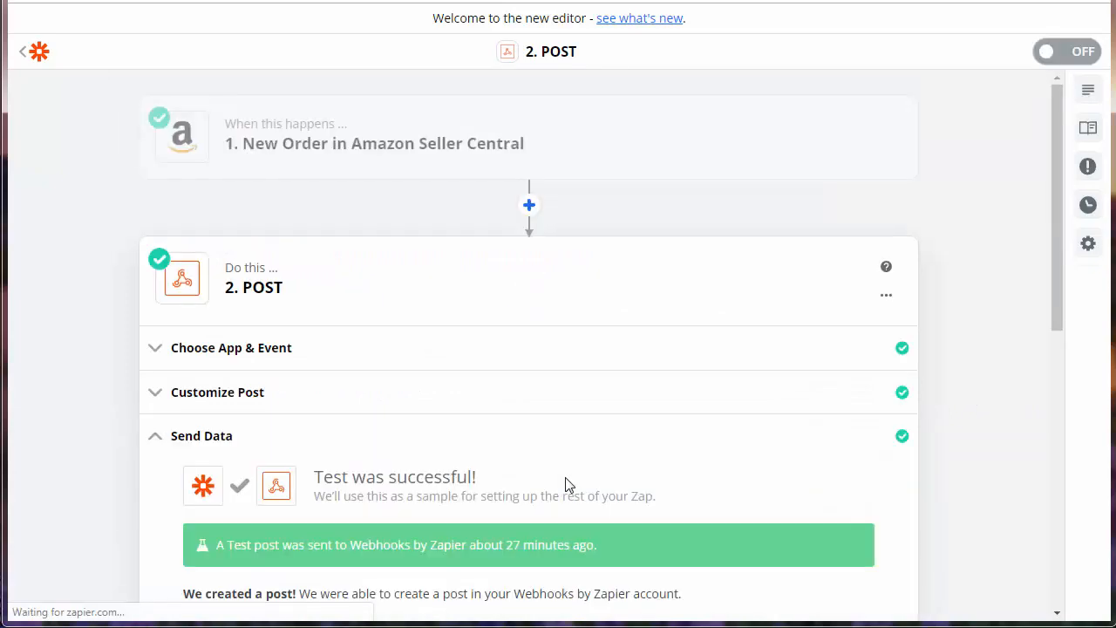
scroll("down", 3)
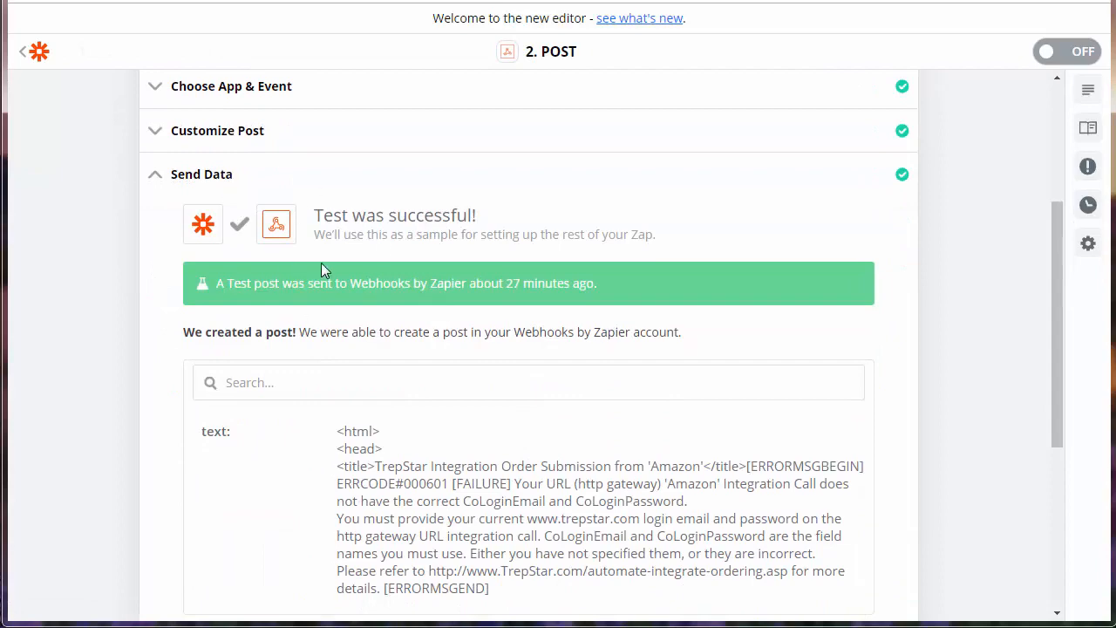
scroll("down", 3)
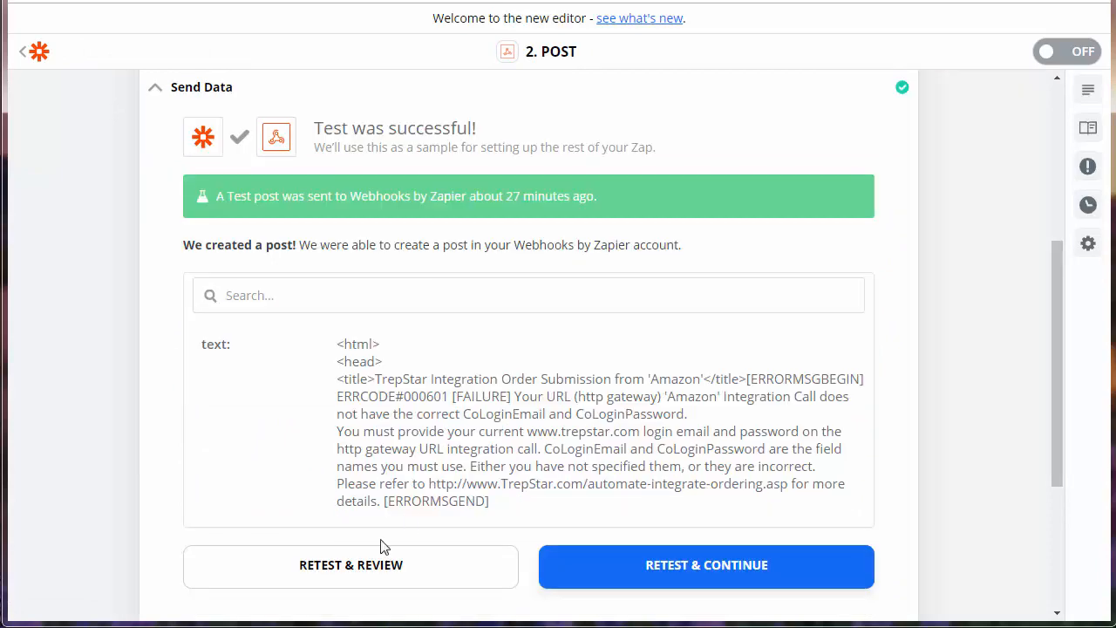
left_click(351, 565)
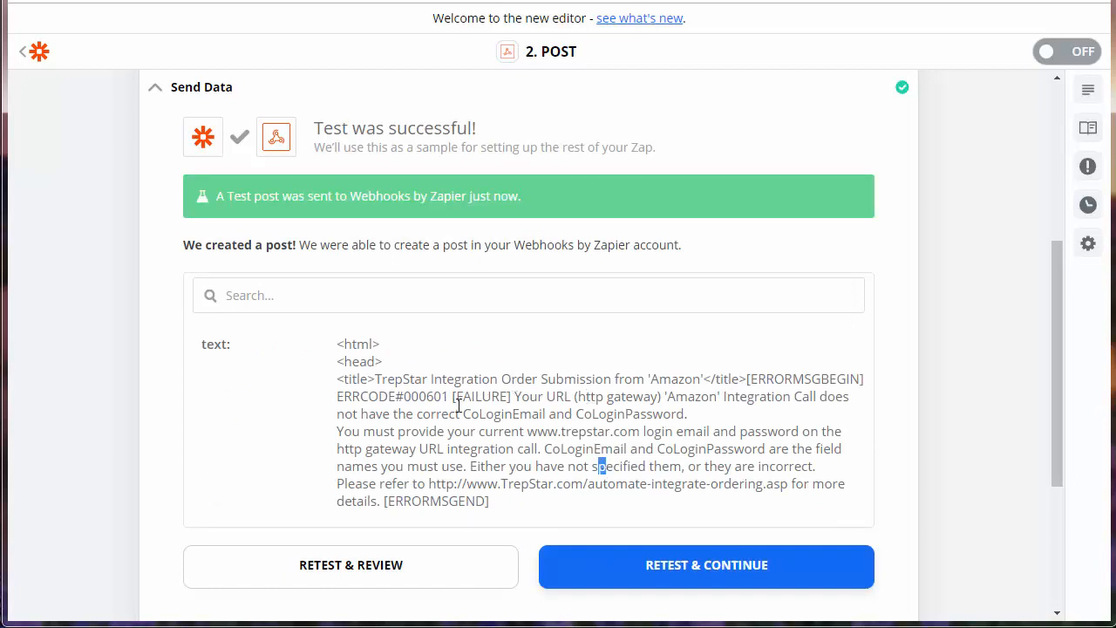
double_click(482, 395)
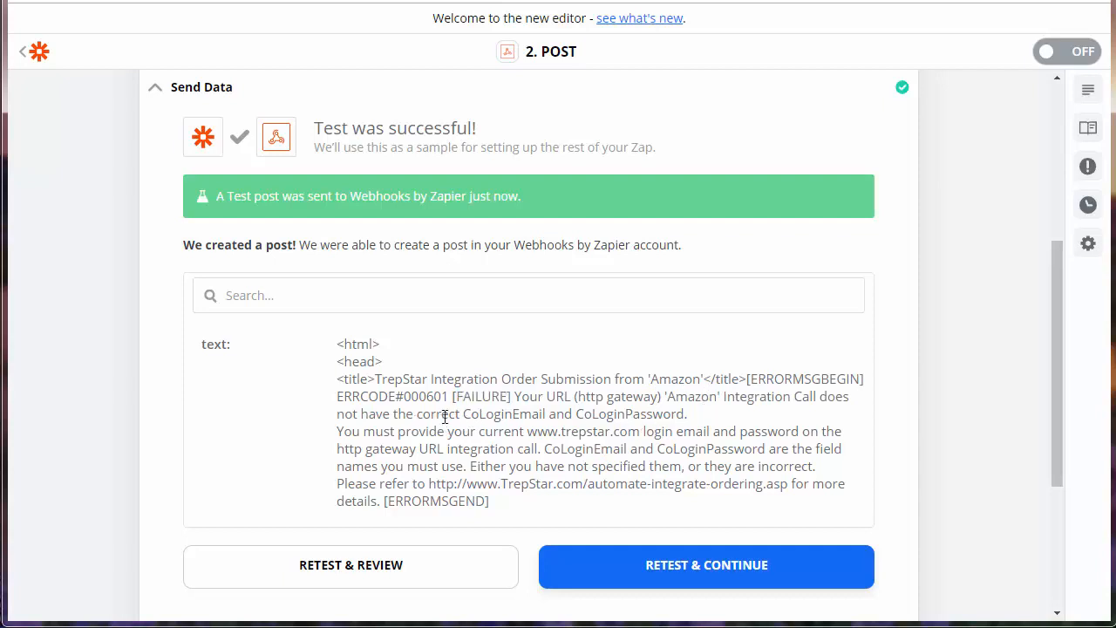
double_click(503, 414)
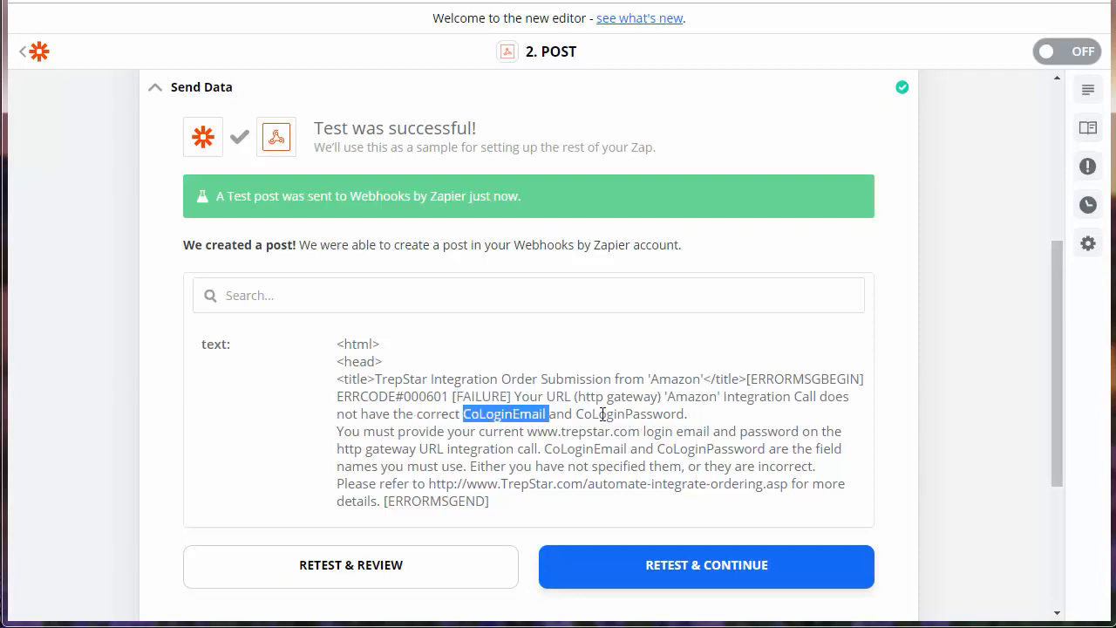
double_click(628, 414)
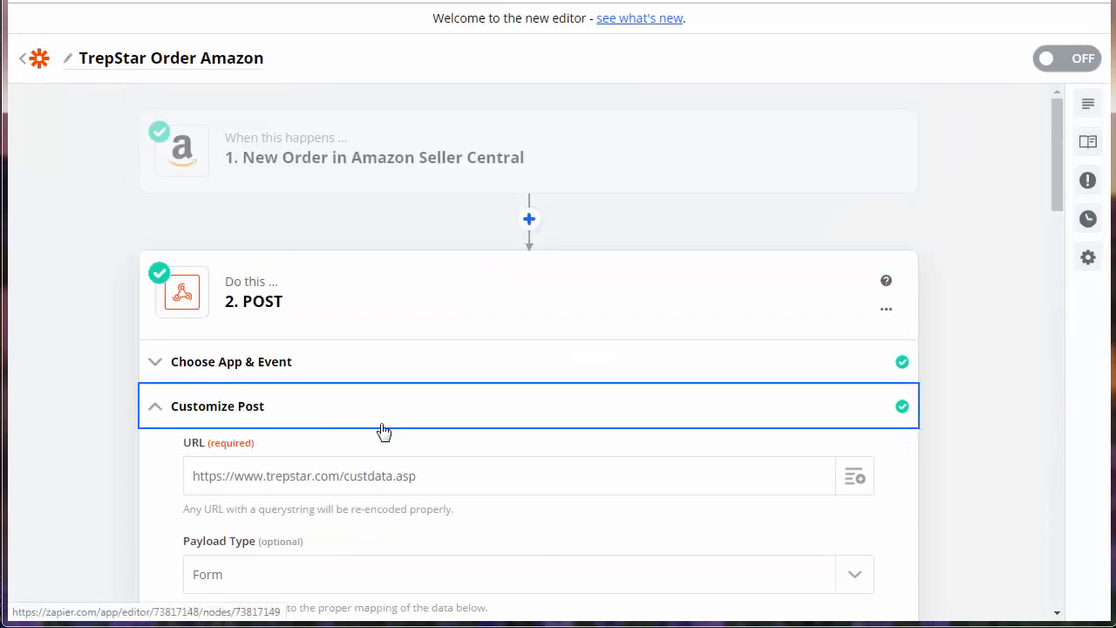
- Review the POST data fields, selecting the YourTrepStarPassword placeholder value
scroll("down", 3)
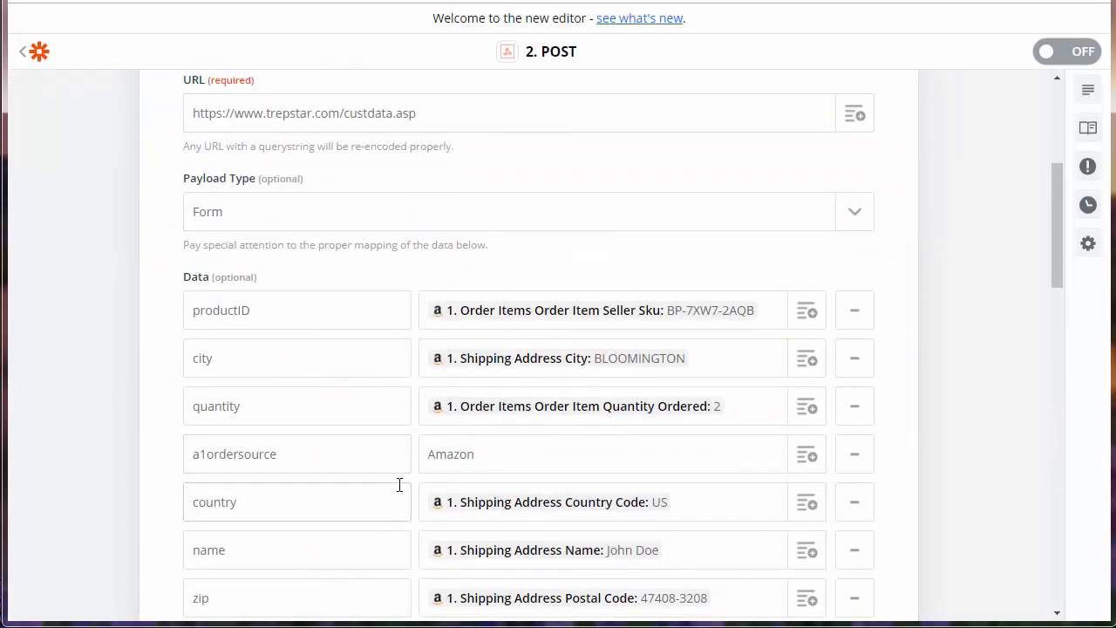
scroll("down", 3)
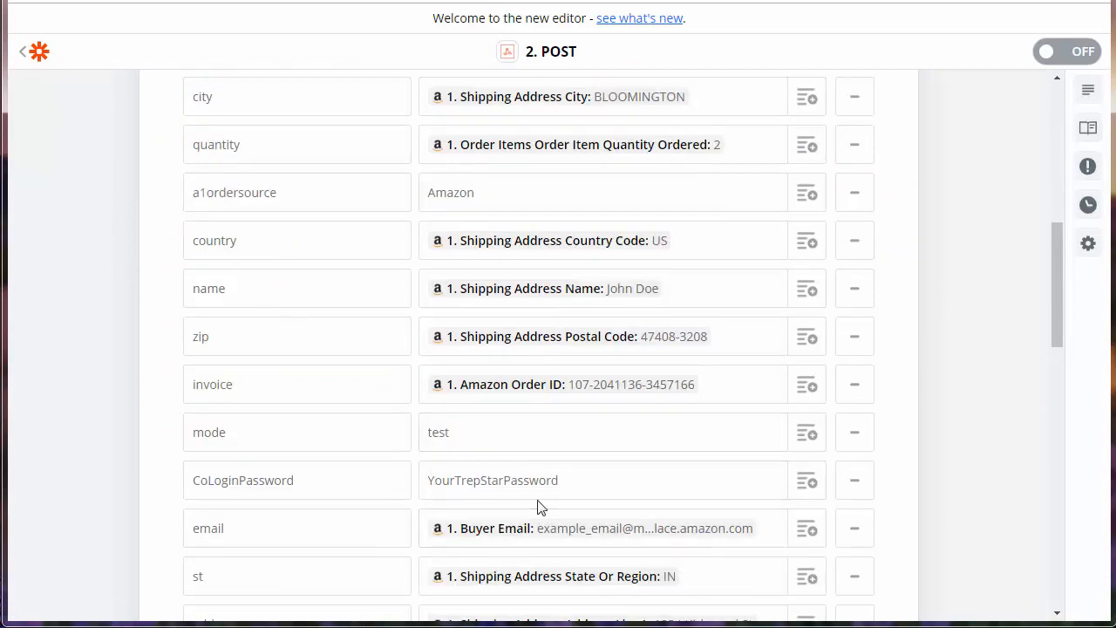
double_click(492, 479)
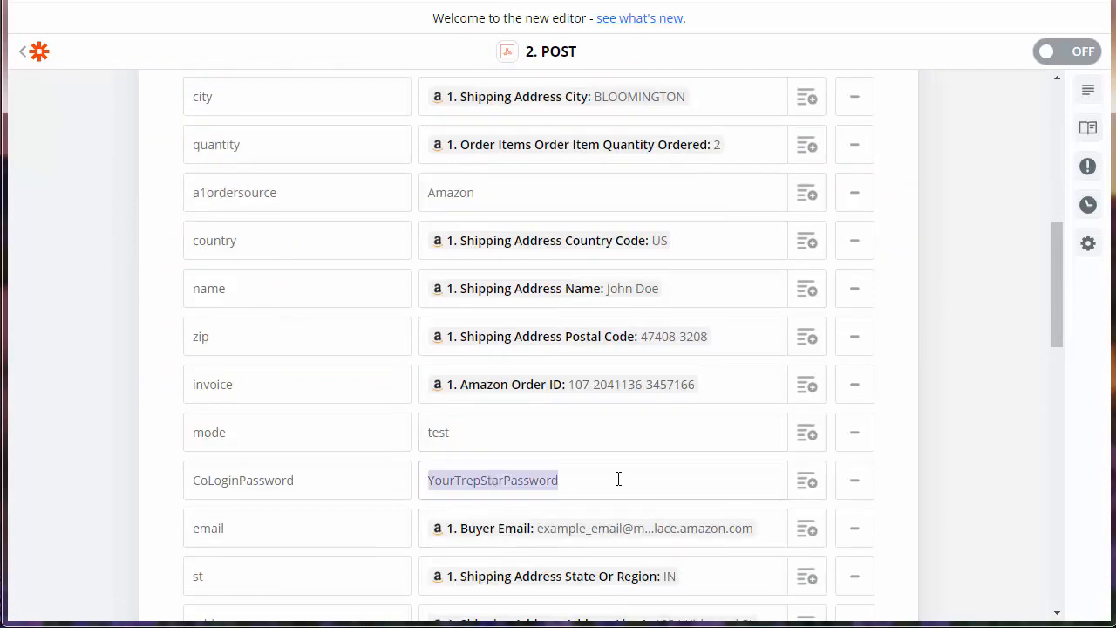
scroll("down", 3)
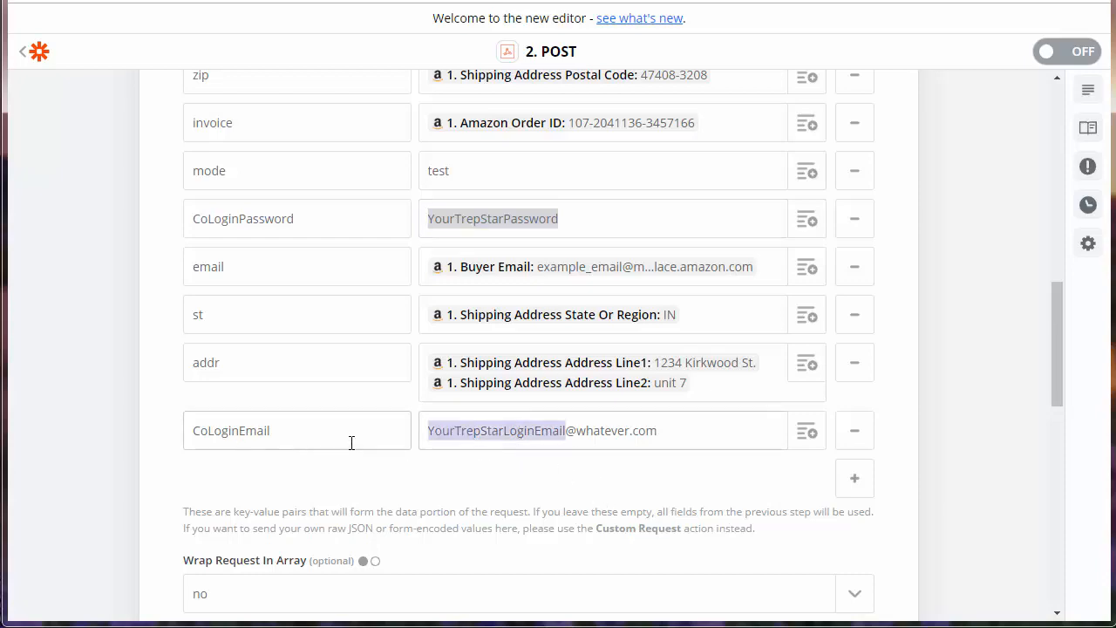
scroll("down", 3)
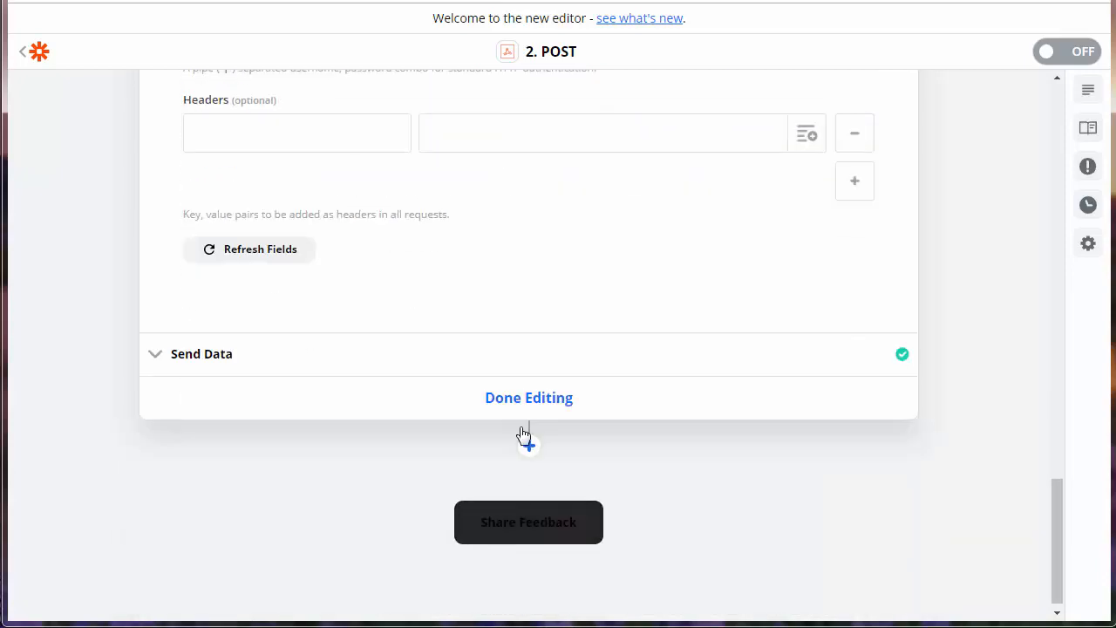
- Finish editing, reopen the 2. POST step, and show its Send Data test results
left_click(529, 398)
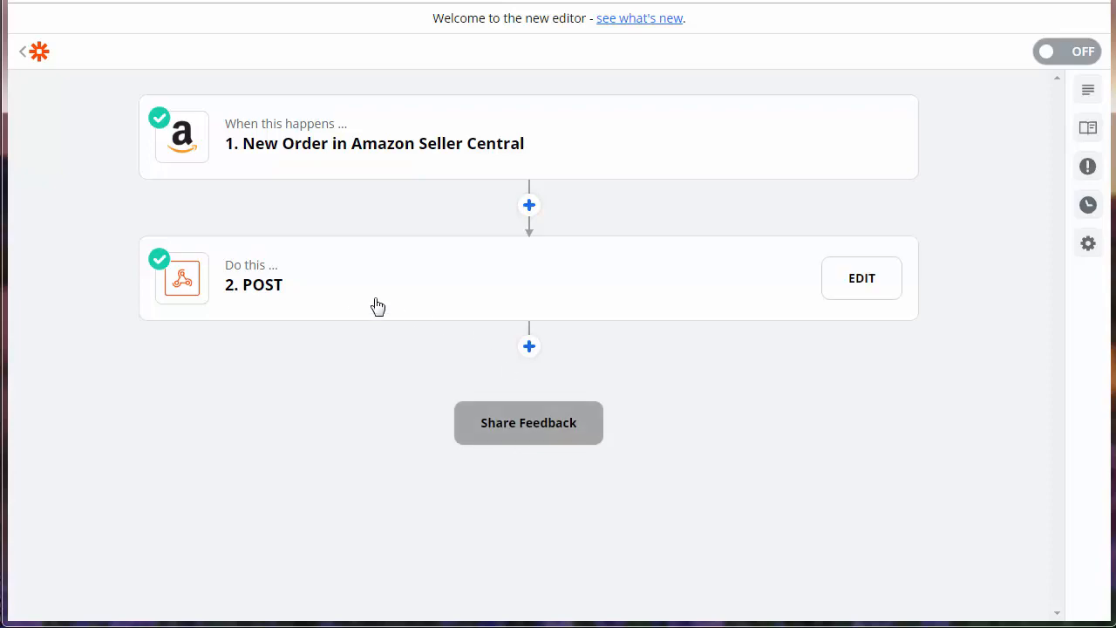
left_click(862, 277)
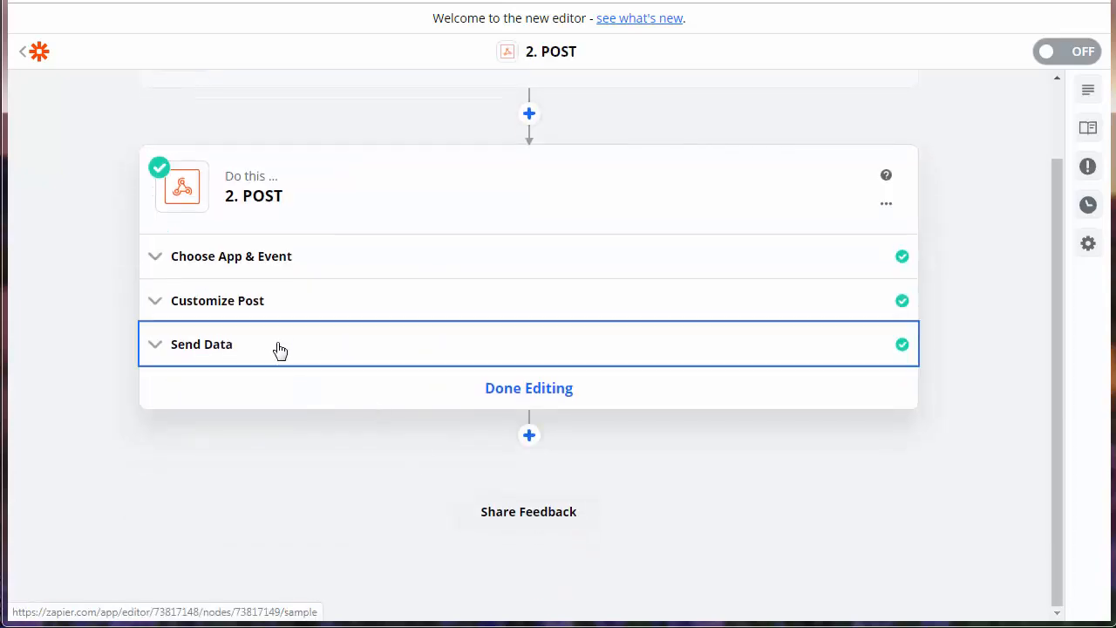
left_click(202, 344)
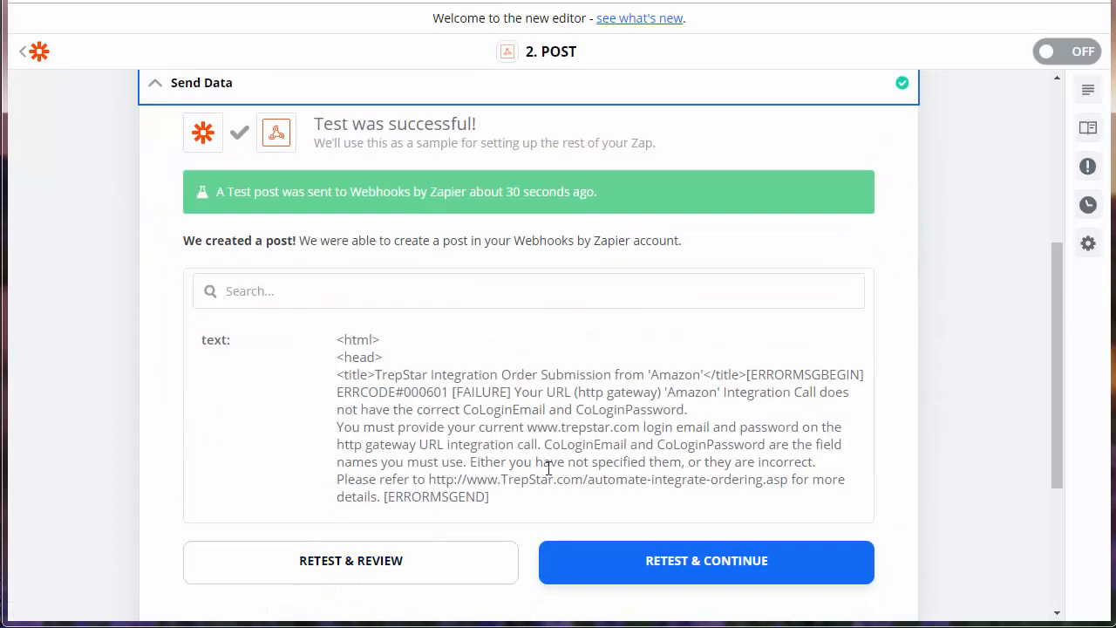
mouse_move(558, 433)
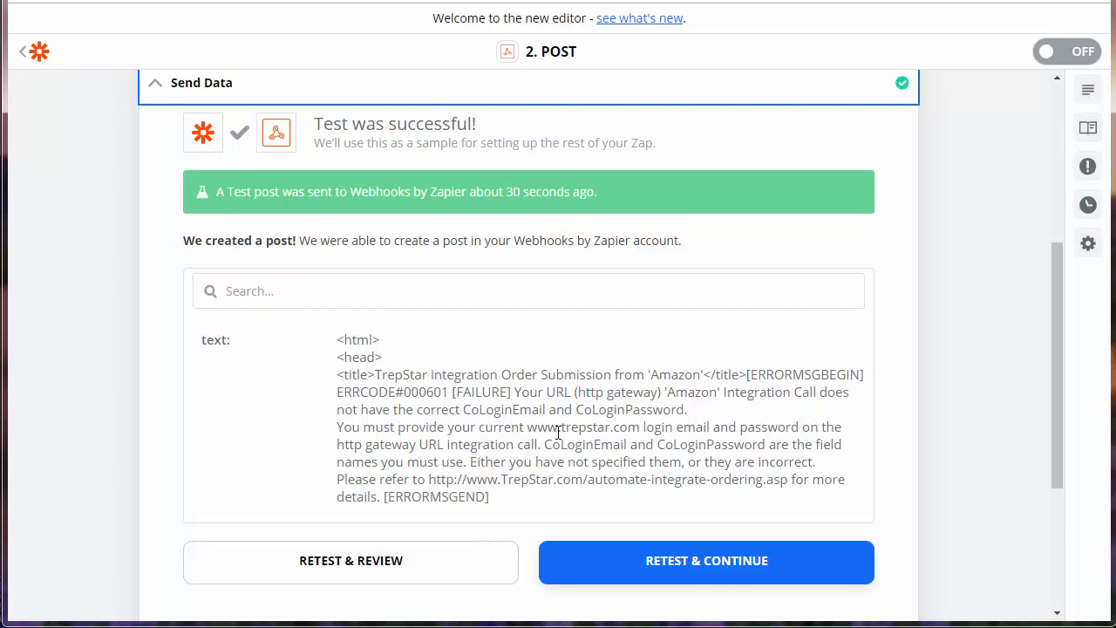
mouse_move(525, 427)
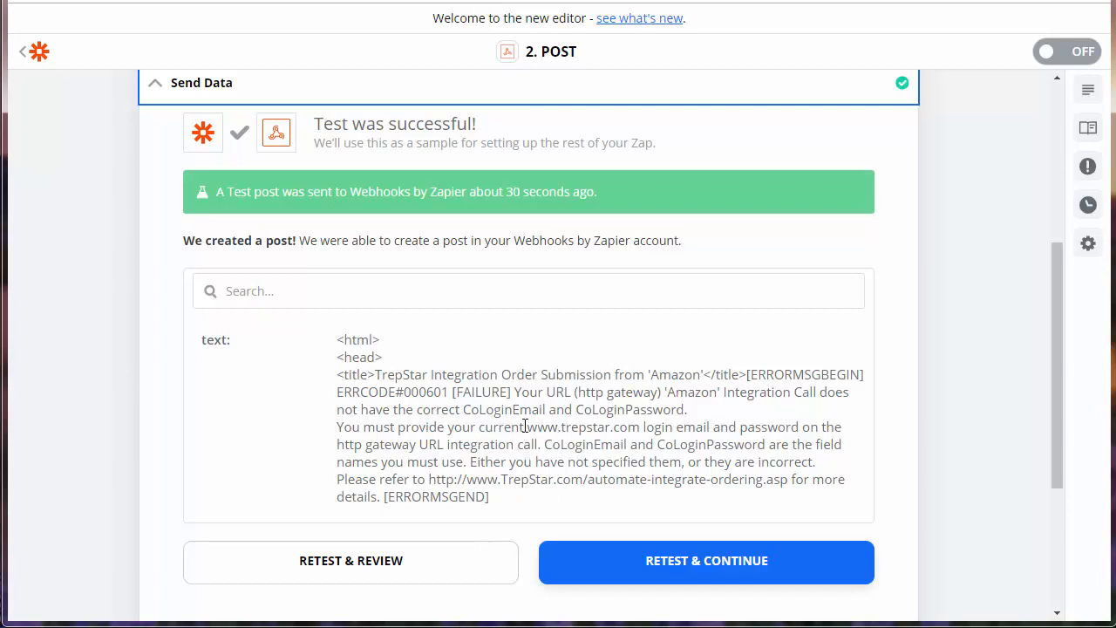
mouse_move(417, 579)
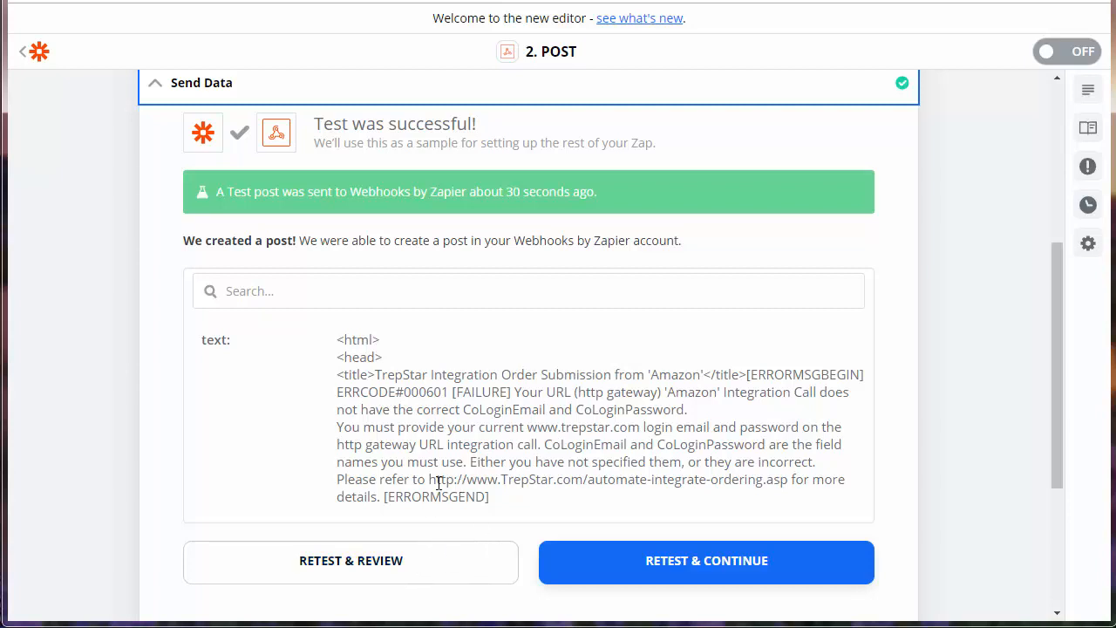
mouse_move(351, 567)
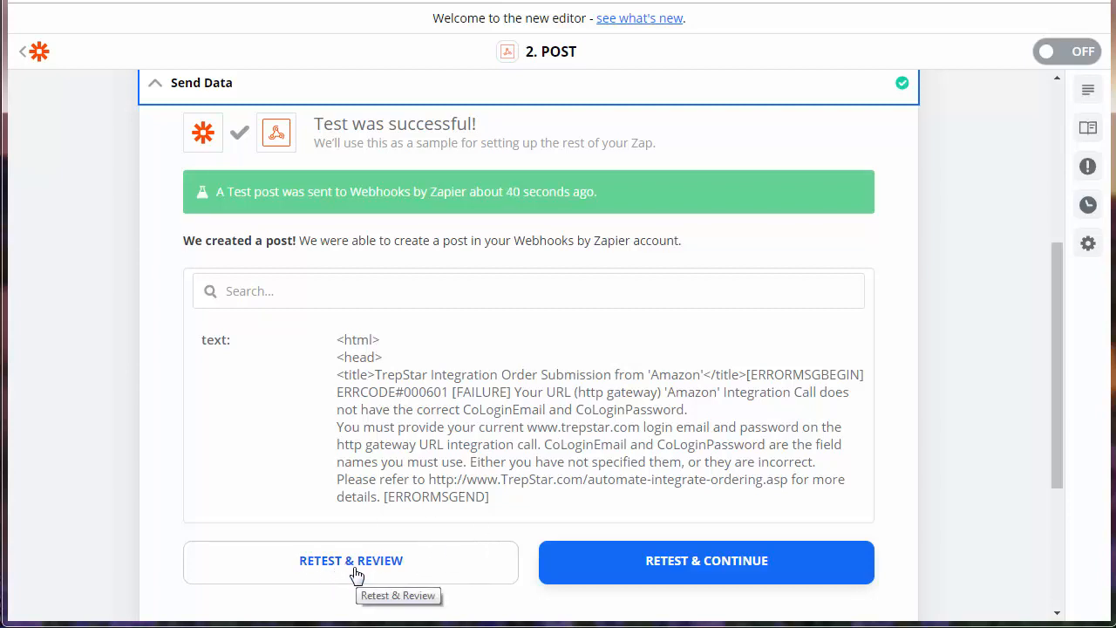
mouse_move(465, 409)
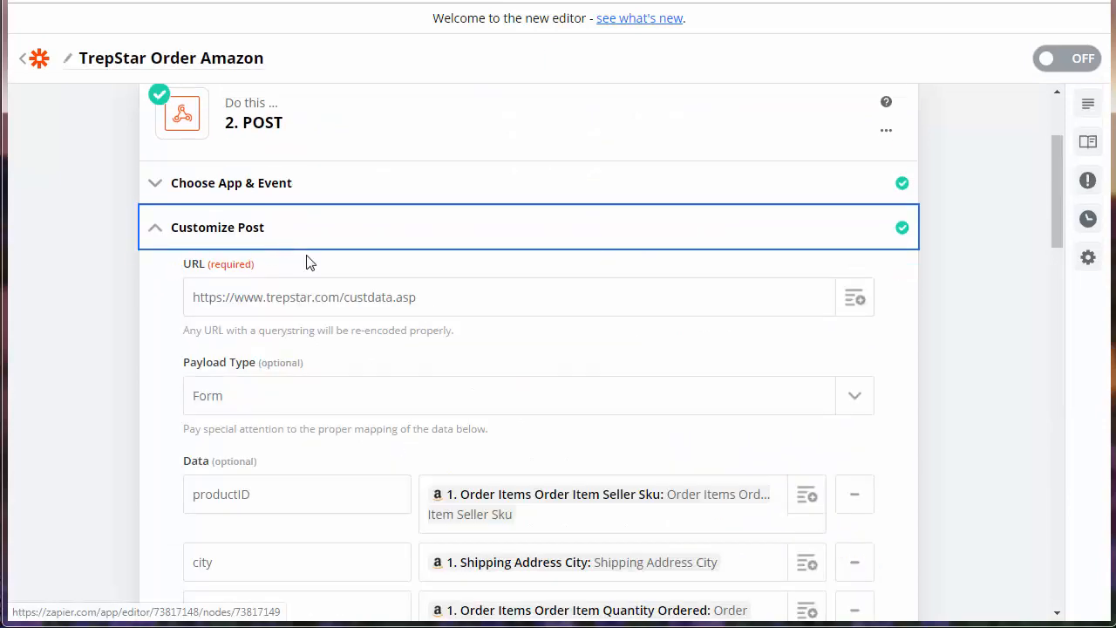
- Change the POST step's mode data value from test to prod
scroll("down", 3)
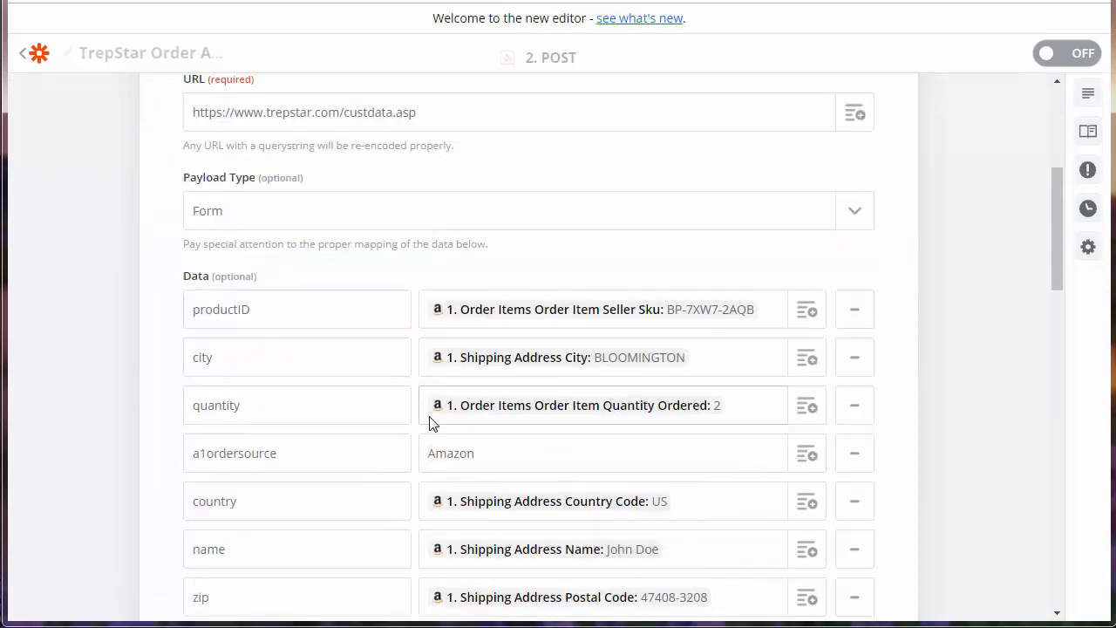
scroll("down", 3)
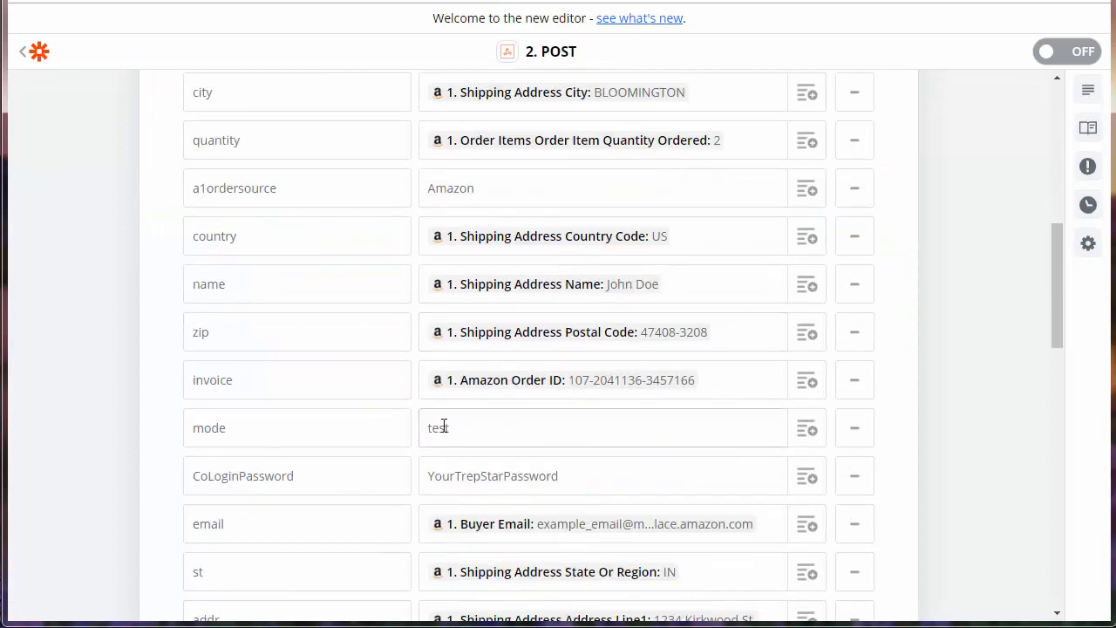
type("prod")
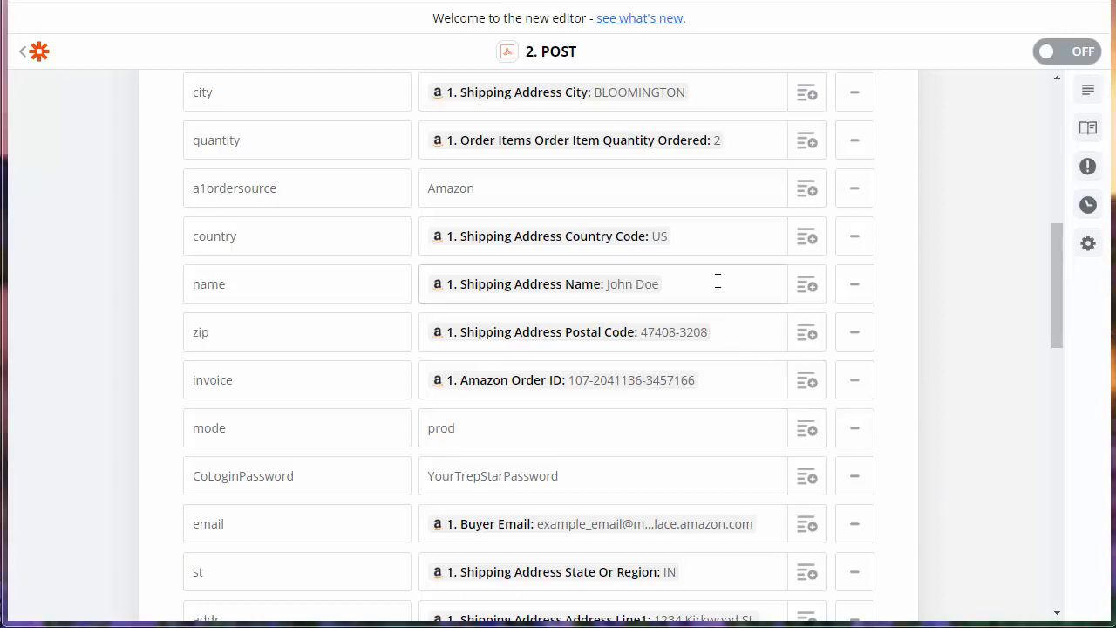
scroll("down", 3)
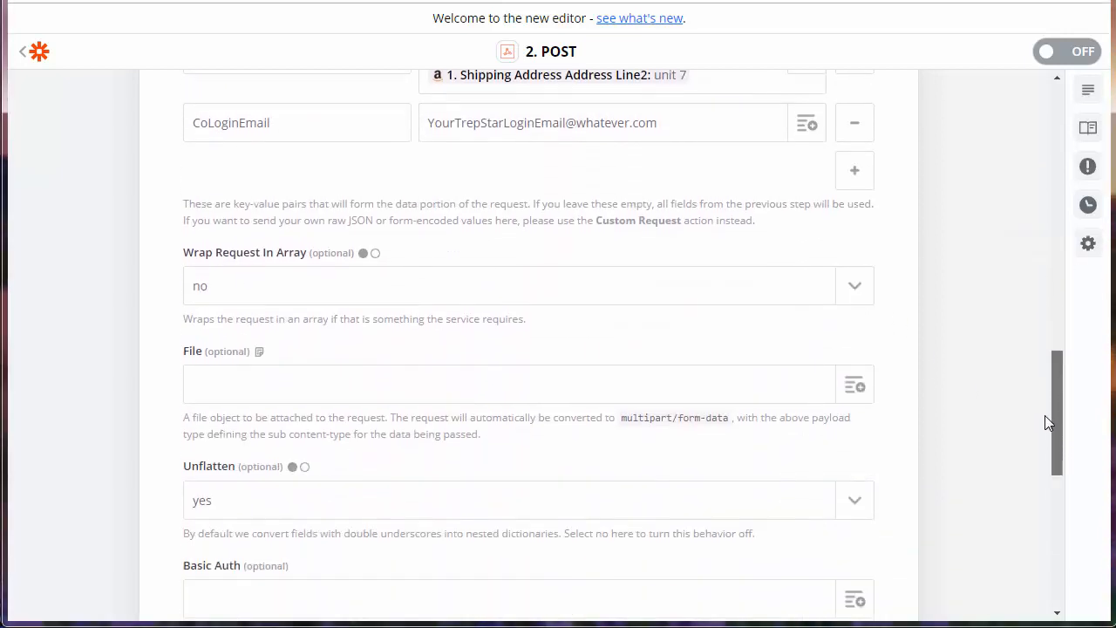
scroll("up", 3)
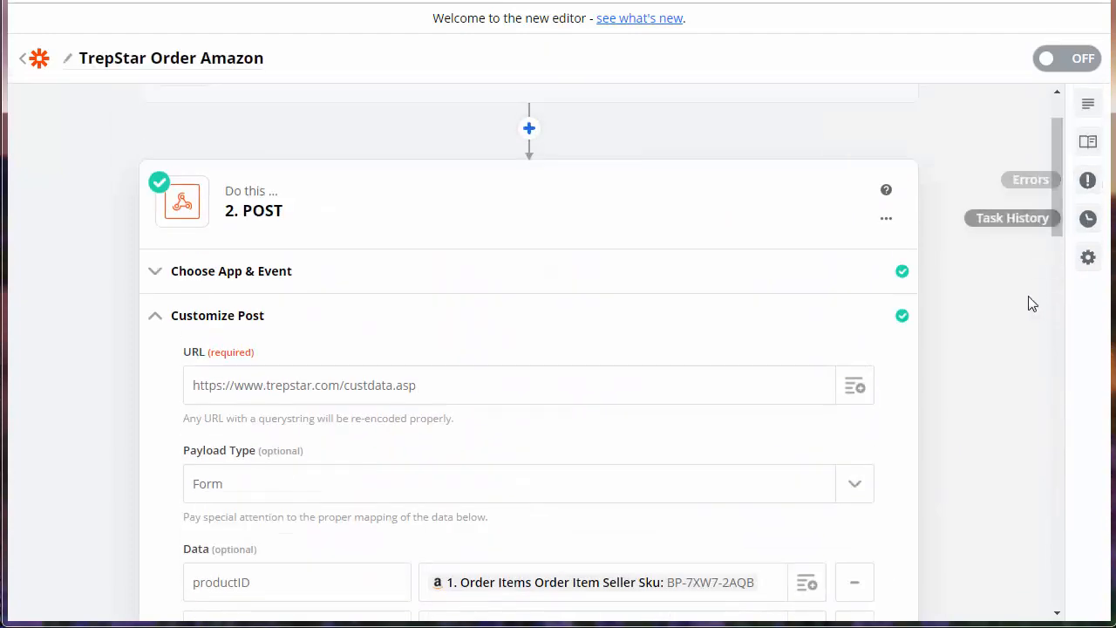
mouse_move(972, 499)
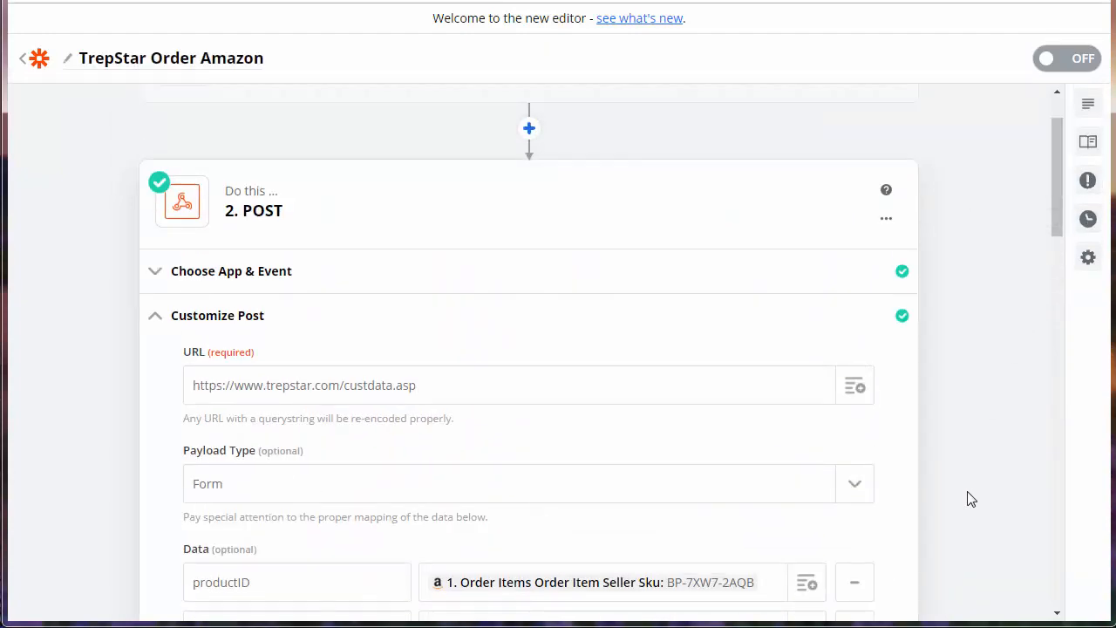
mouse_move(975, 499)
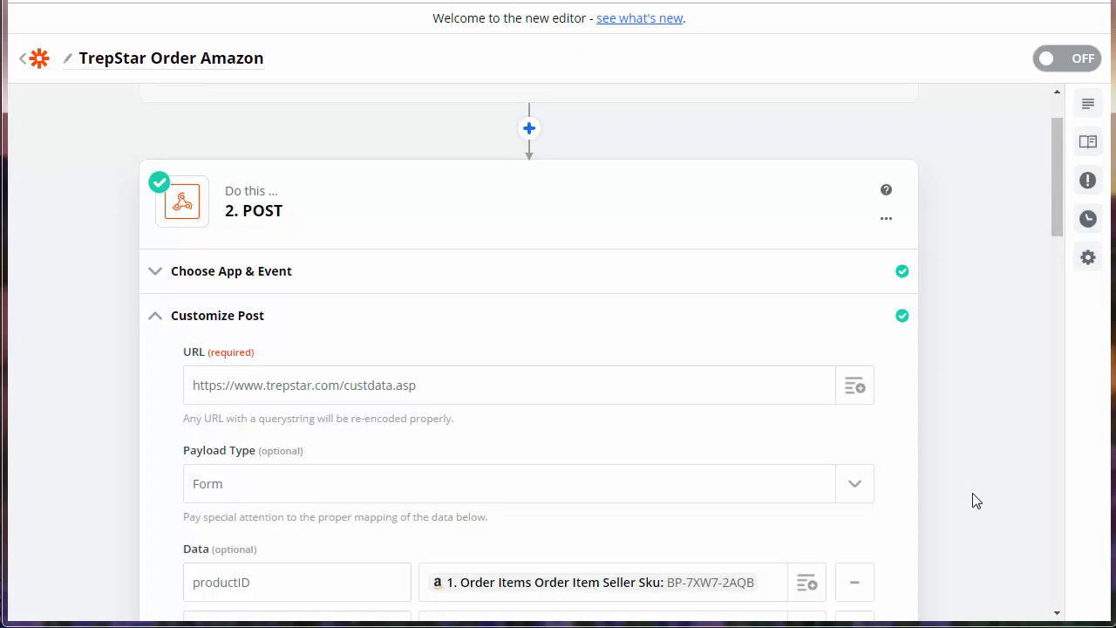